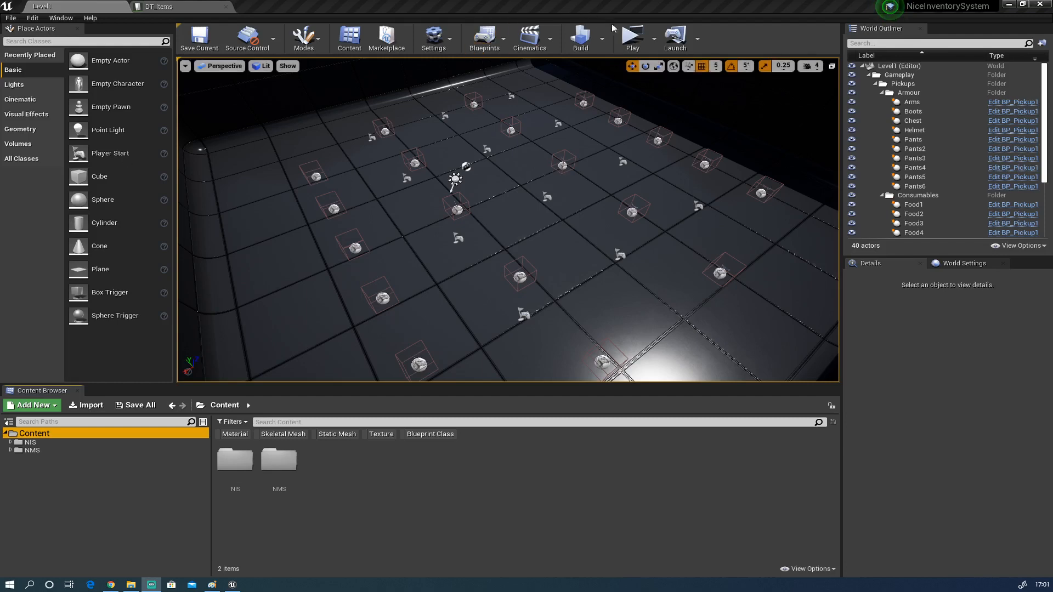
# Open the Head slot on the Equipment screen to view the Simple Helmet
pyautogui.click(630, 38)
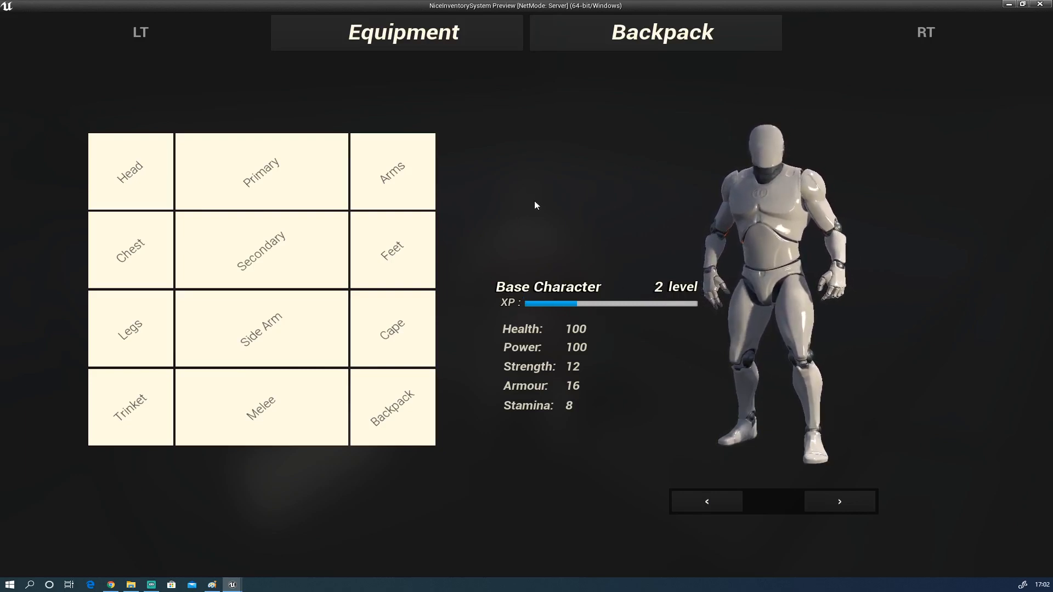
pyautogui.click(839, 501)
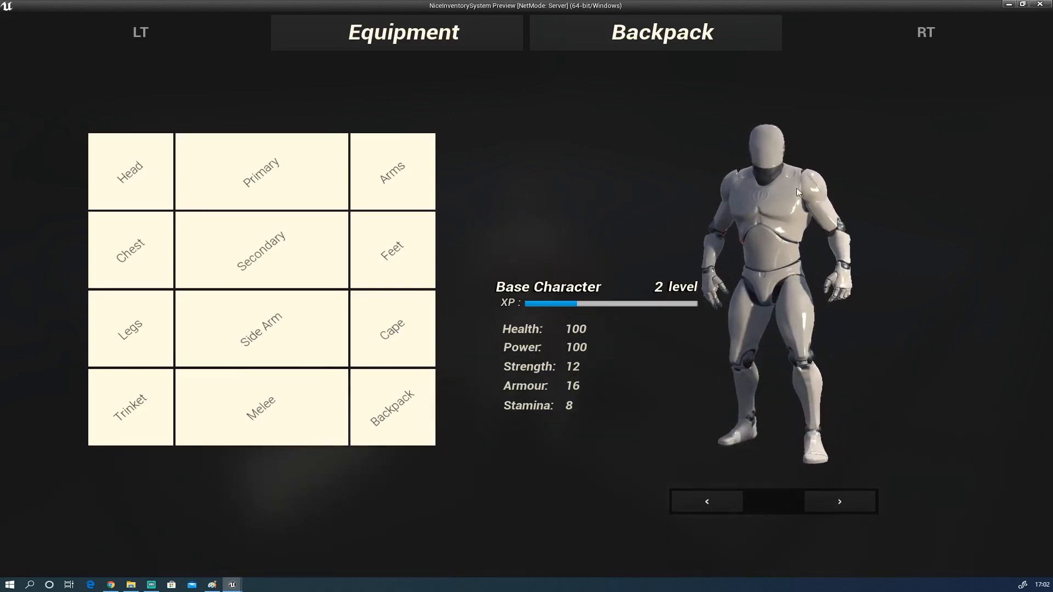
pyautogui.moveTo(521, 192)
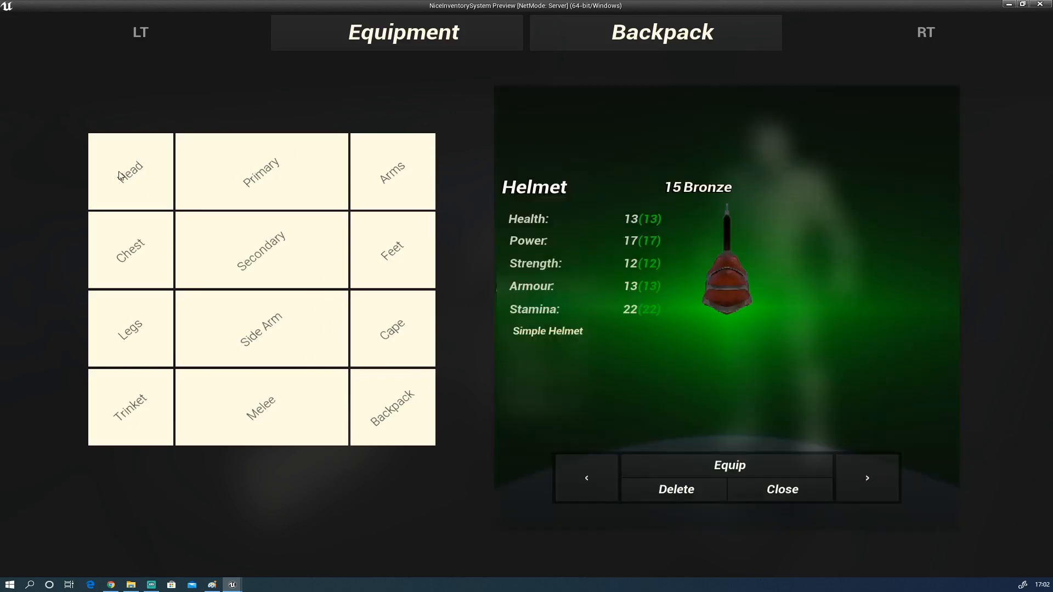
pyautogui.moveTo(741, 169)
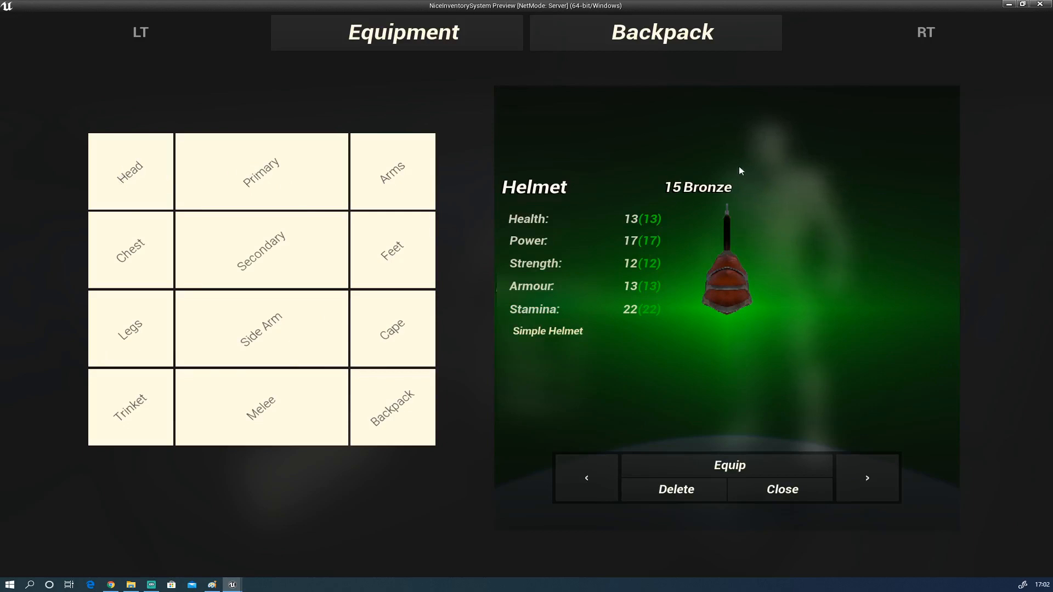
pyautogui.moveTo(685, 330)
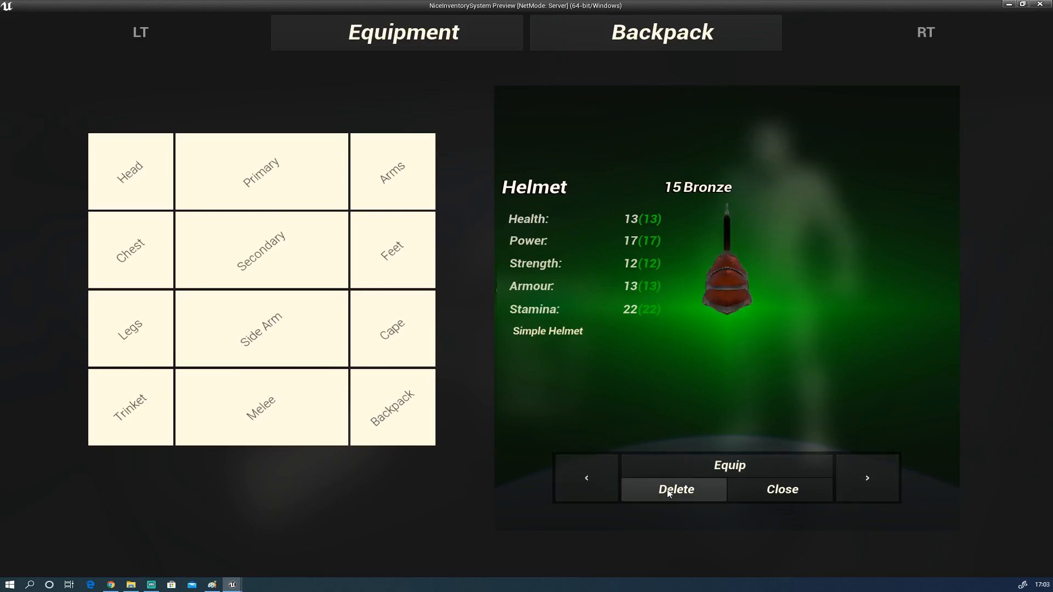
# Equip the Simple Helmet, raising Health to 113 and Armour to 29
pyautogui.click(675, 489)
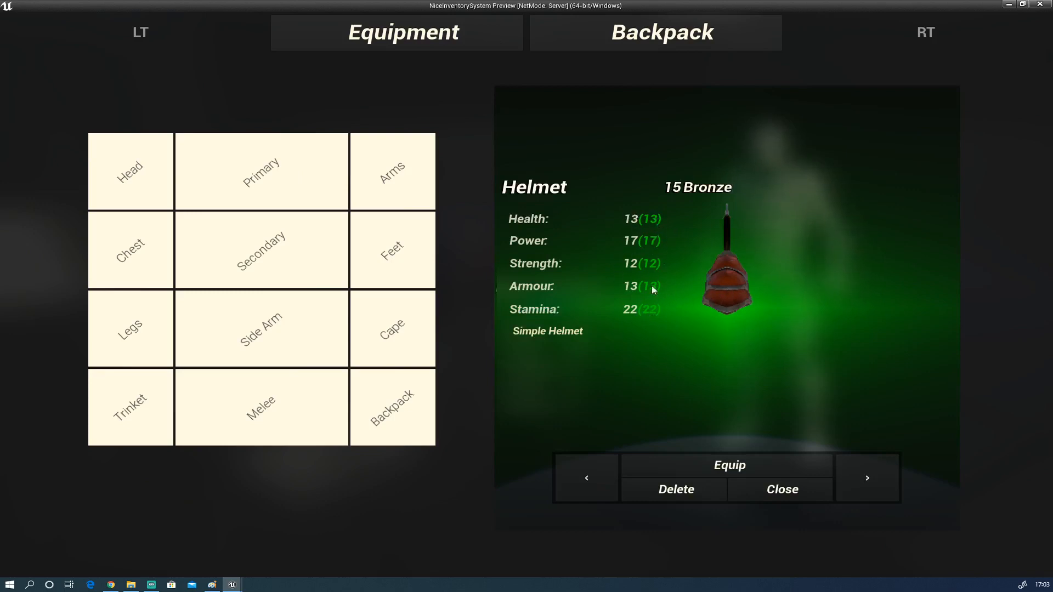
pyautogui.moveTo(658, 245)
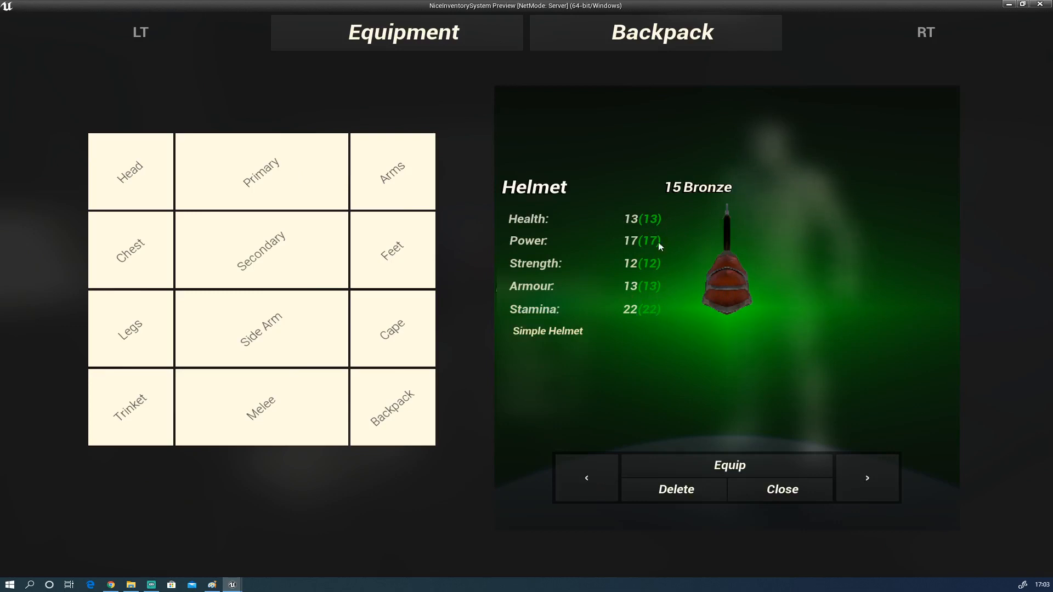
pyautogui.moveTo(643, 317)
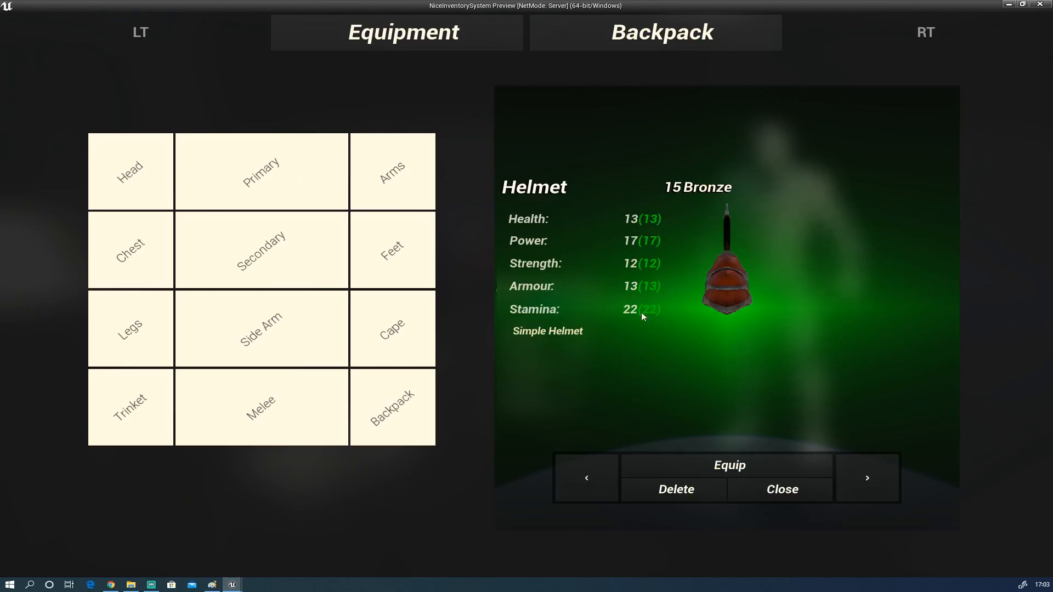
pyautogui.moveTo(623, 316)
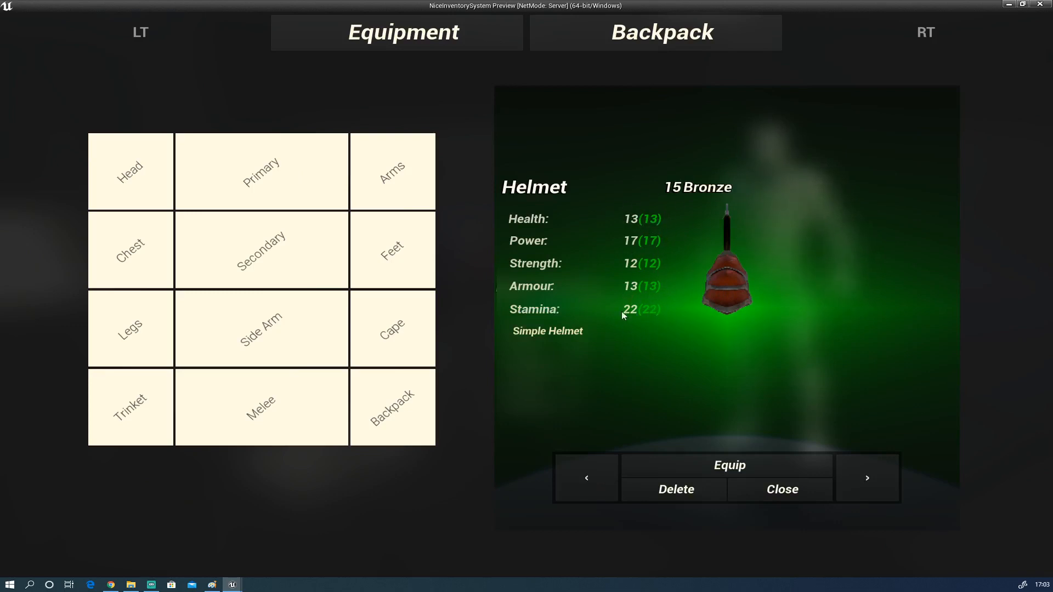
pyautogui.click(728, 466)
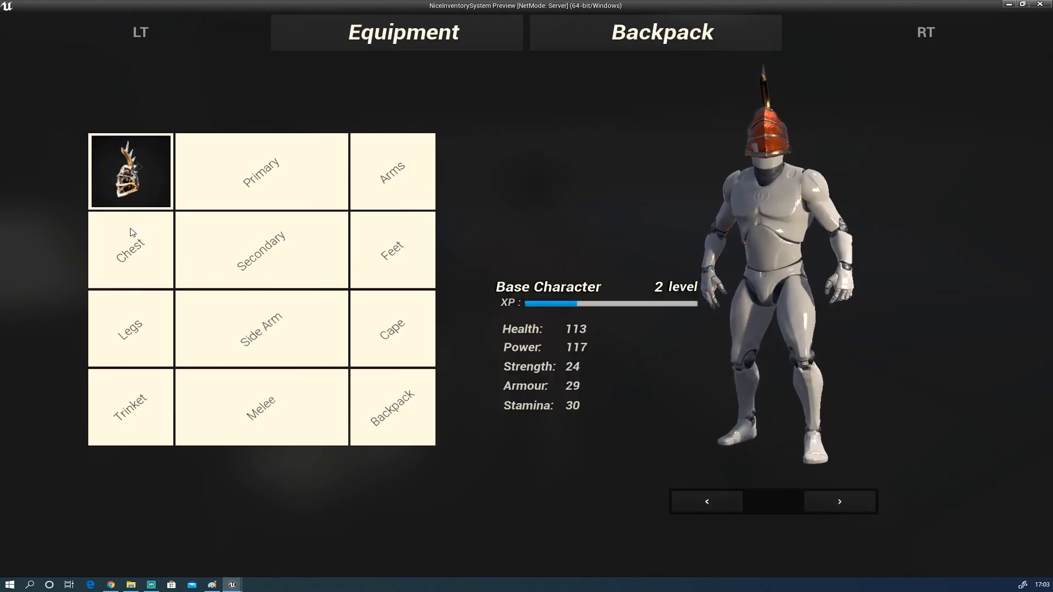
# Reopen the equipped helmet's details, showing zero stat differences
pyautogui.click(131, 171)
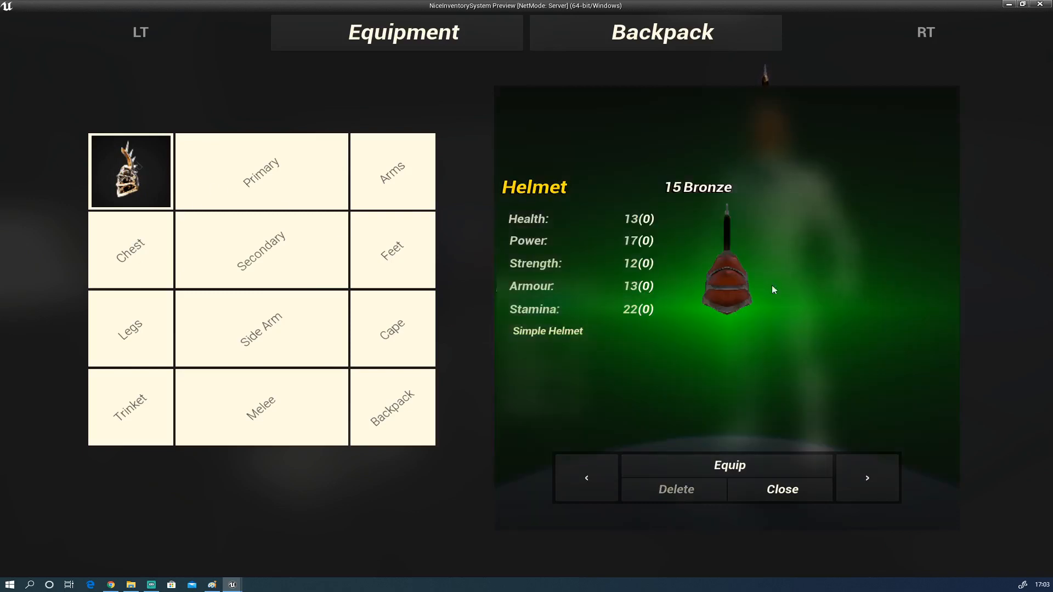
pyautogui.moveTo(781, 288)
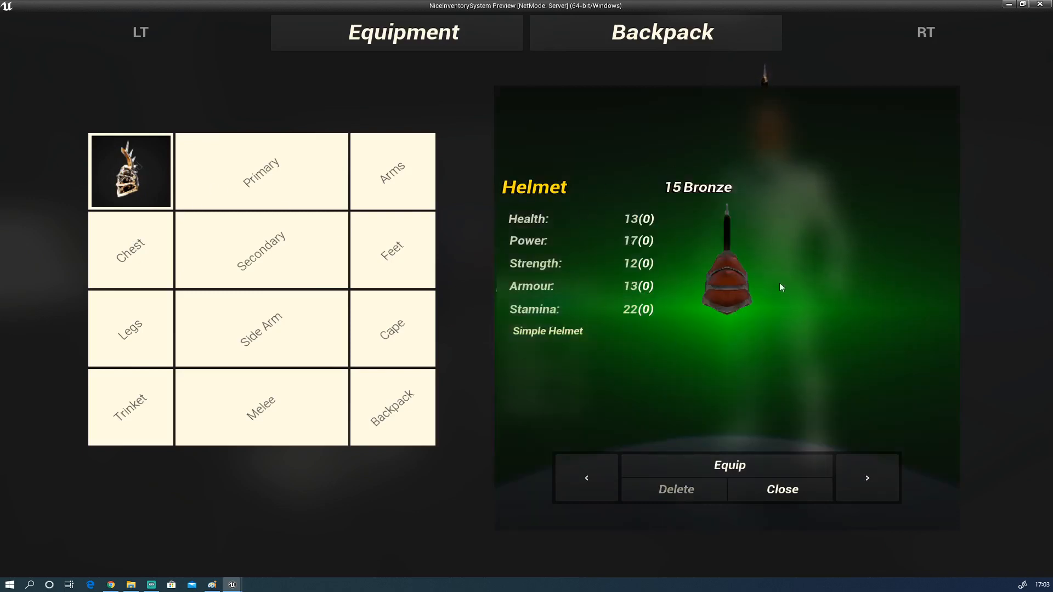
pyautogui.moveTo(819, 280)
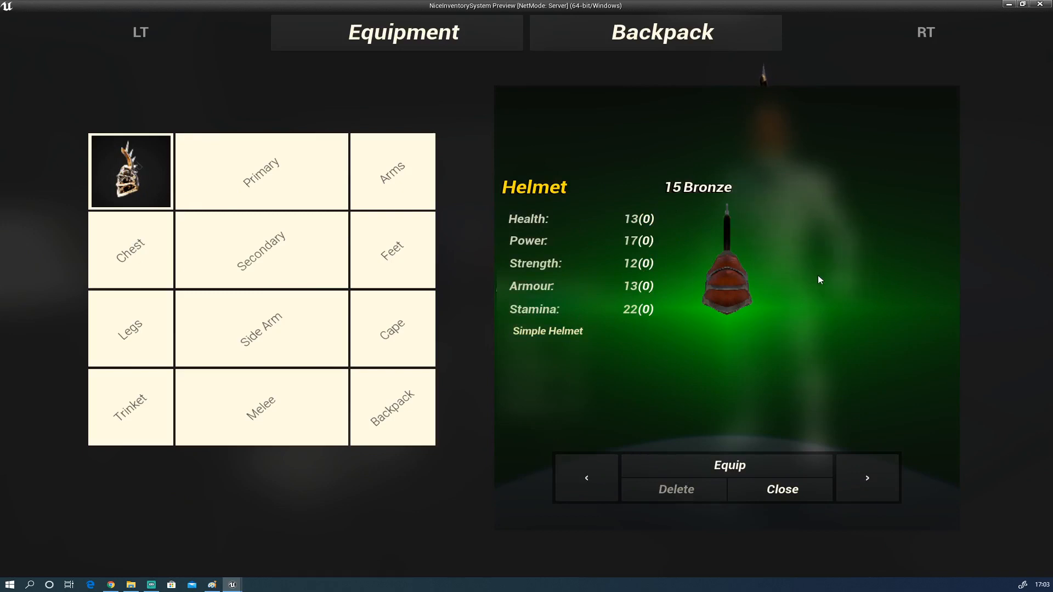
pyautogui.moveTo(822, 240)
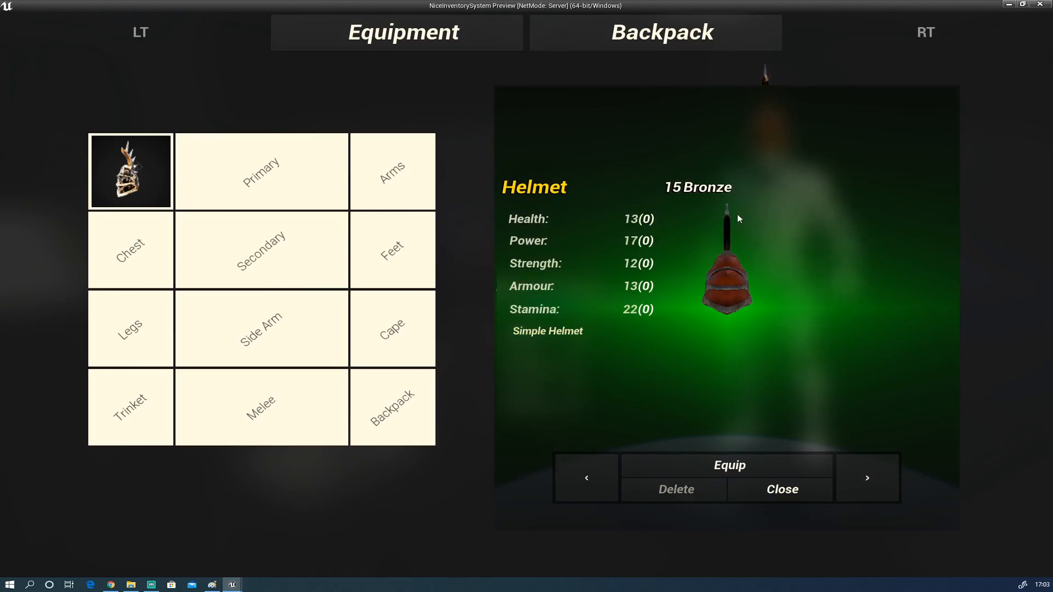
pyautogui.moveTo(602, 293)
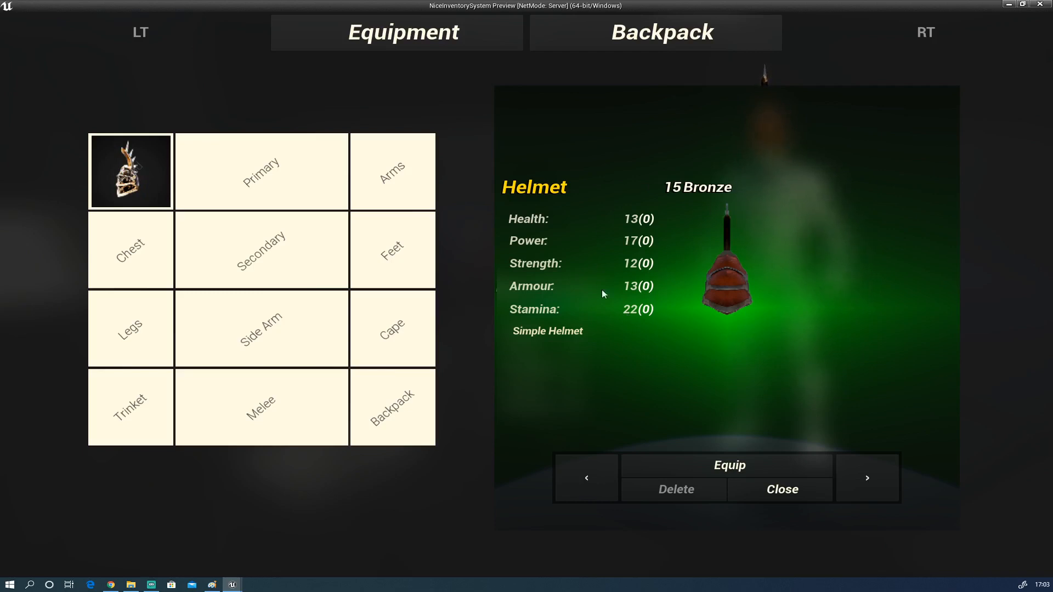
pyautogui.moveTo(721, 180)
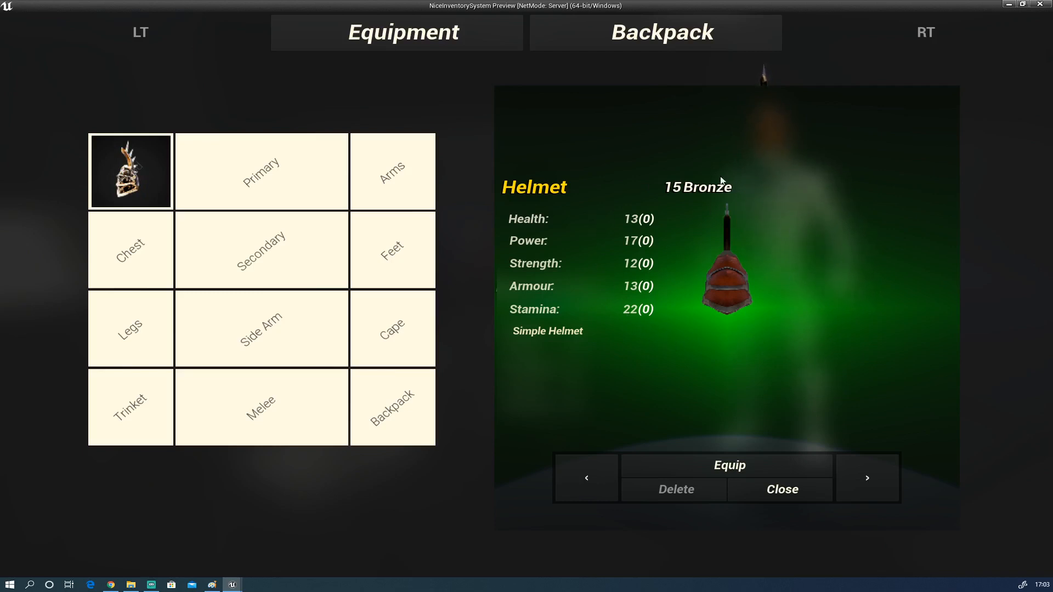
pyautogui.moveTo(586, 215)
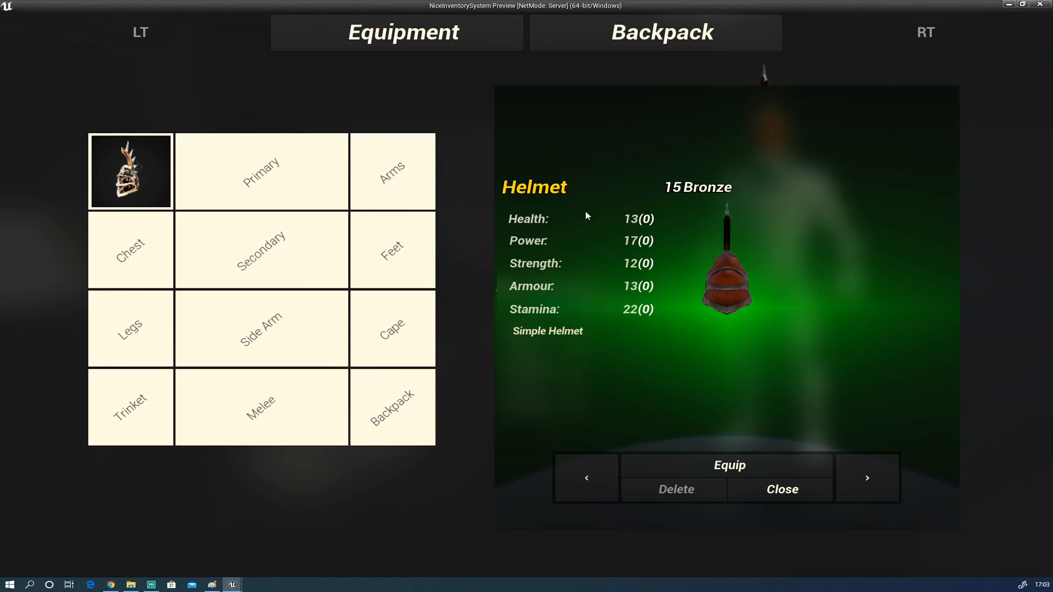
pyautogui.moveTo(565, 195)
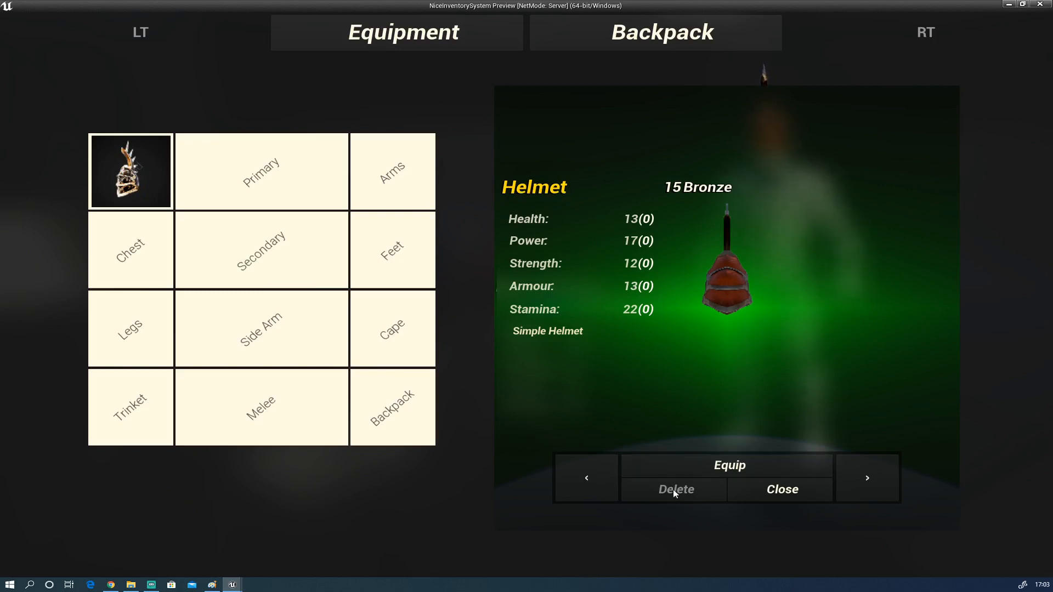
pyautogui.moveTo(681, 377)
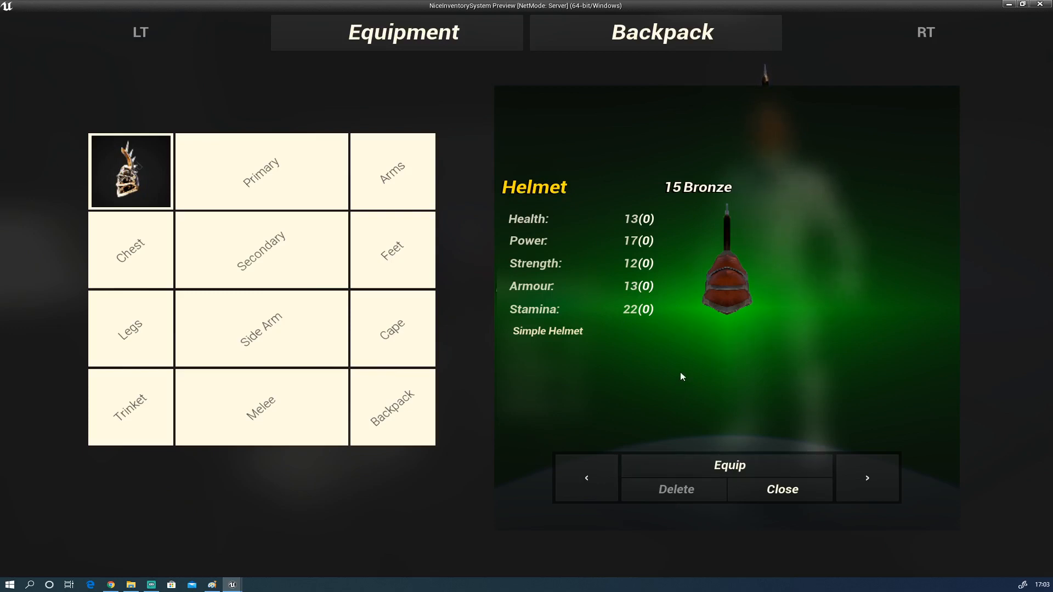
pyautogui.moveTo(685, 492)
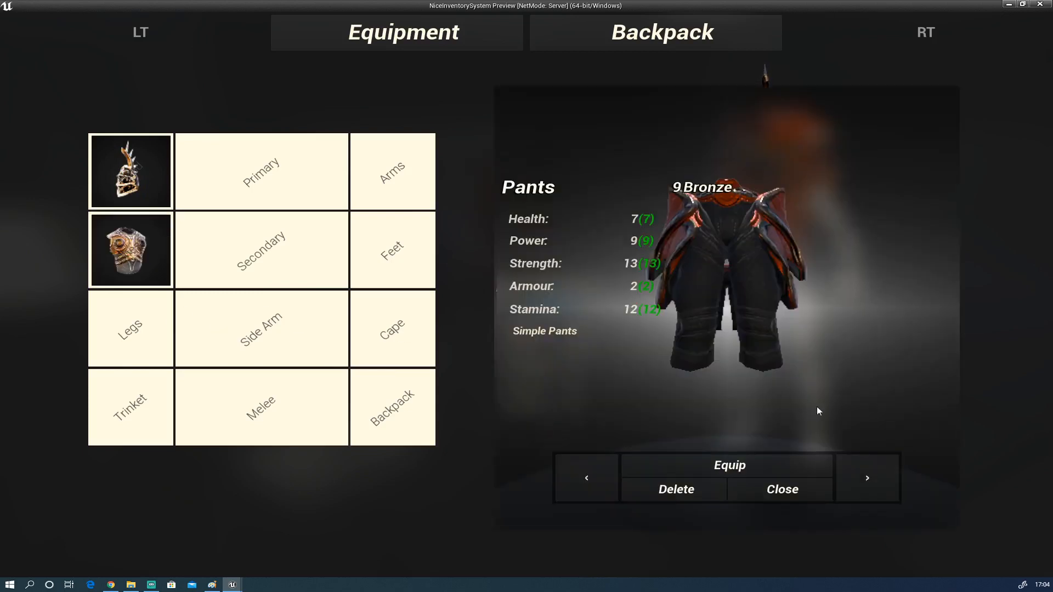
# Equip the Simple Pants and the Simple Trinket on the character
pyautogui.click(868, 478)
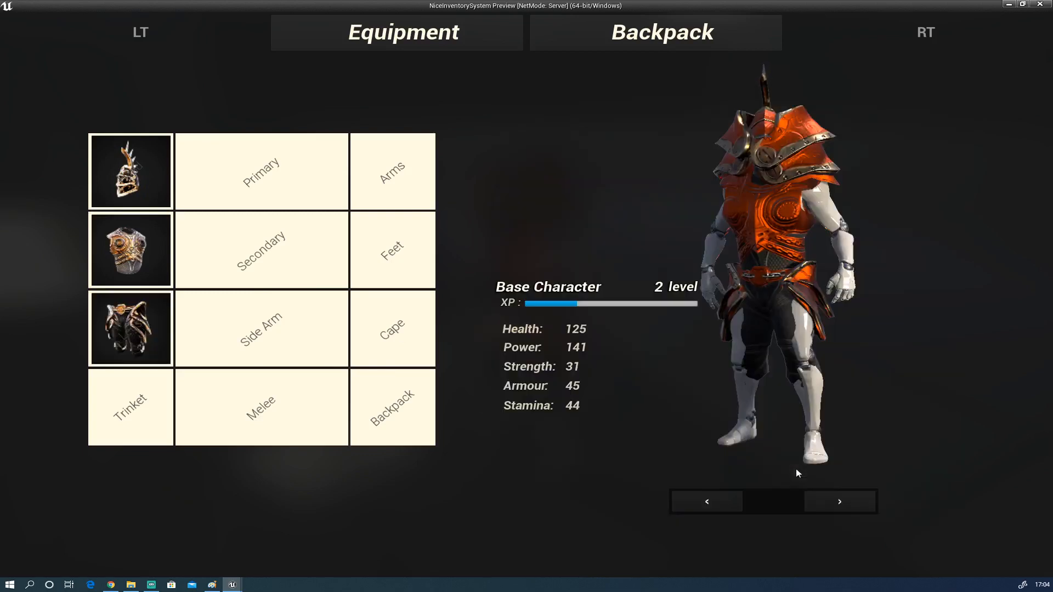
pyautogui.click(839, 502)
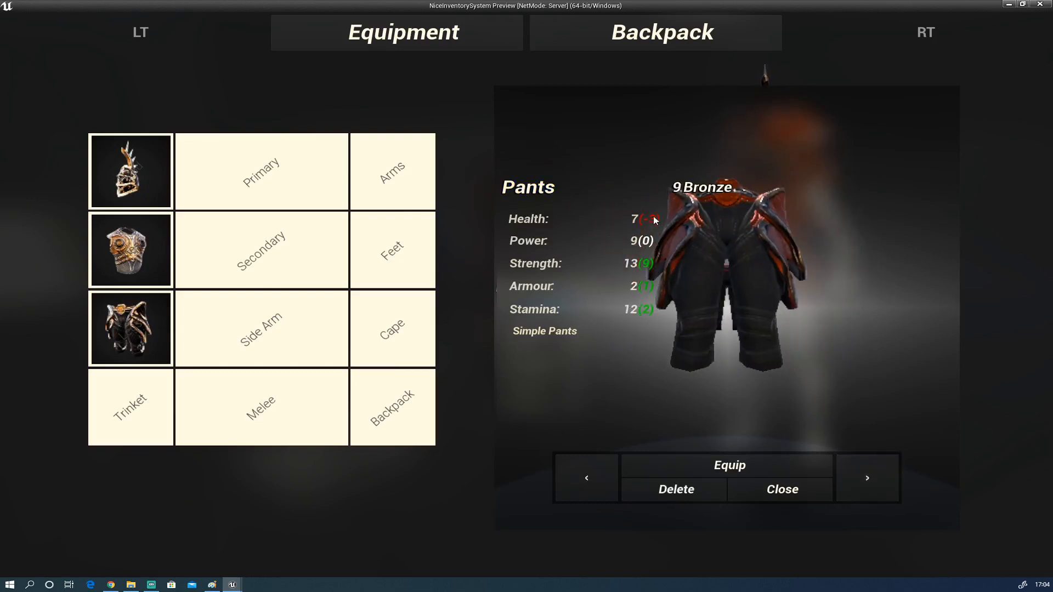
pyautogui.moveTo(781, 348)
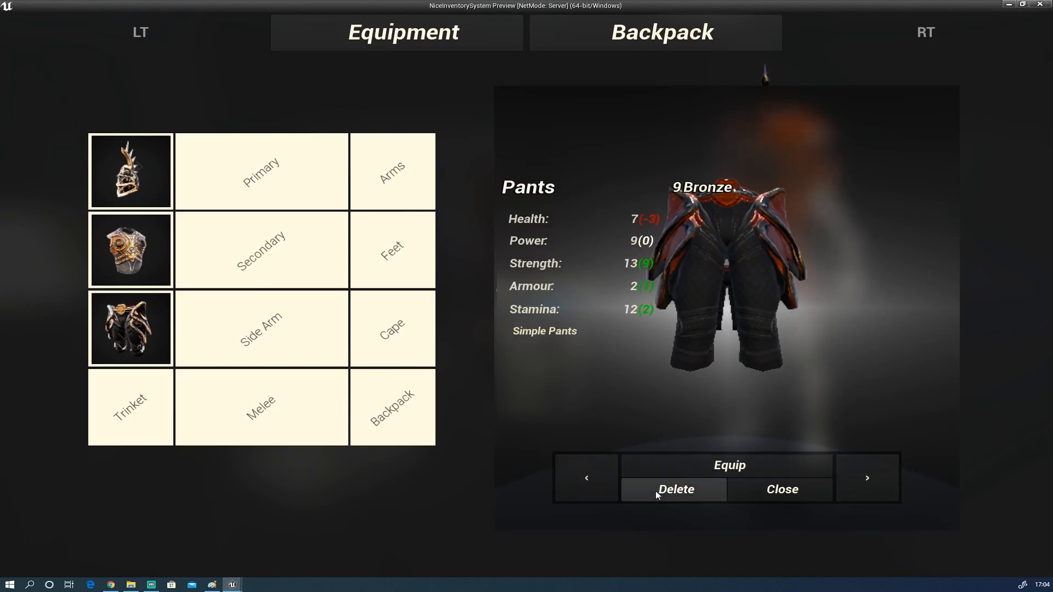
pyautogui.click(676, 489)
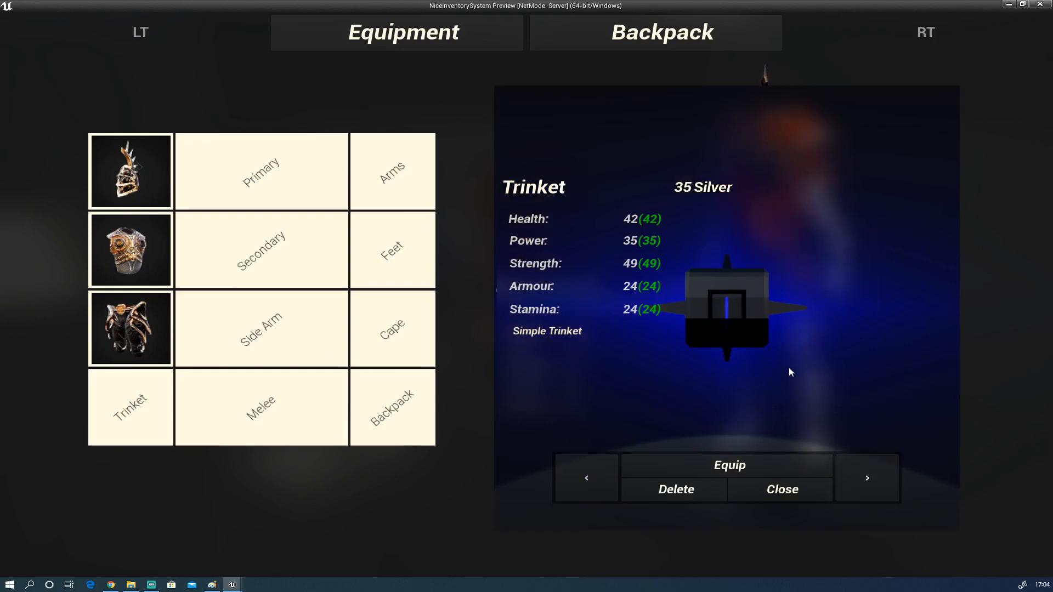
pyautogui.click(728, 464)
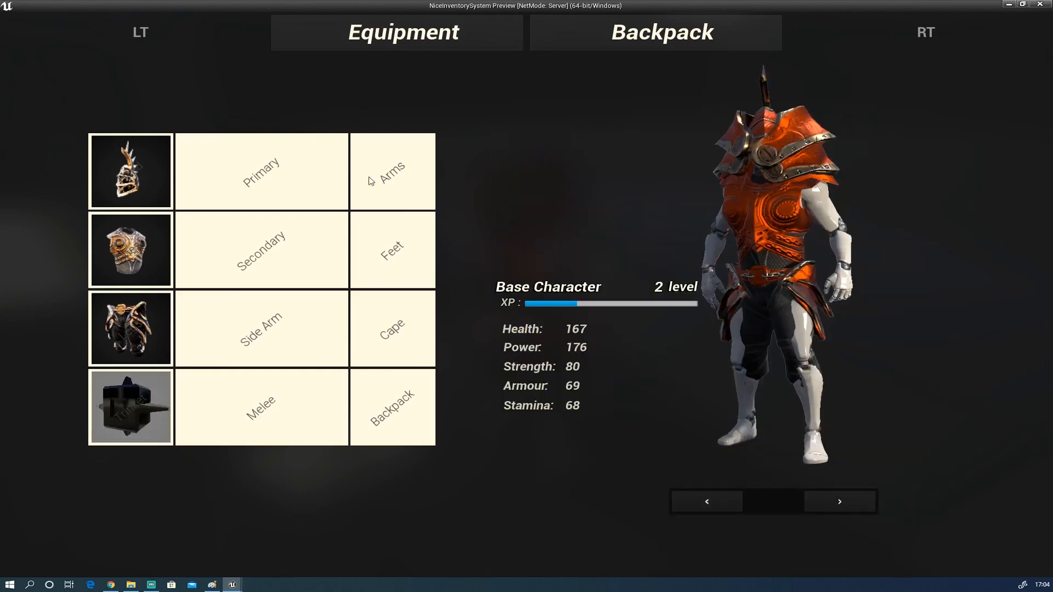
# Equip the Simple Arms and put a cape into the empty Cape slot
pyautogui.click(393, 171)
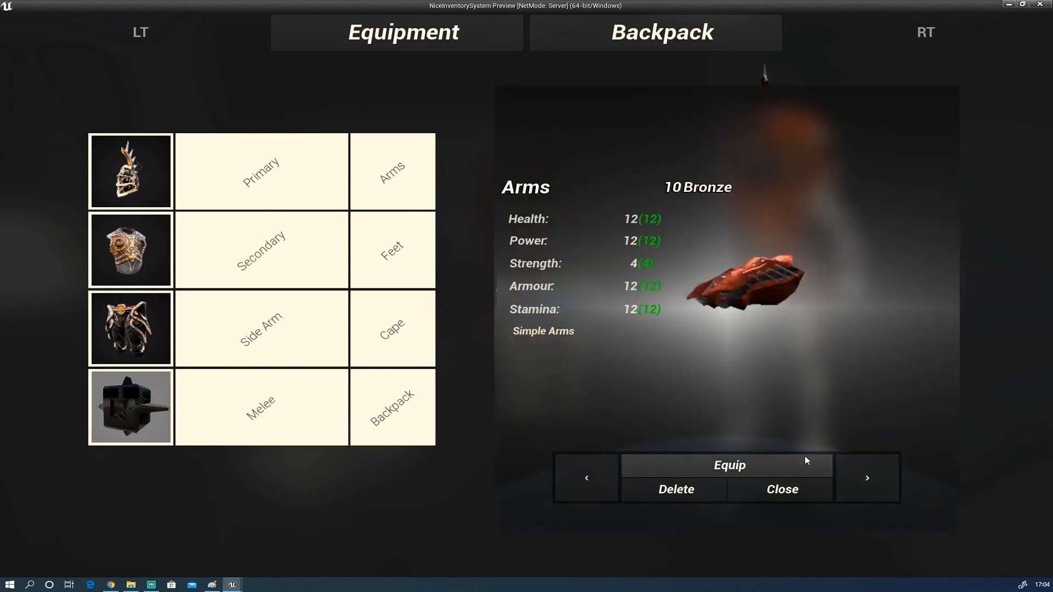
pyautogui.click(729, 465)
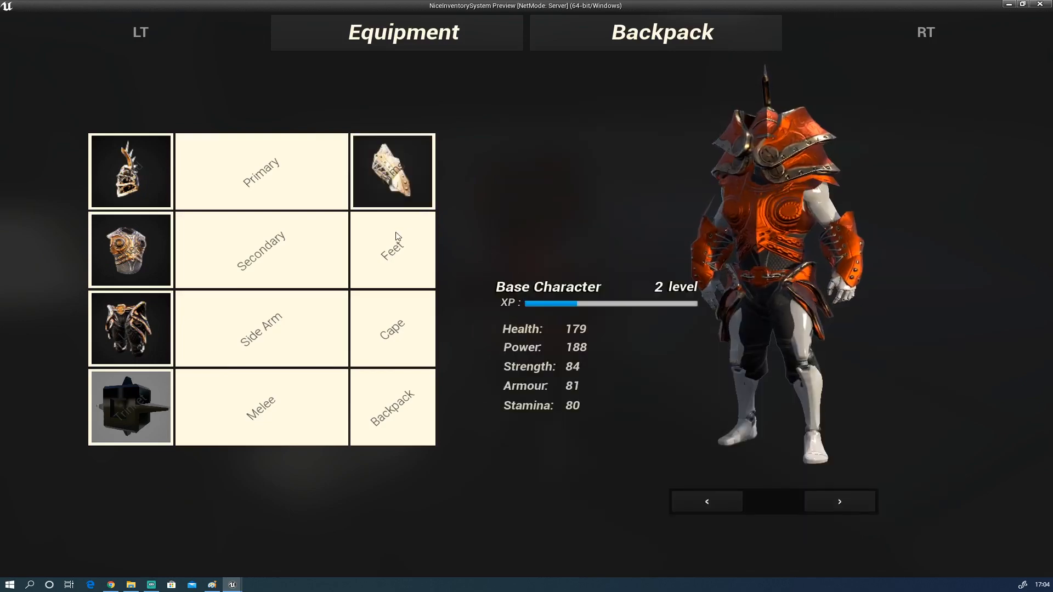
pyautogui.click(392, 251)
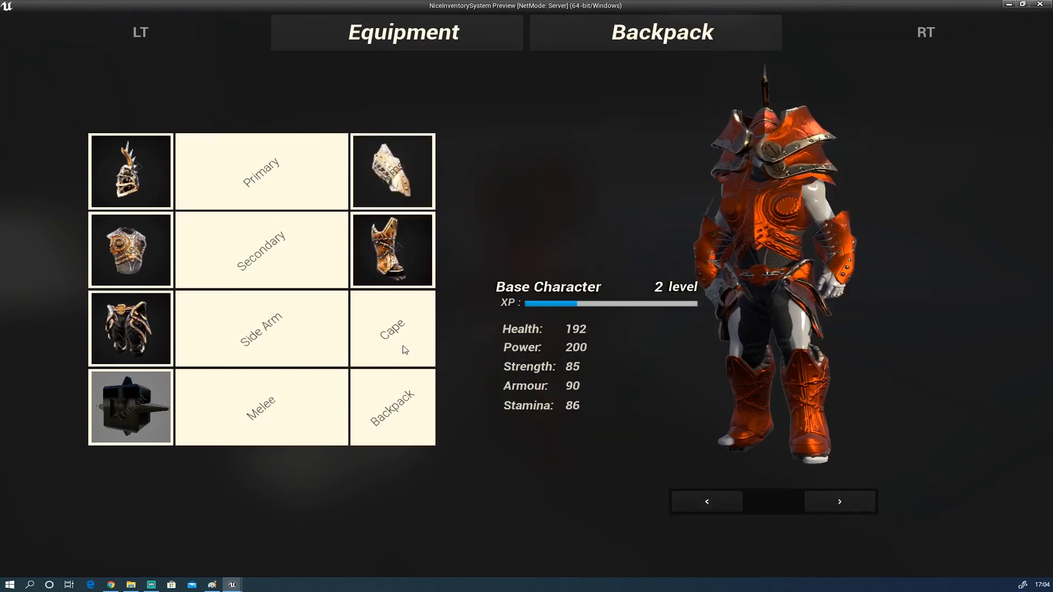
pyautogui.click(392, 329)
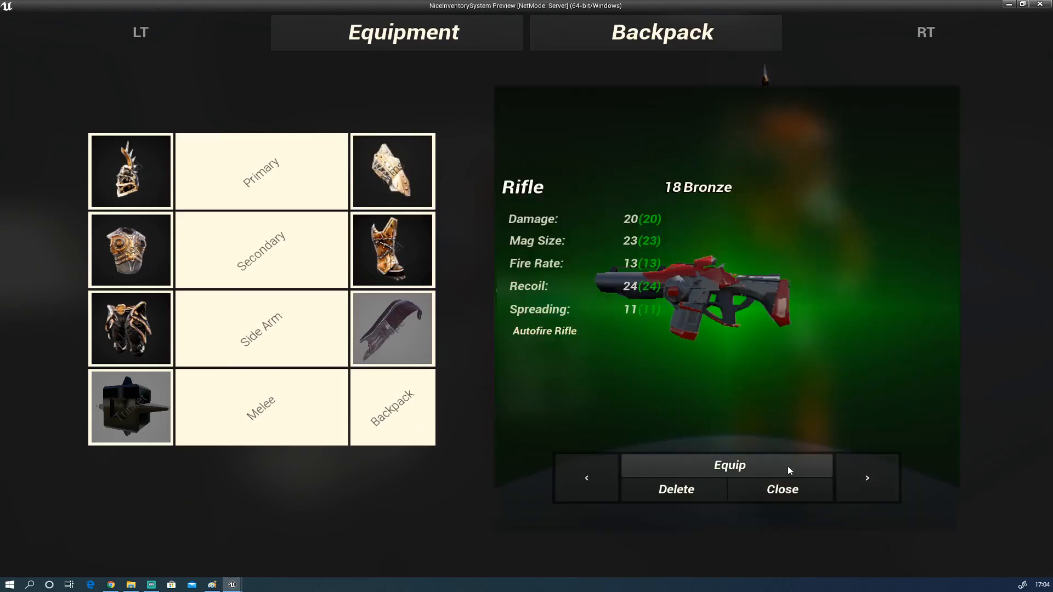
# Equip the rifle as the primary weapon and close the item details
pyautogui.click(729, 465)
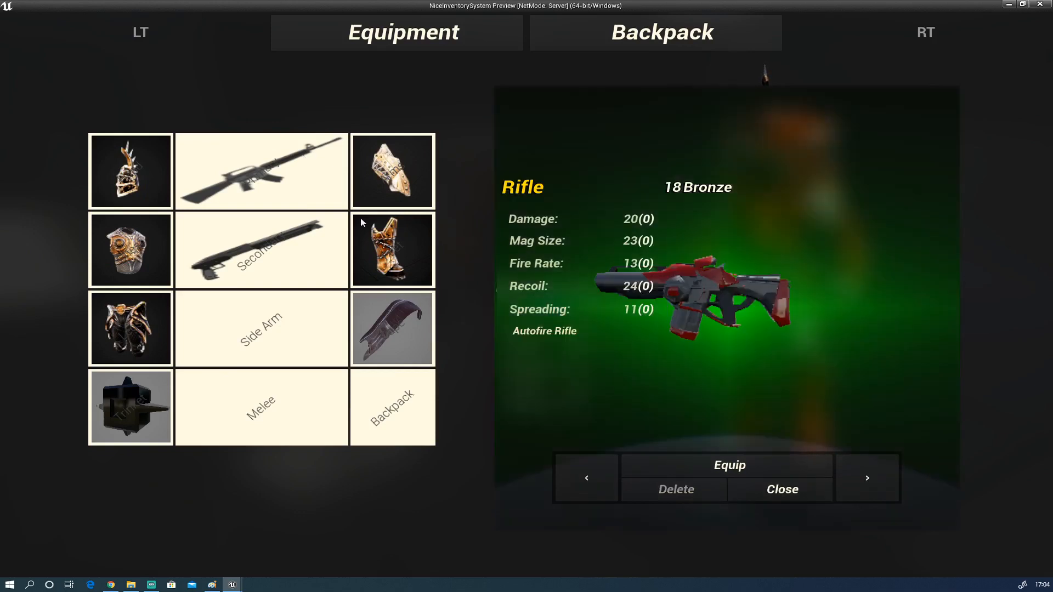
pyautogui.moveTo(561, 290)
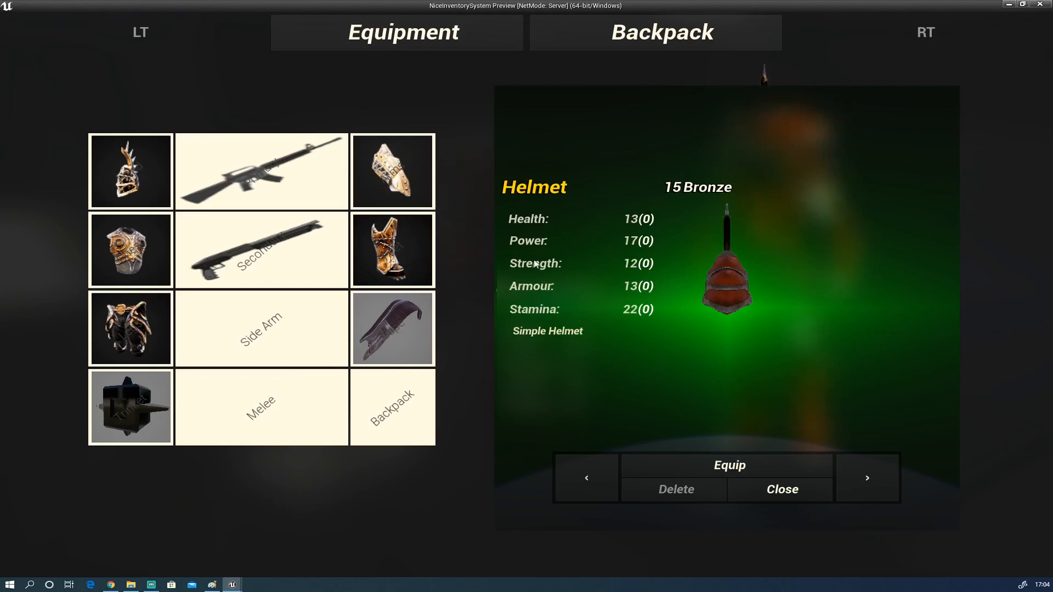
pyautogui.moveTo(401, 400)
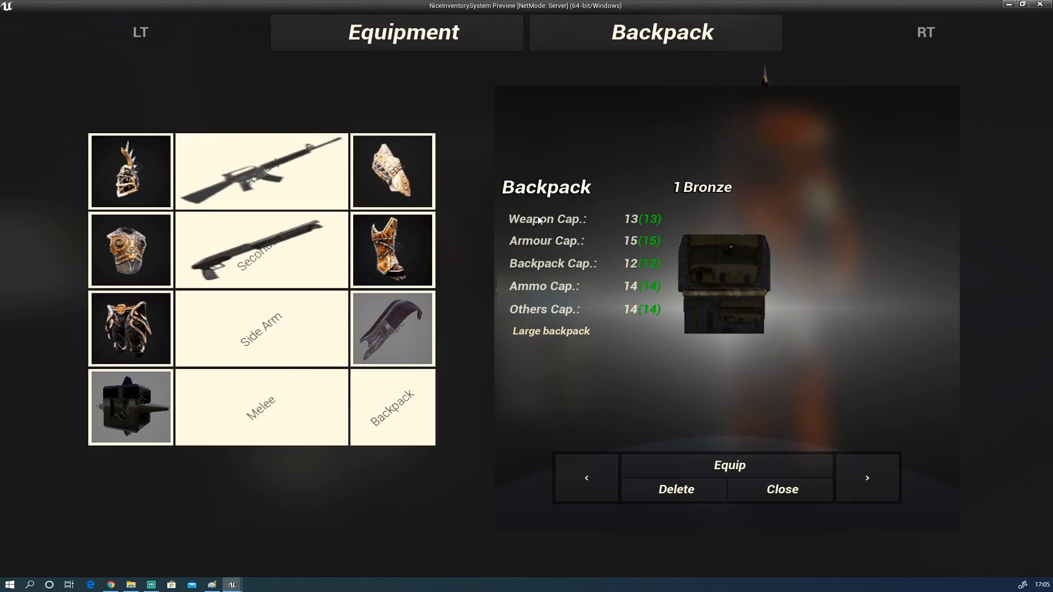
pyautogui.moveTo(524, 230)
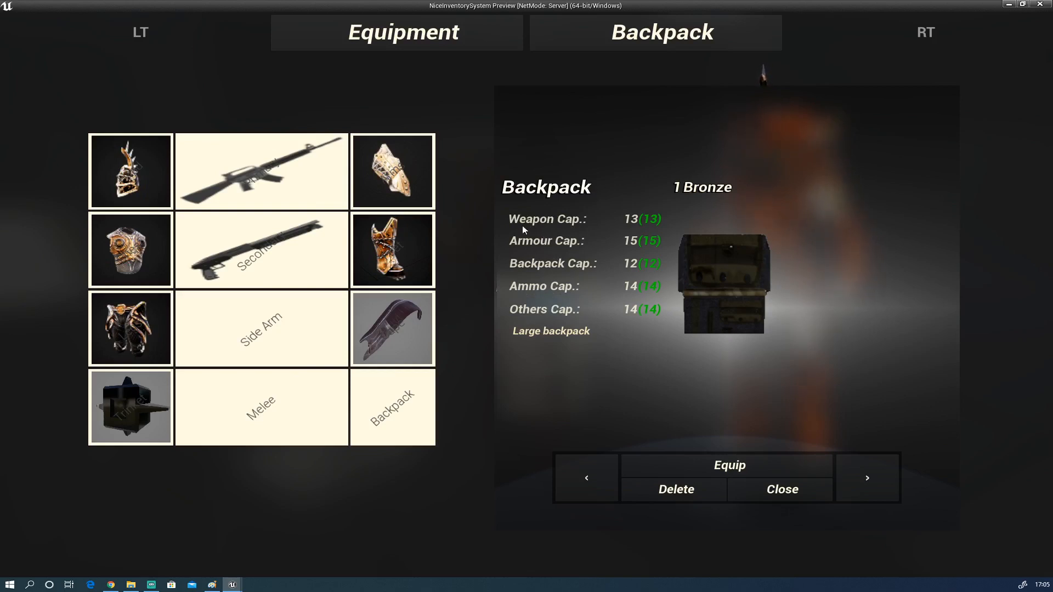
pyautogui.moveTo(631, 227)
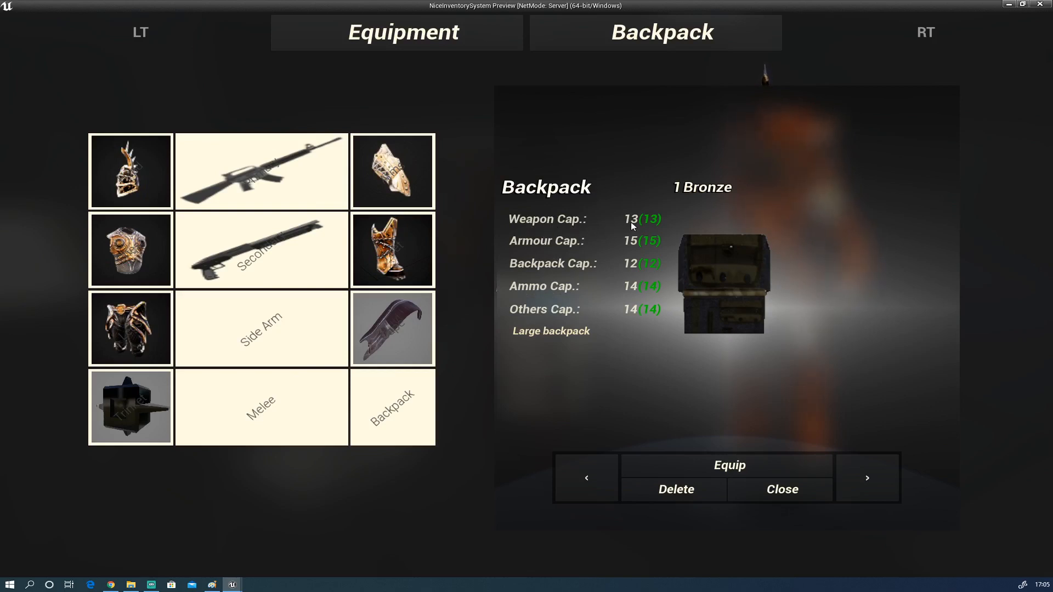
pyautogui.moveTo(627, 244)
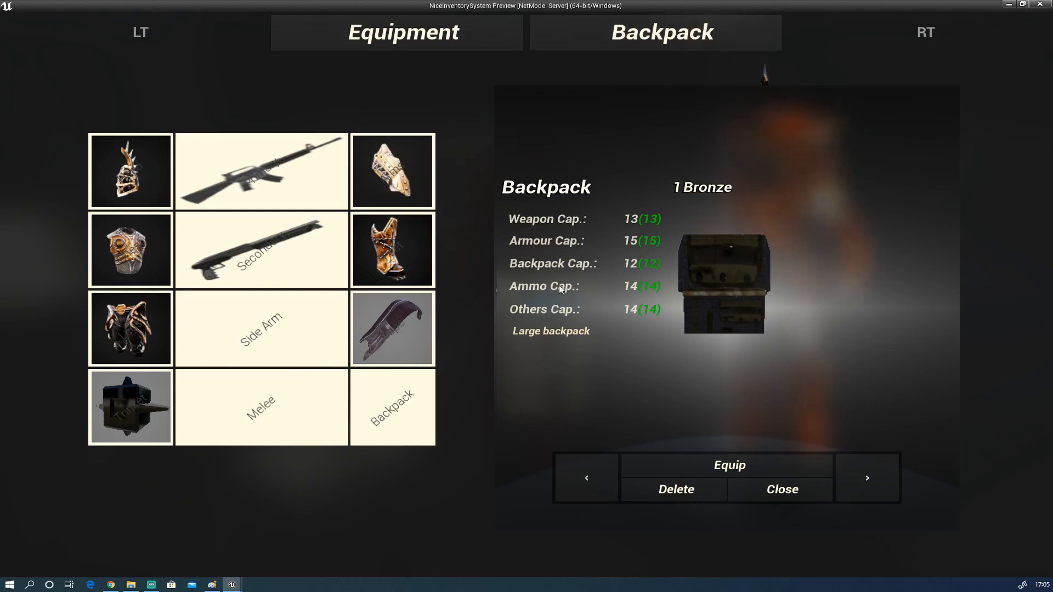
pyautogui.moveTo(598, 316)
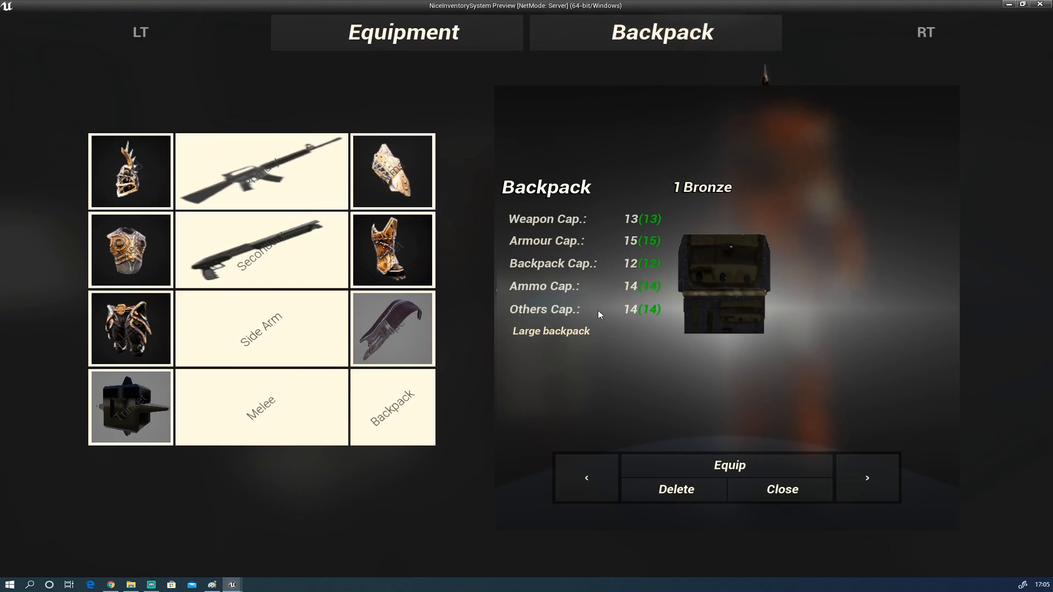
pyautogui.moveTo(630, 316)
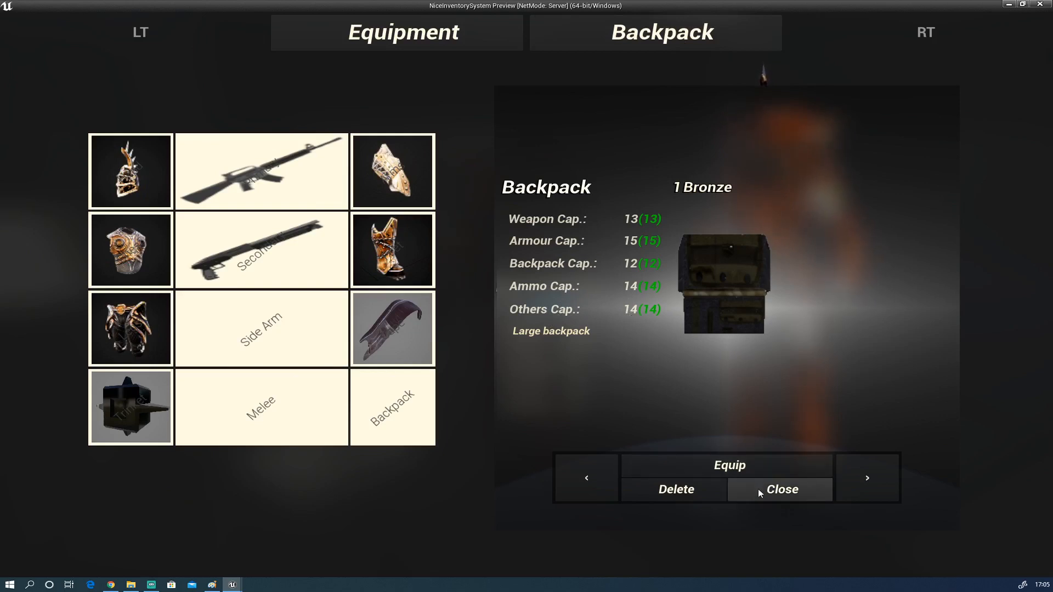
pyautogui.click(782, 489)
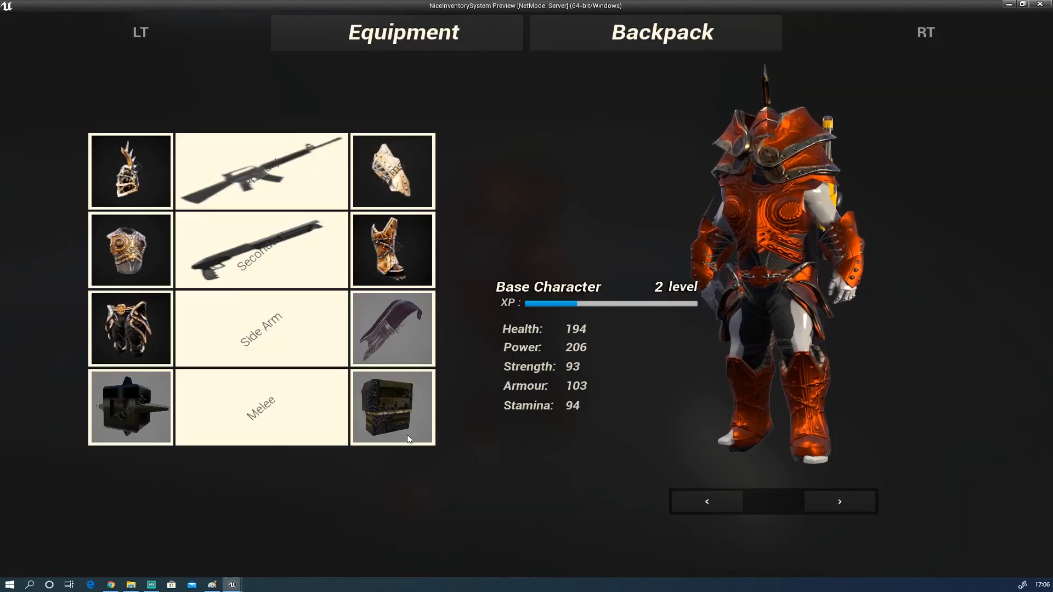
# Delete the pants from the backpack and return to the character overview
pyautogui.click(131, 171)
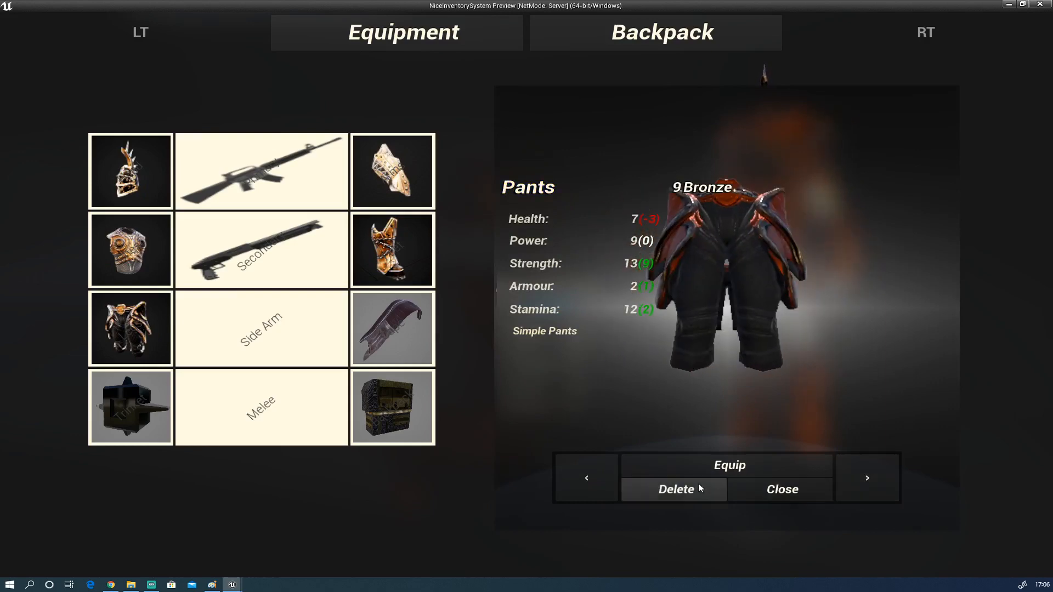
pyautogui.click(867, 478)
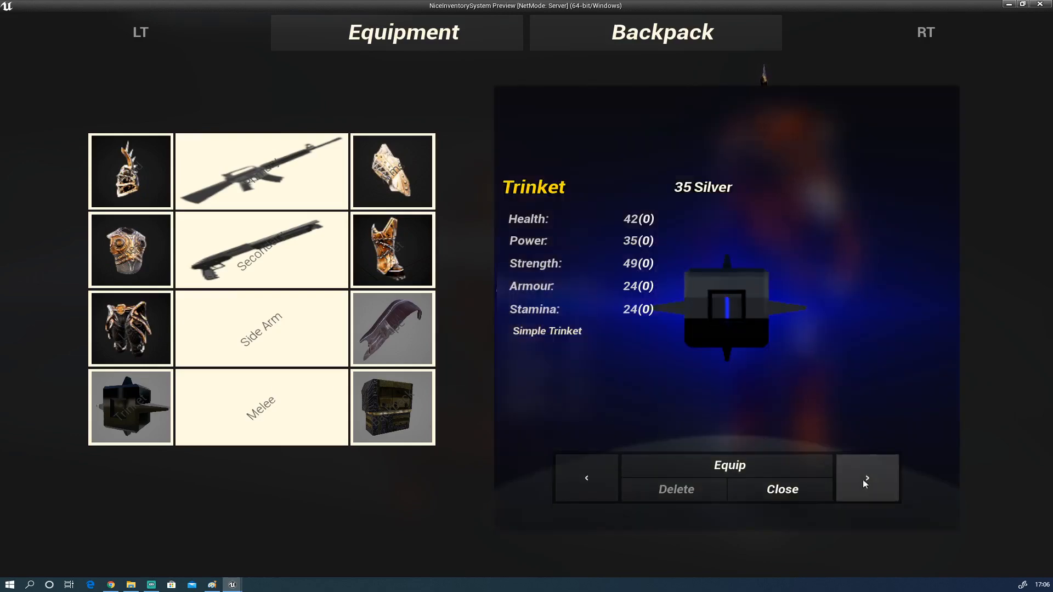
pyautogui.click(866, 478)
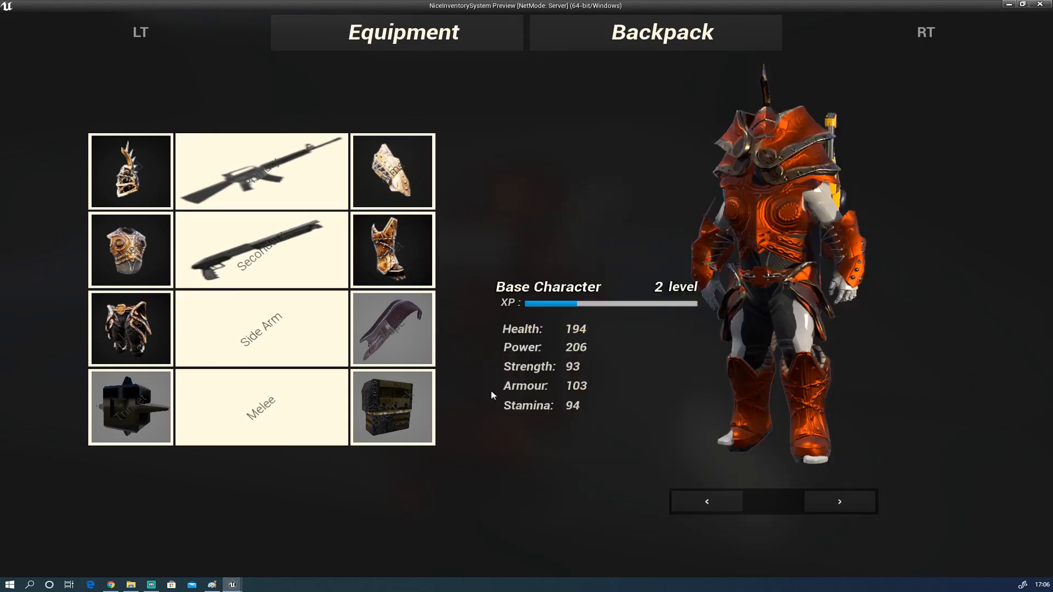
pyautogui.click(392, 407)
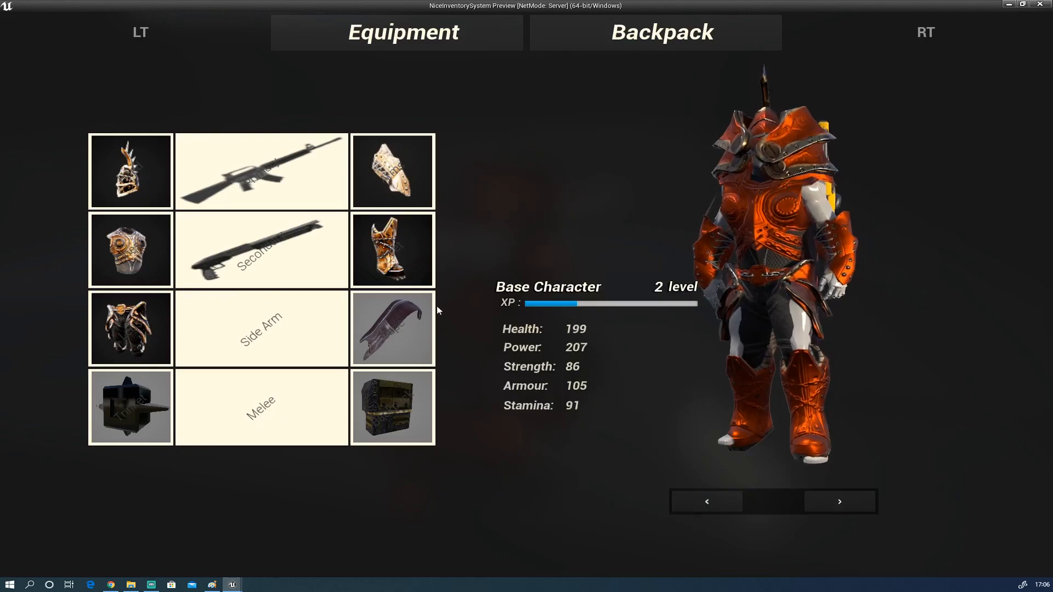
# Delete the spare cape and view the silver boots' details
pyautogui.click(392, 329)
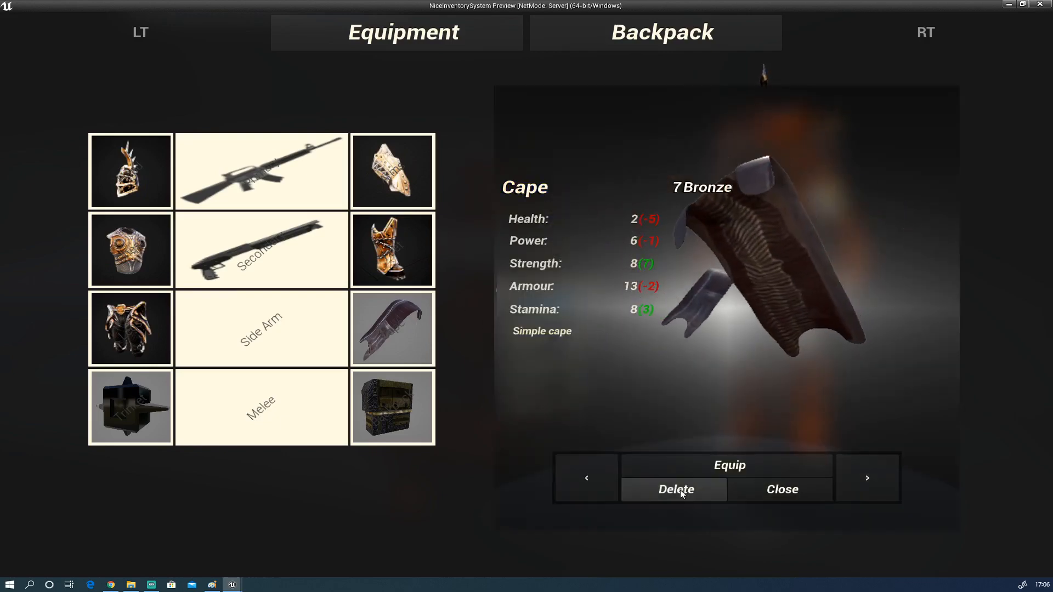
pyautogui.click(867, 477)
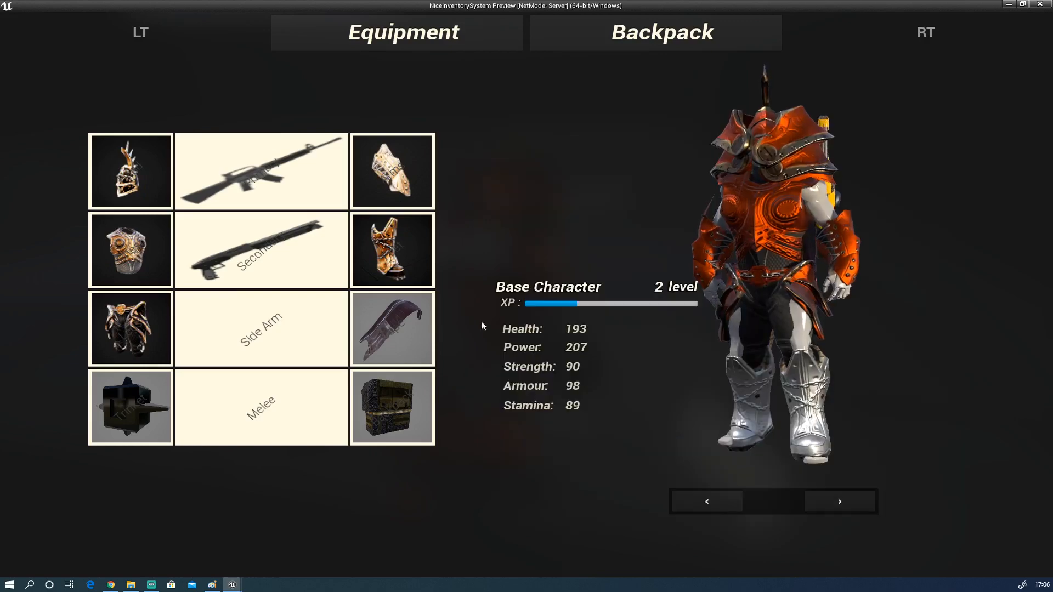
pyautogui.click(392, 250)
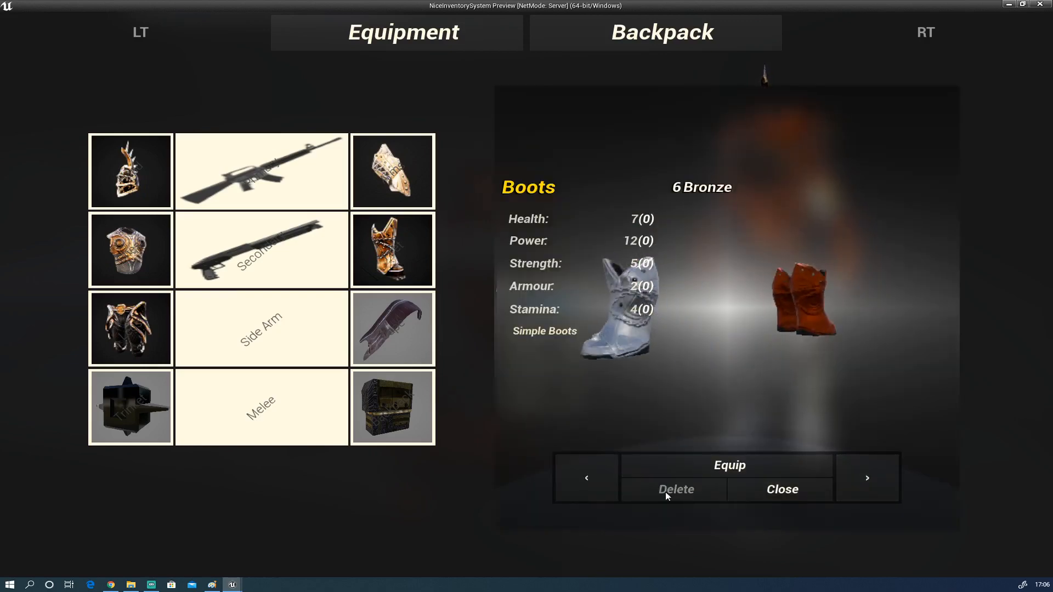
# Cycle through the arms pieces and delete the unequipped one
pyautogui.click(867, 478)
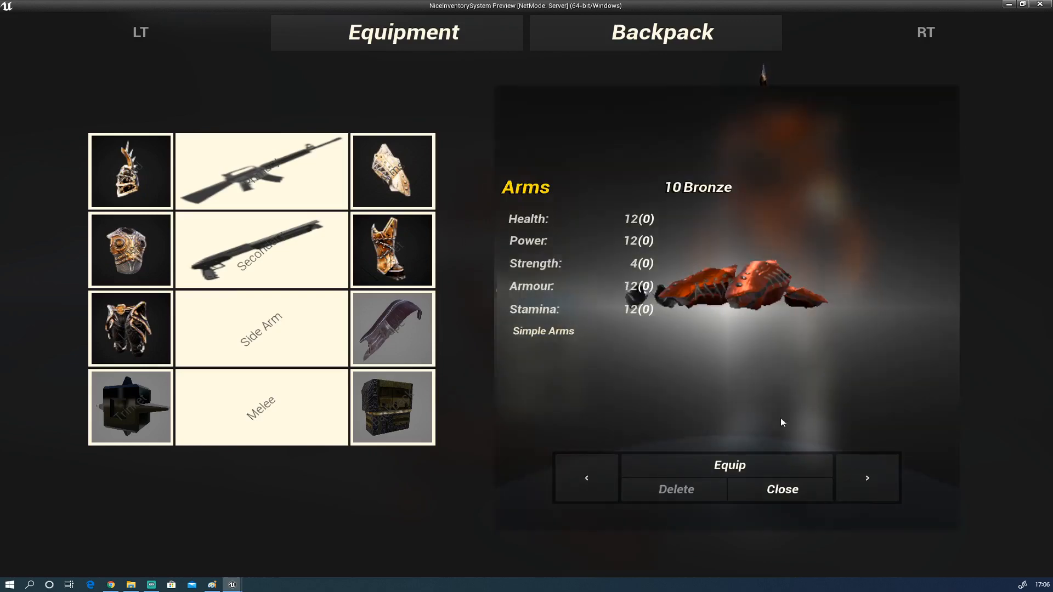
pyautogui.click(867, 478)
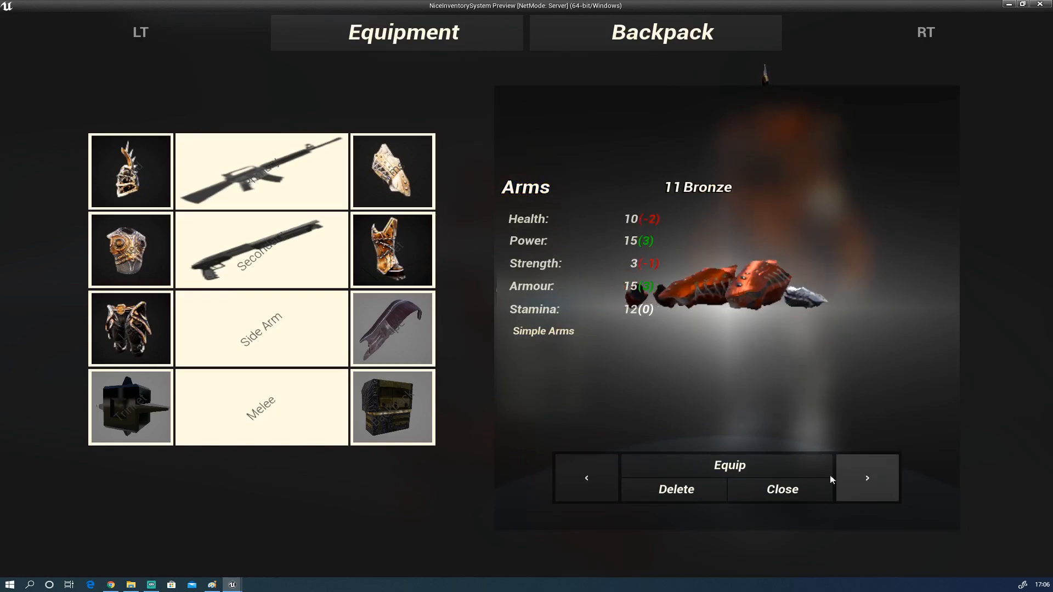
pyautogui.click(867, 478)
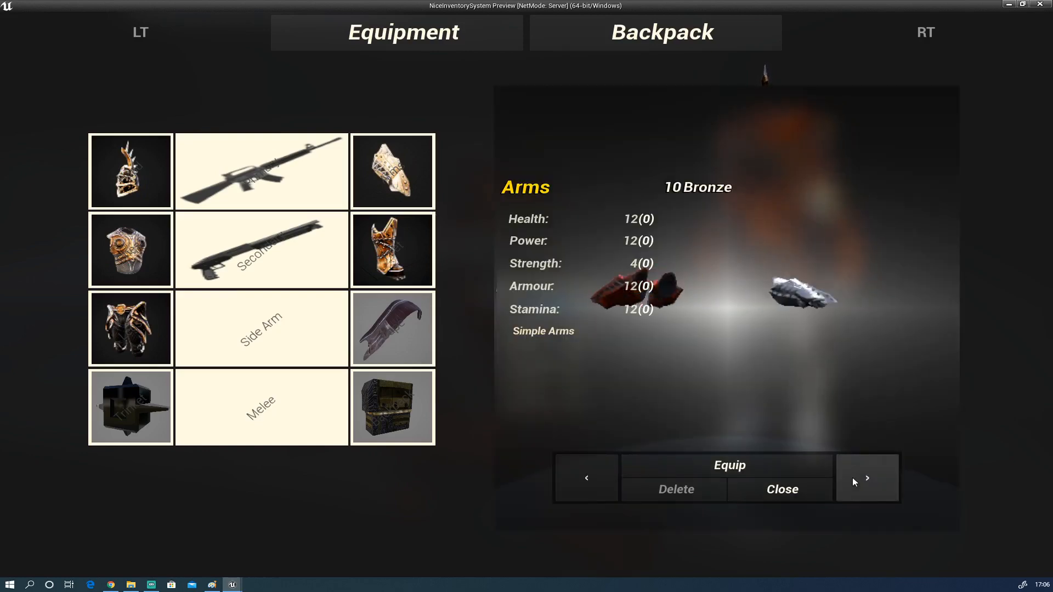
pyautogui.click(867, 478)
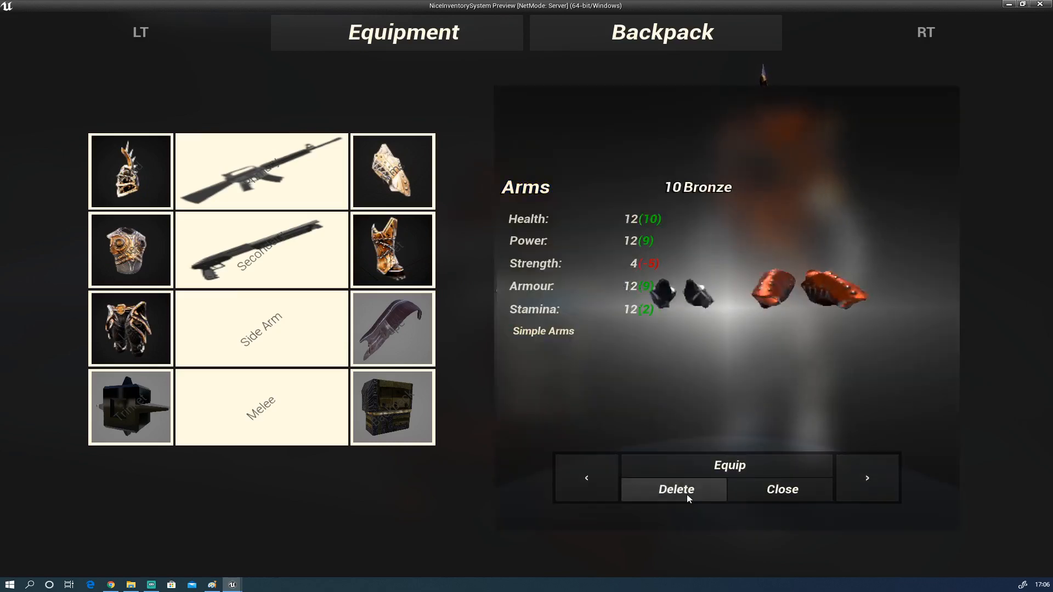
pyautogui.click(260, 170)
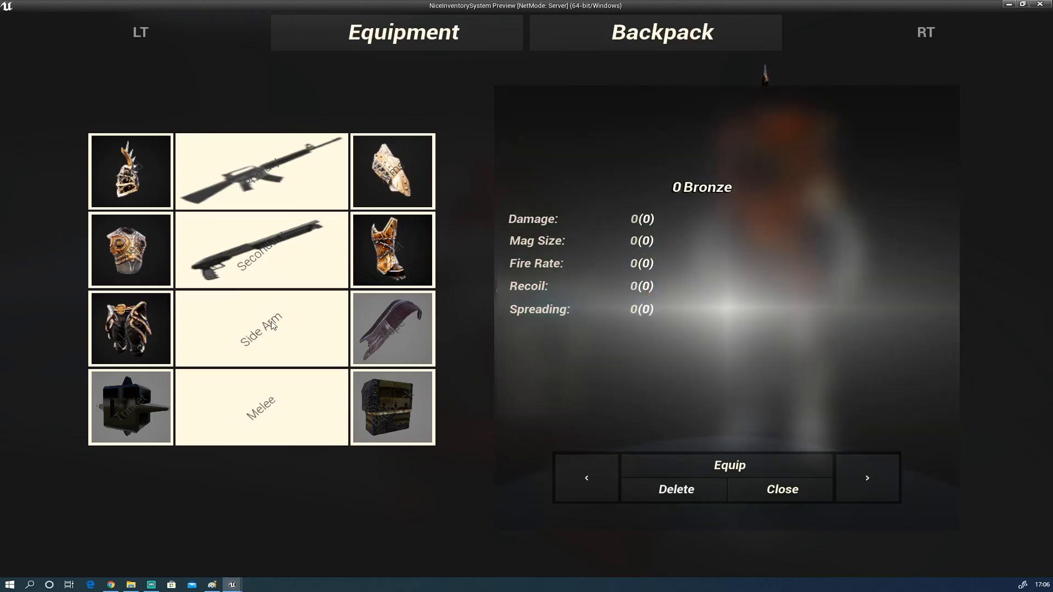
# Browse pouches and large backpacks, delete the weaker one, and view a Backpack Cap 20 backpack
pyautogui.click(781, 489)
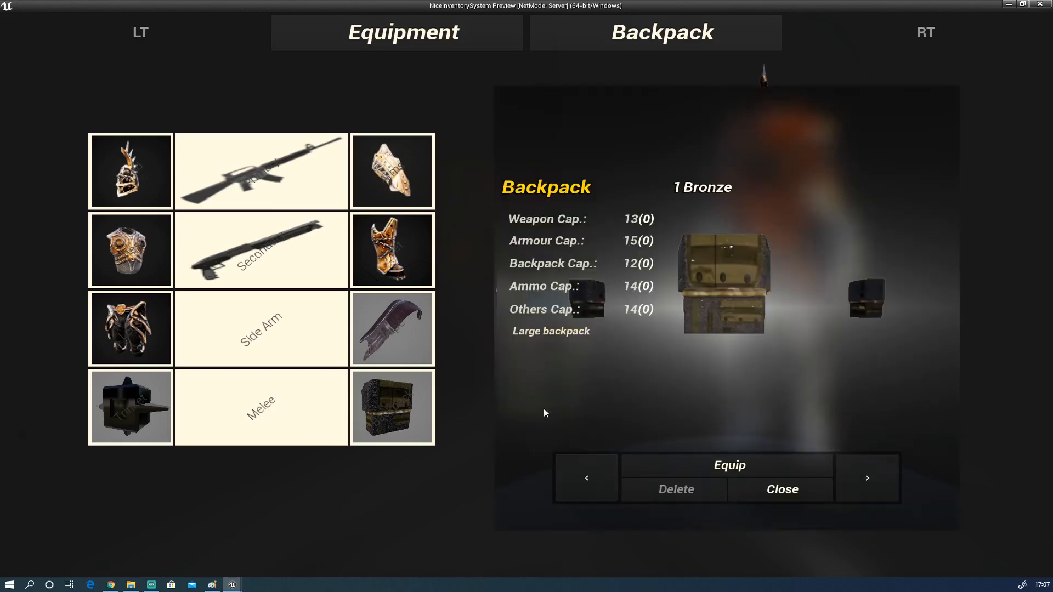
pyautogui.click(867, 478)
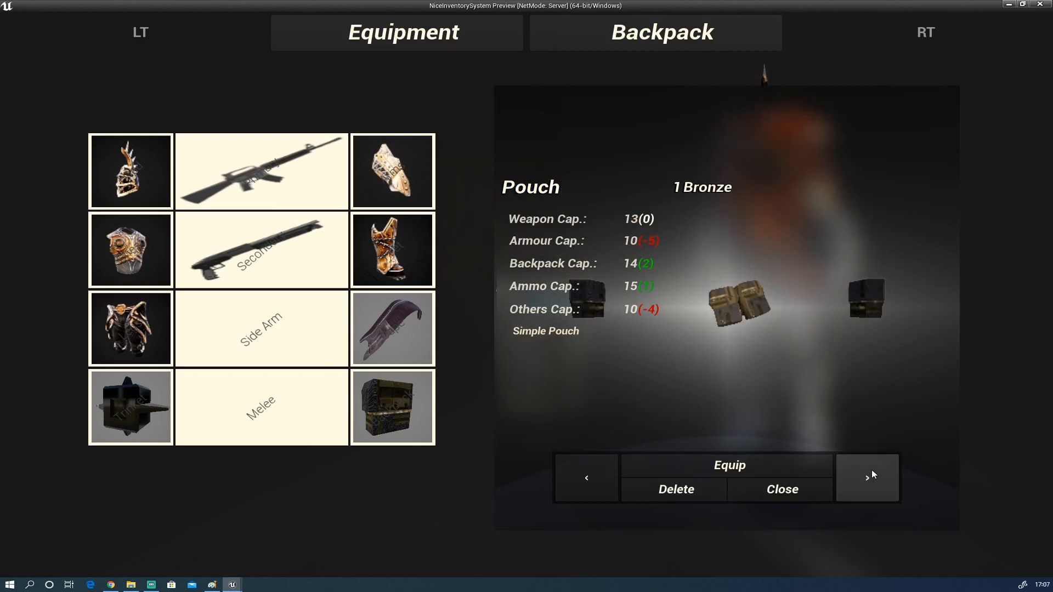
pyautogui.click(868, 478)
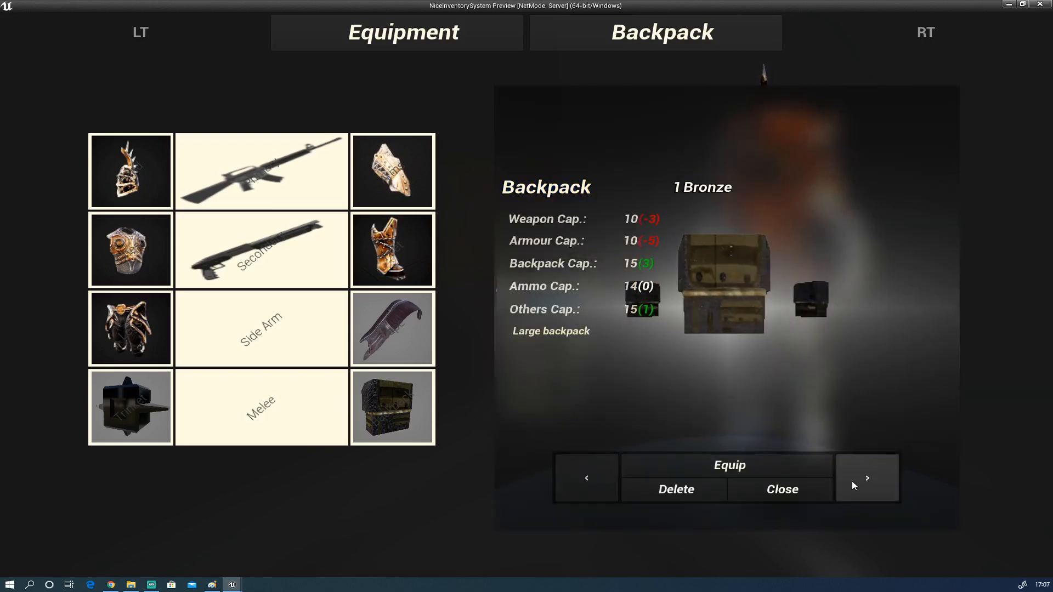
pyautogui.moveTo(676, 490)
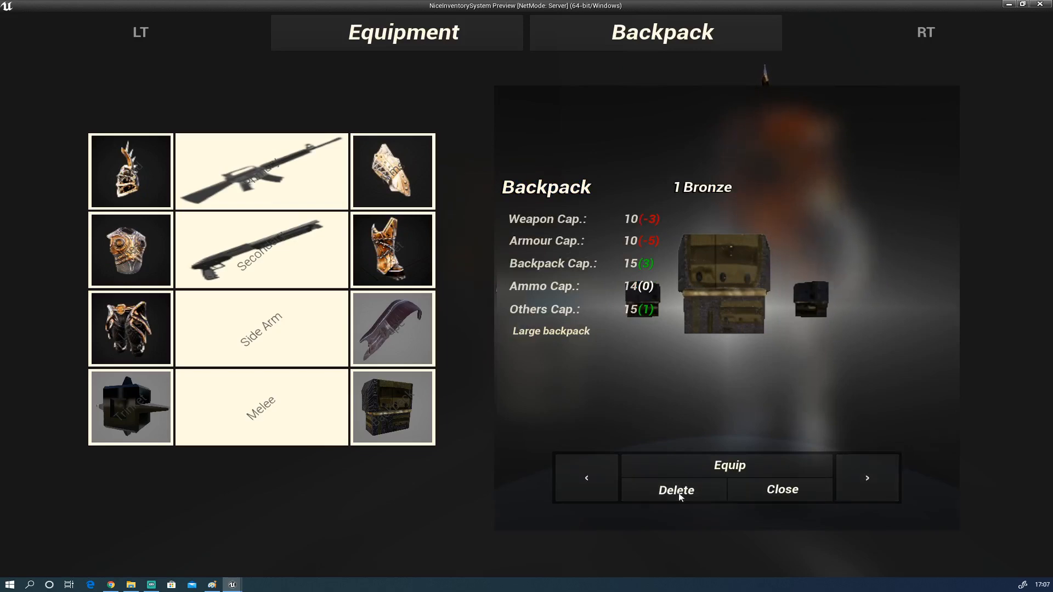
pyautogui.click(866, 478)
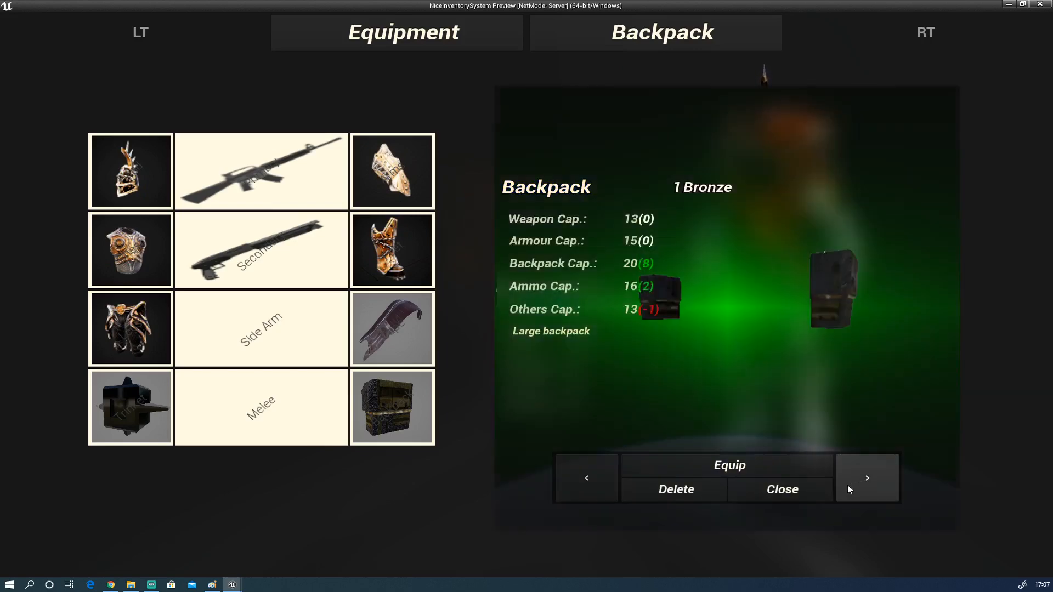
pyautogui.click(867, 478)
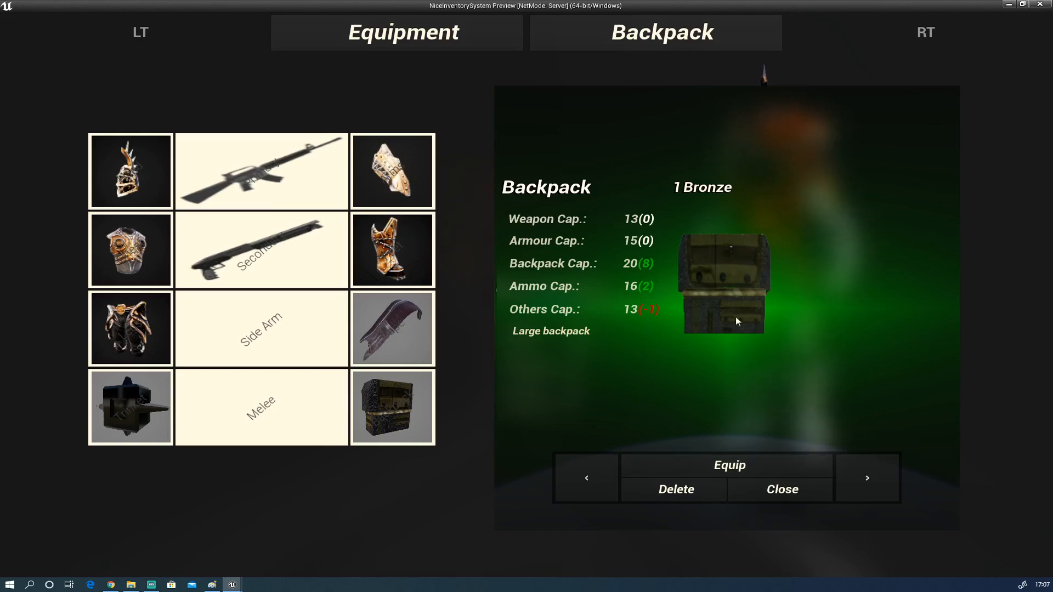
pyautogui.moveTo(801, 481)
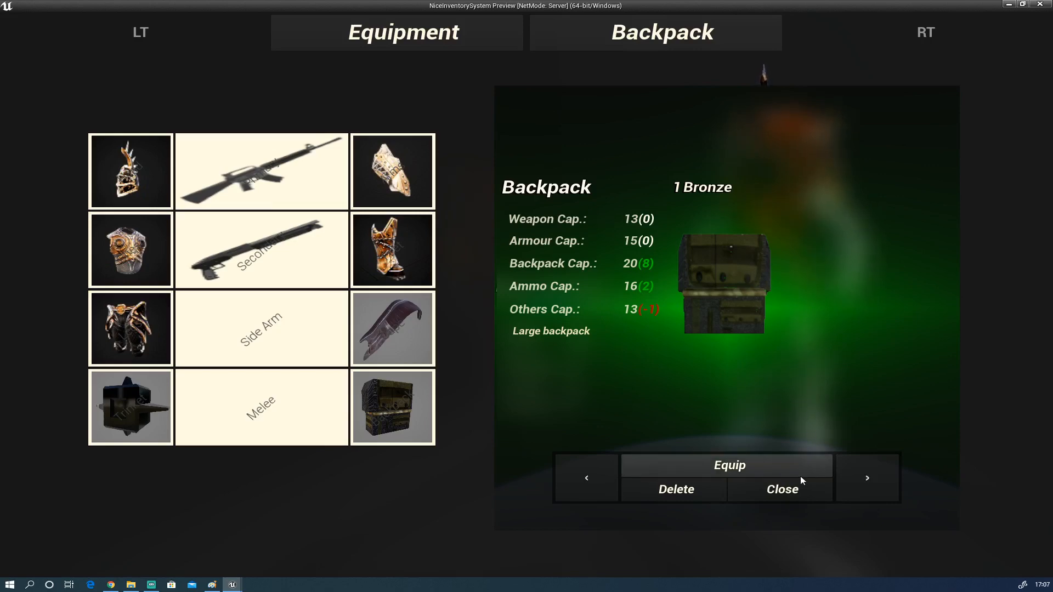
# Equip the larger-capacity backpack and delete the unneeded spare backpack
pyautogui.click(782, 488)
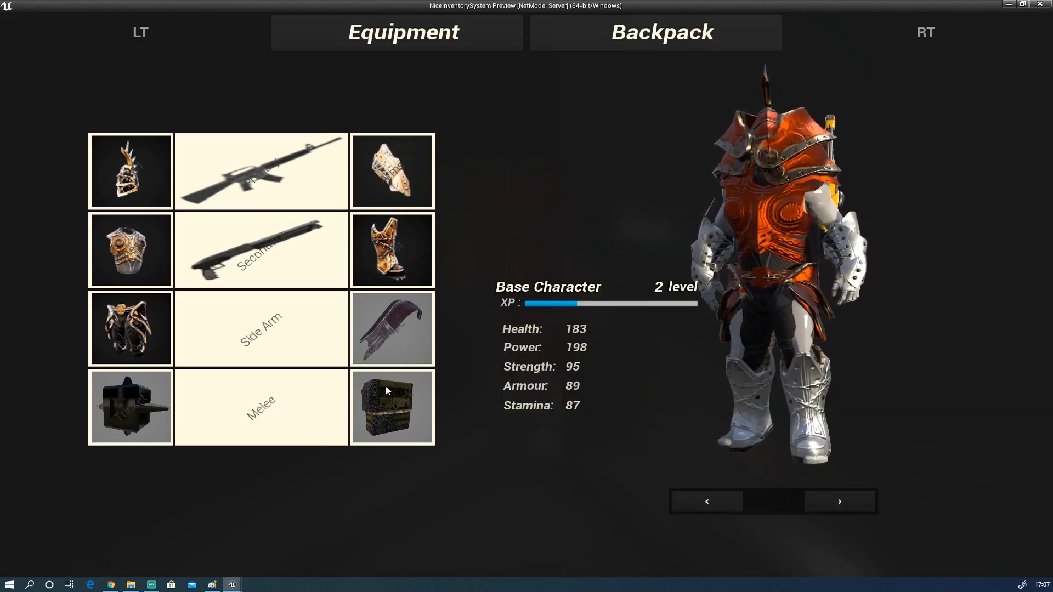
pyautogui.click(392, 407)
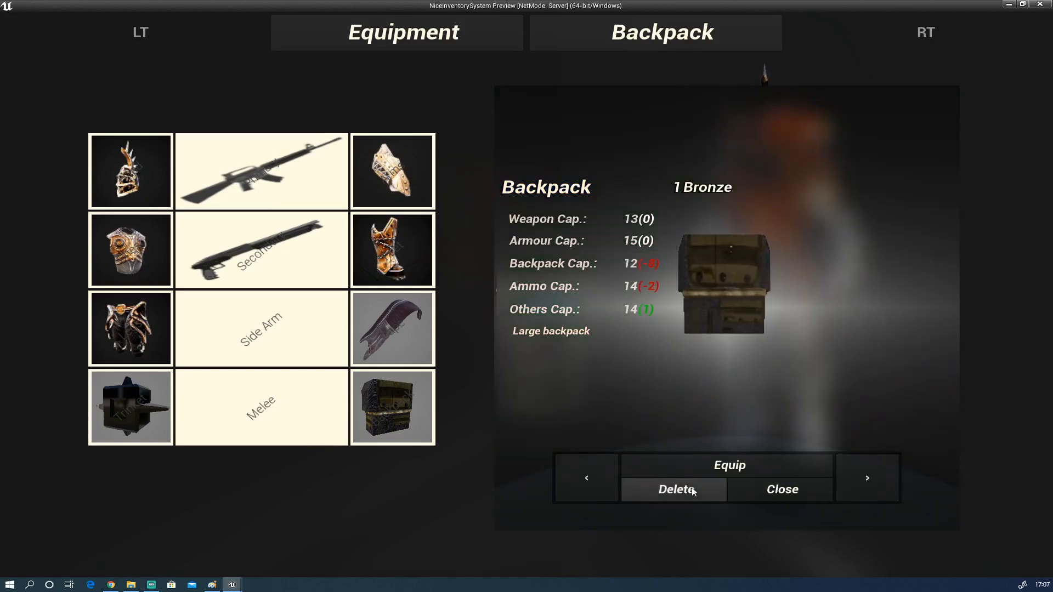
pyautogui.click(867, 478)
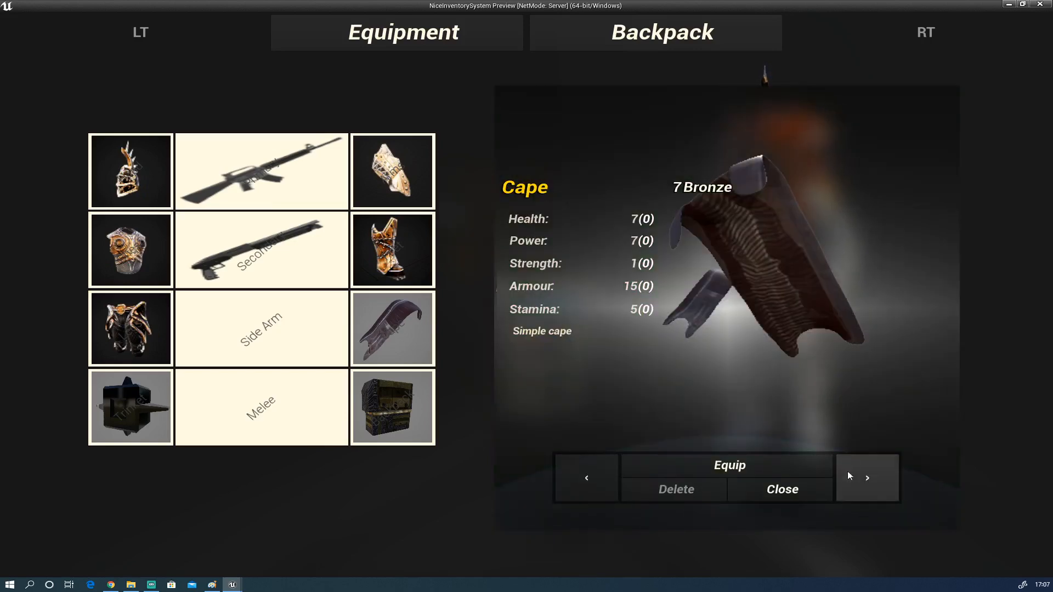
# Swap to the next cape, then browse the equipped arms and following items
pyautogui.click(729, 465)
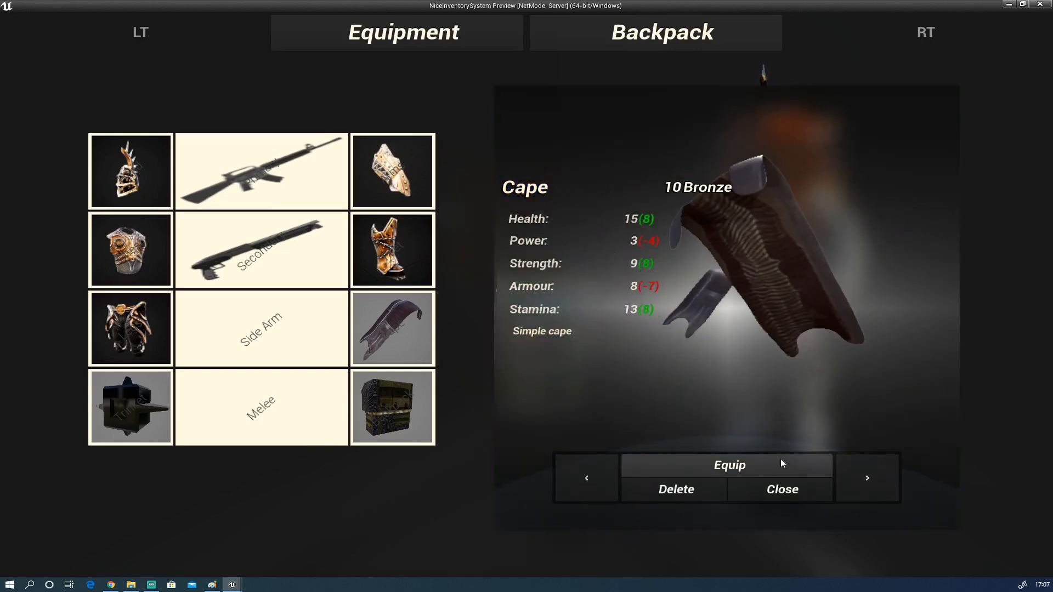
pyautogui.click(729, 465)
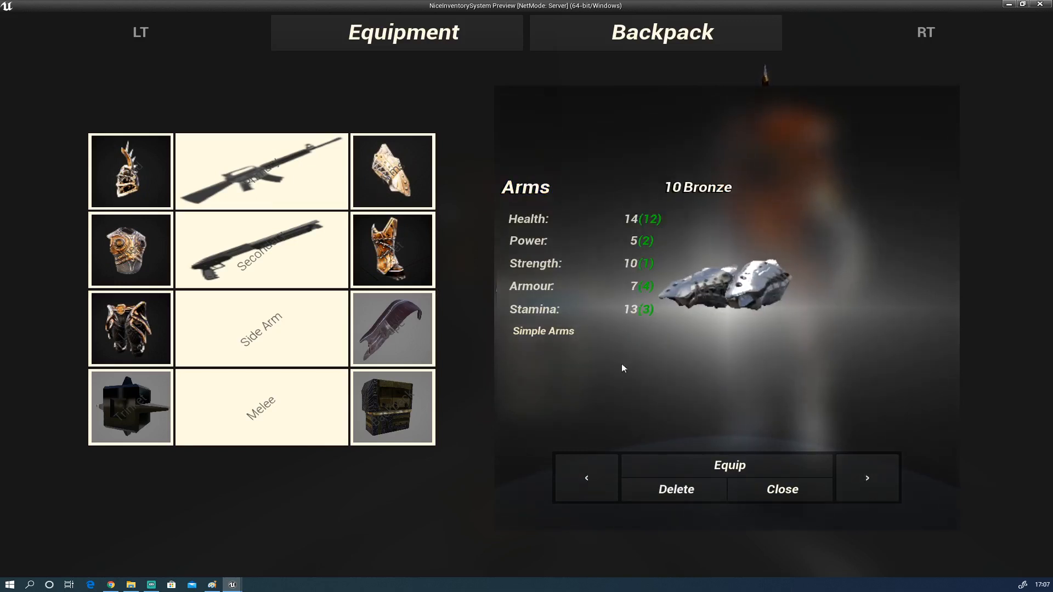
pyautogui.click(867, 477)
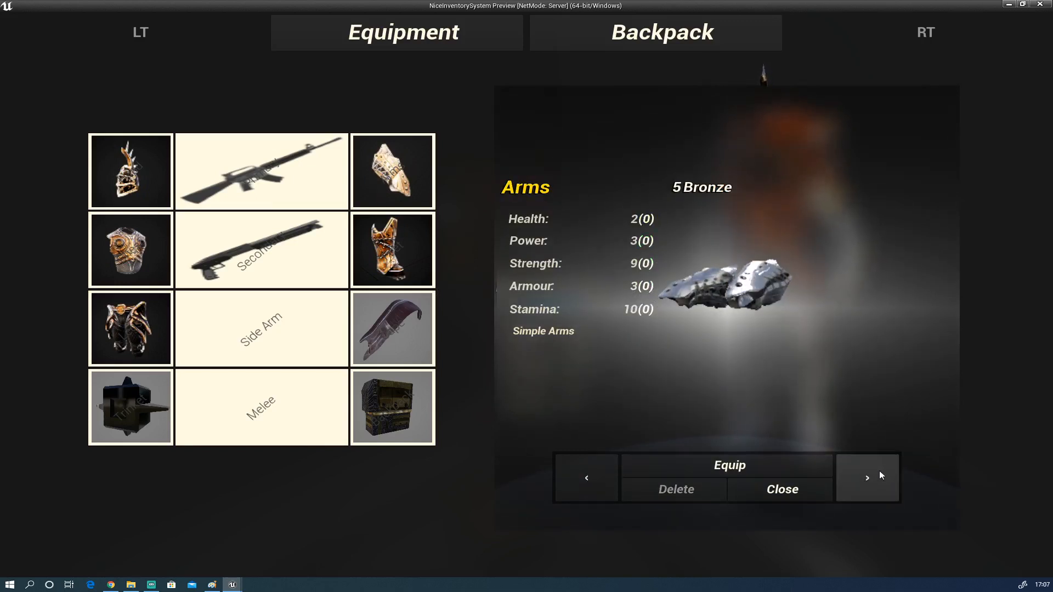
pyautogui.click(868, 478)
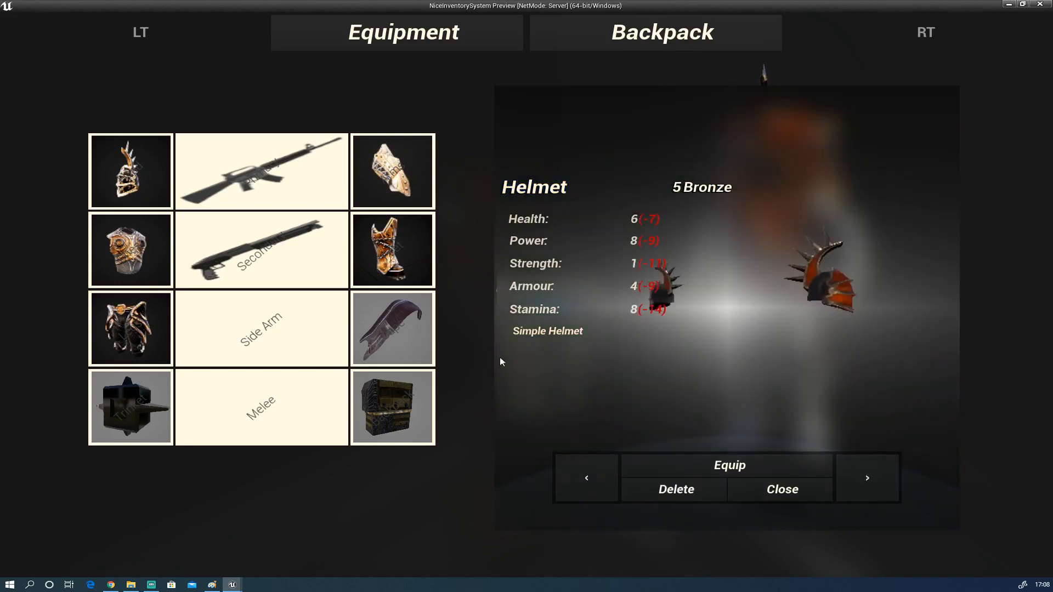
# Equip the Simple Sword into the Melee slot, compare pulse rifles, and close the weapon details
pyautogui.click(729, 465)
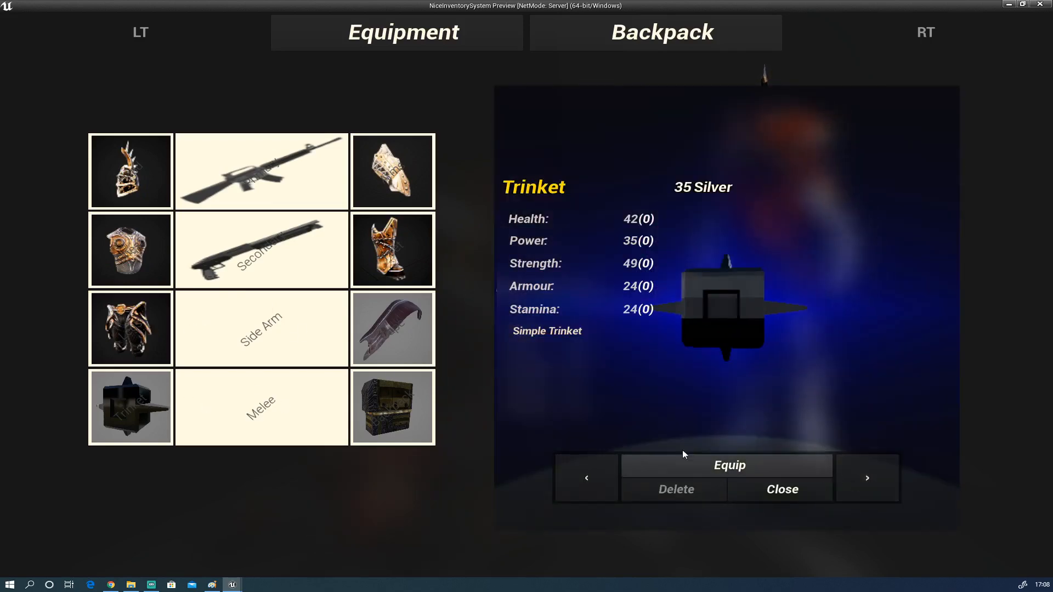
pyautogui.click(866, 477)
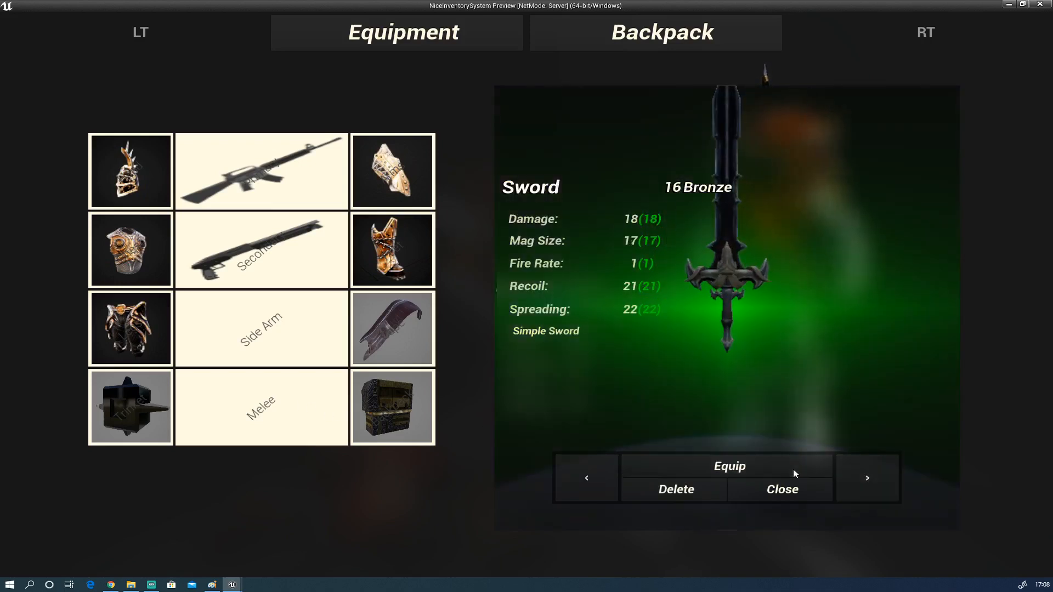
pyautogui.click(729, 465)
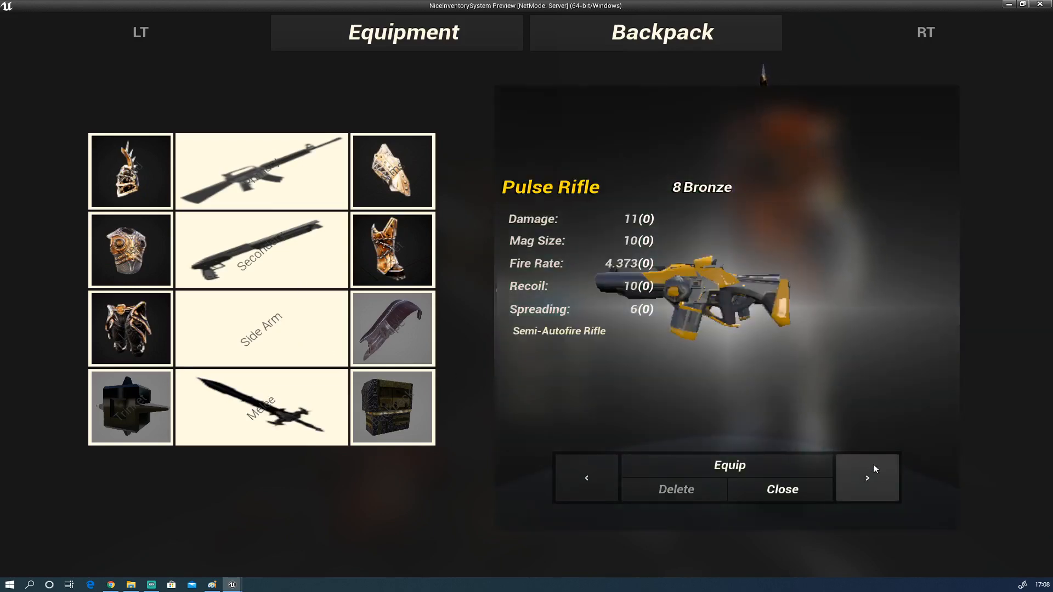
pyautogui.click(867, 478)
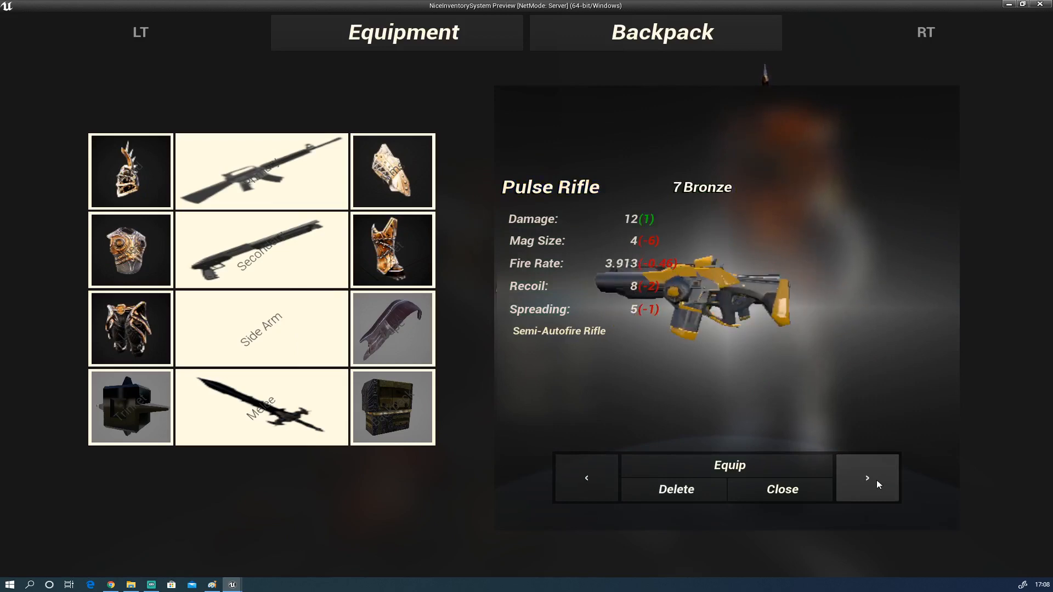
pyautogui.click(867, 478)
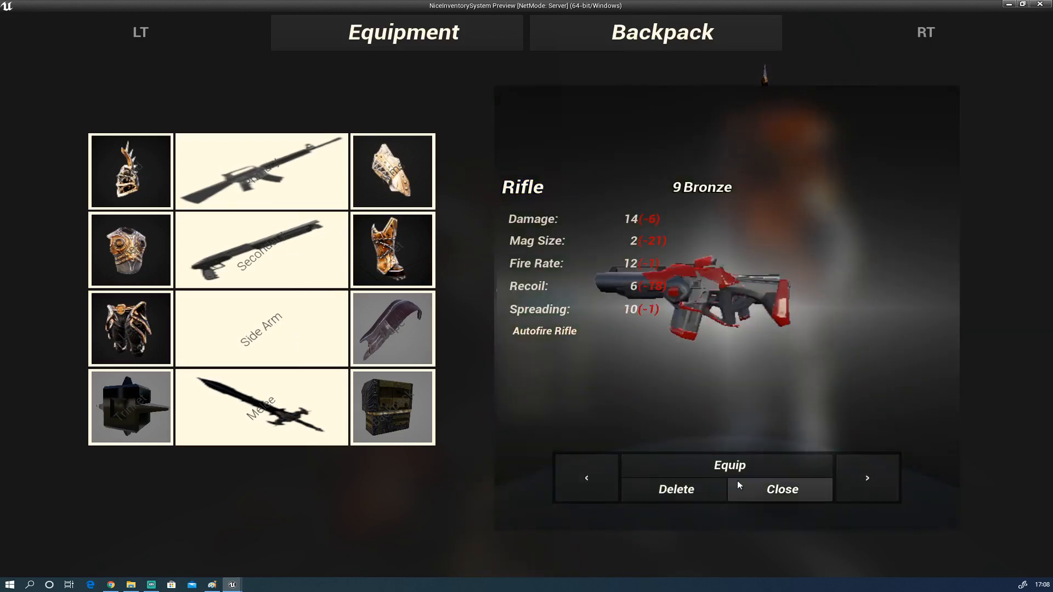
pyautogui.click(781, 489)
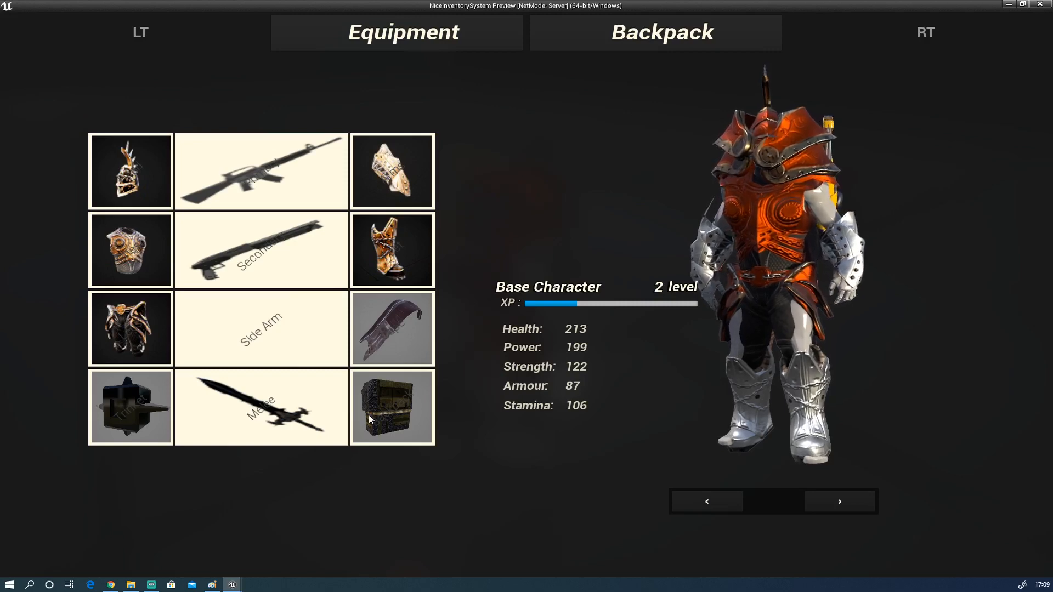
# Check the equipped backpack in the backpack slot's items, then close the details
pyautogui.click(392, 407)
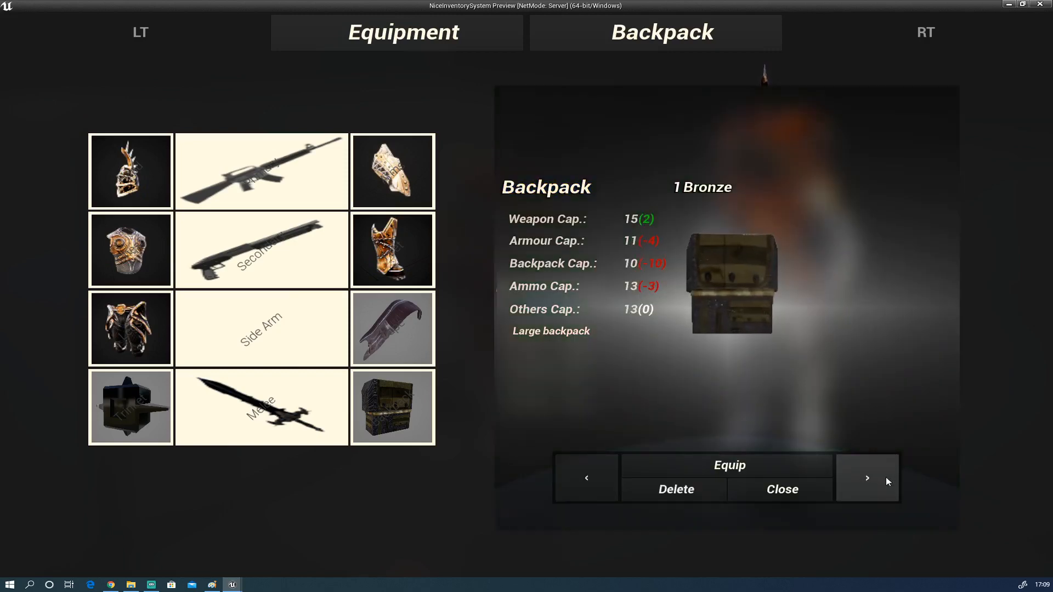
pyautogui.click(867, 478)
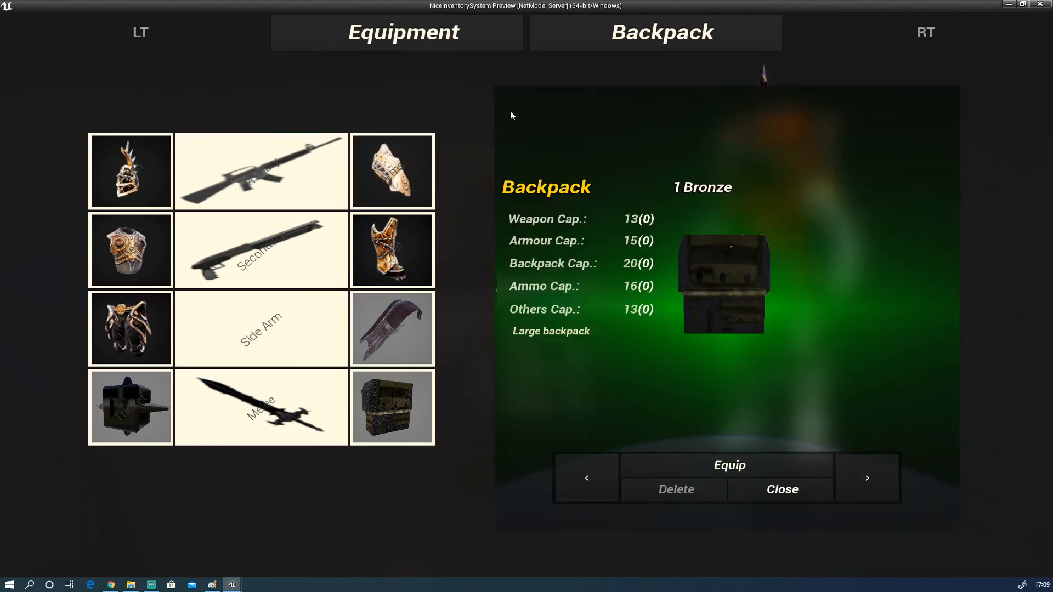
pyautogui.click(396, 33)
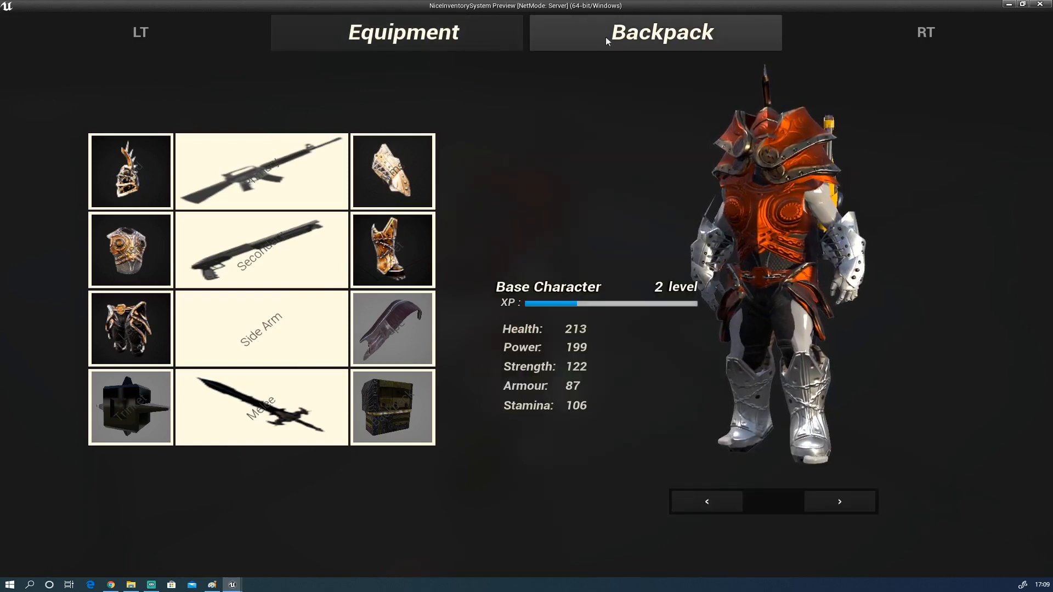
# On the Backpack page, delete the food stack of 6 and one Simple Food item
pyautogui.click(655, 32)
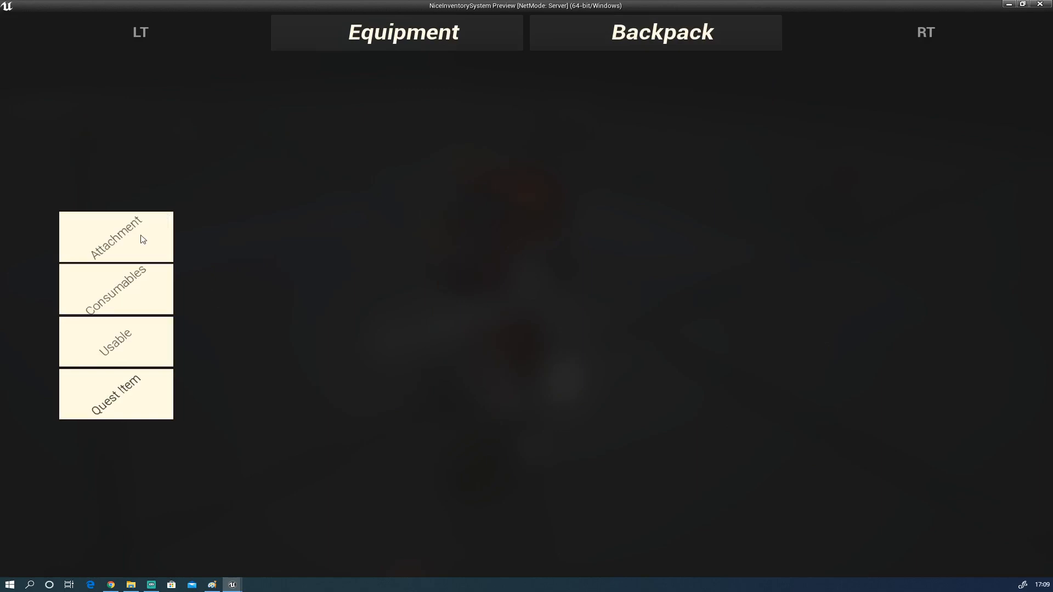
pyautogui.moveTo(130, 402)
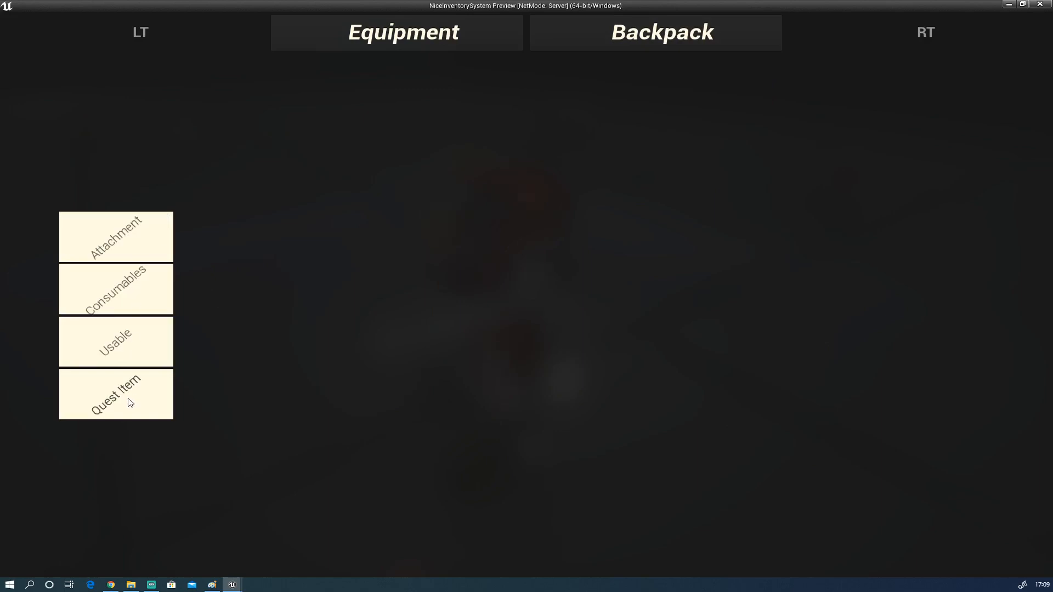
pyautogui.moveTo(147, 296)
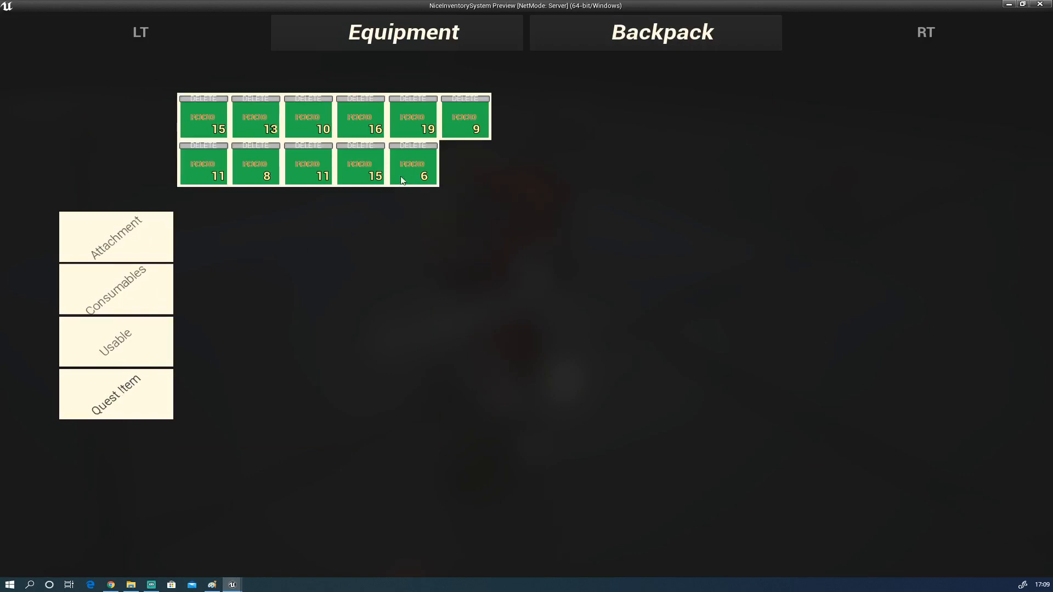
pyautogui.moveTo(411, 184)
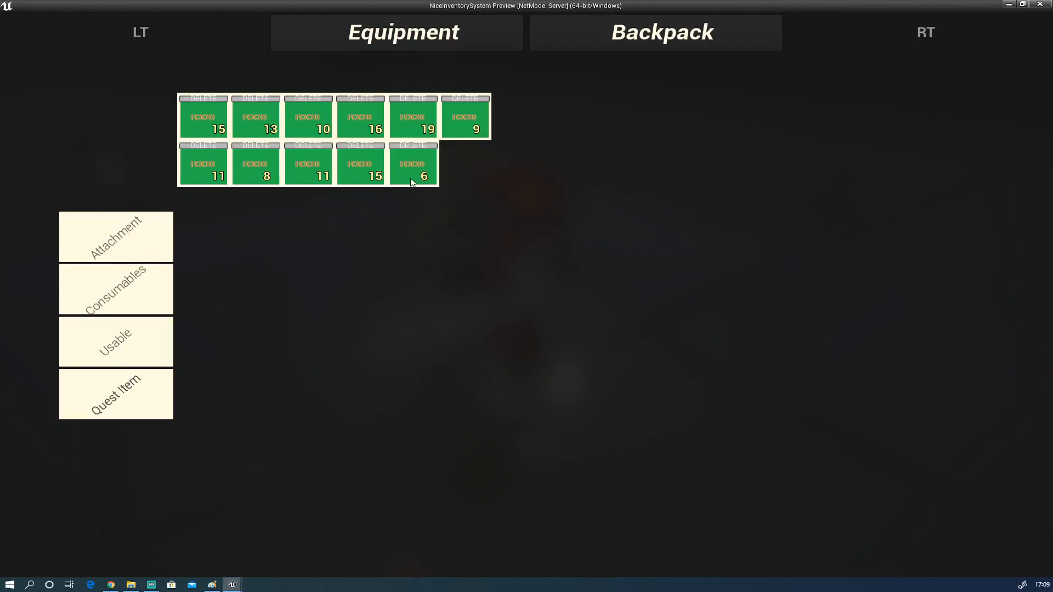
pyautogui.click(413, 165)
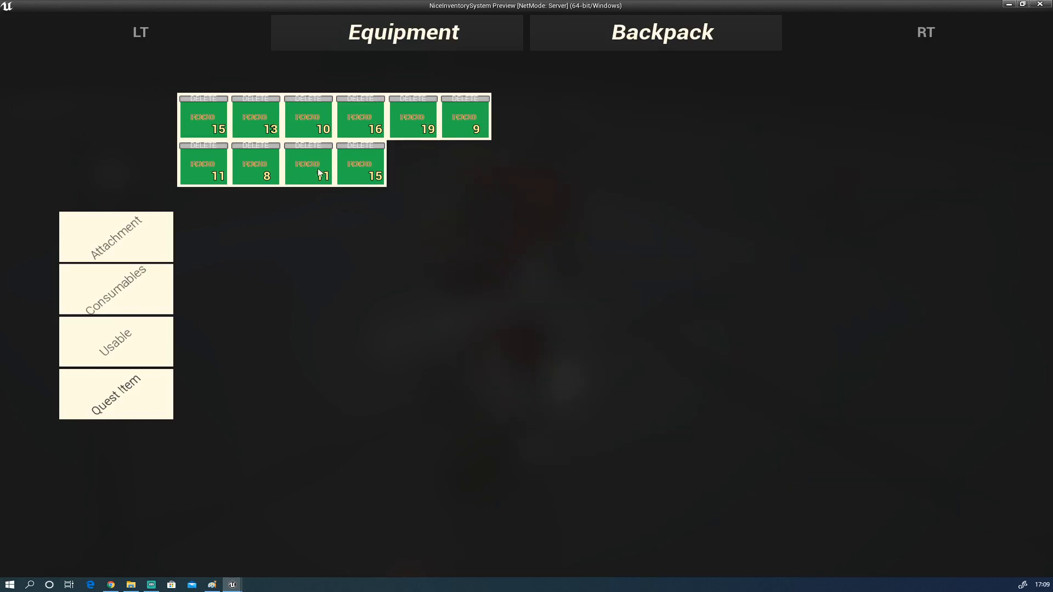
pyautogui.click(308, 164)
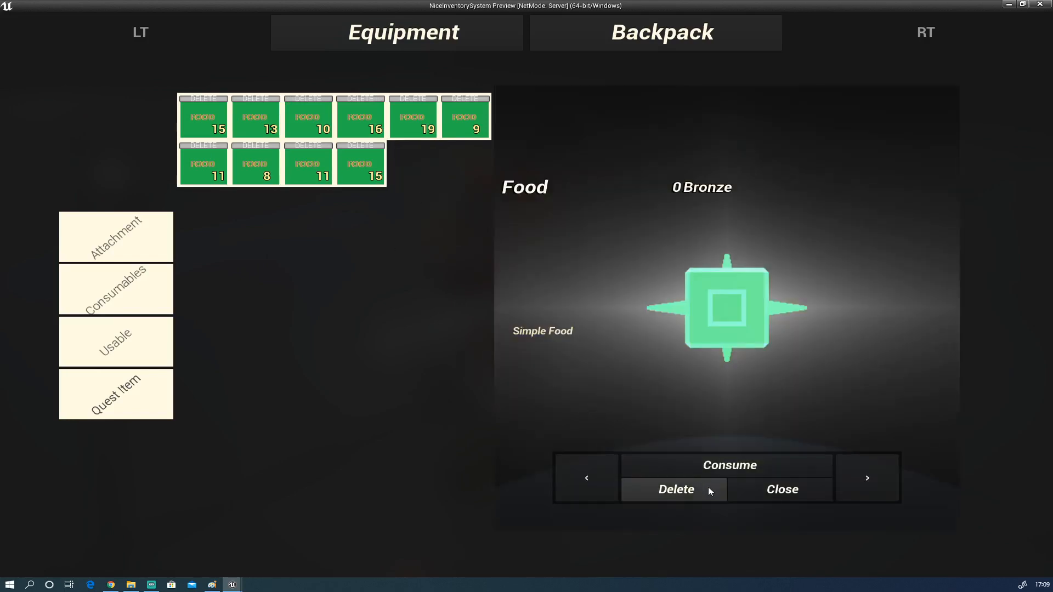
pyautogui.click(675, 489)
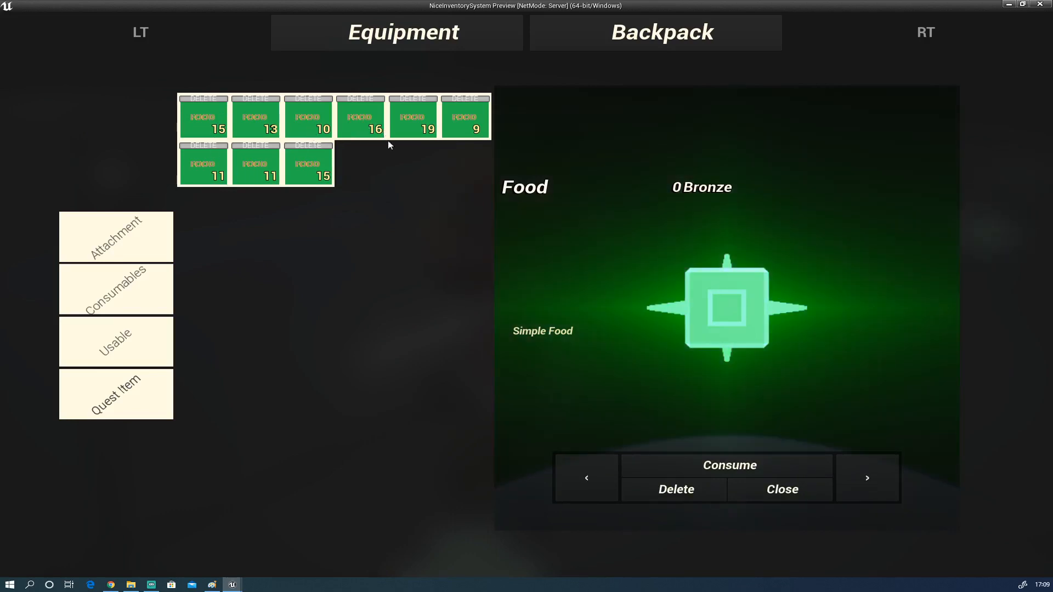
pyautogui.moveTo(713, 186)
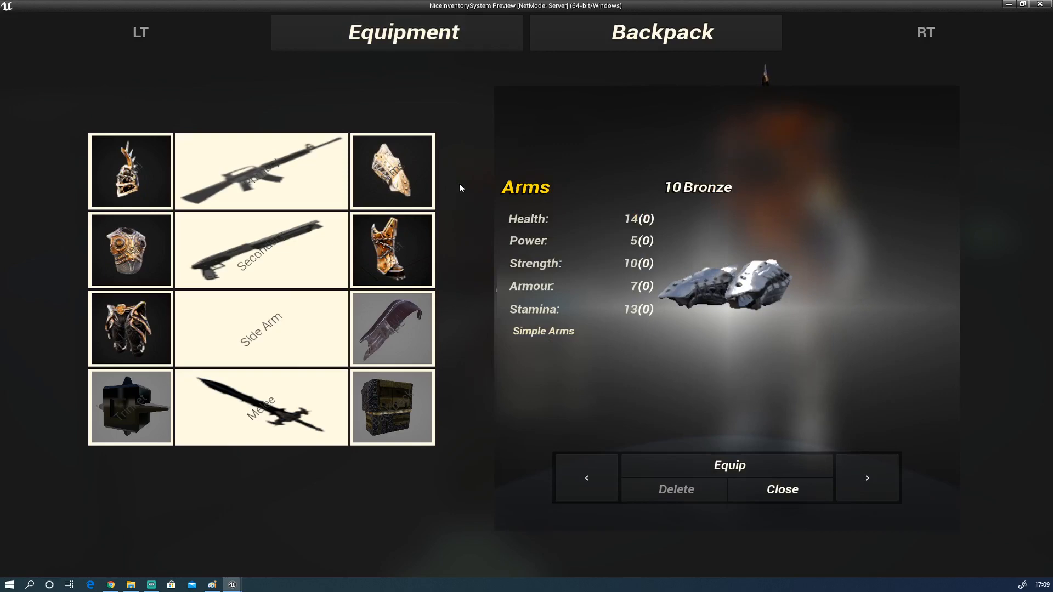
# Inspect the Chest and Pants item details in the Backpack, then end the play session
pyautogui.click(781, 489)
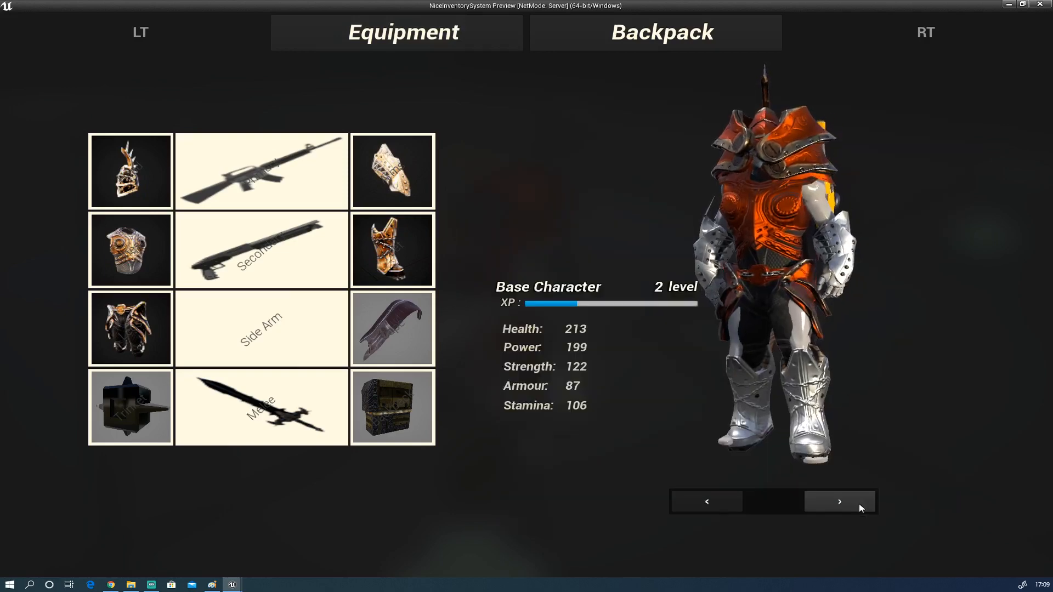
pyautogui.click(840, 502)
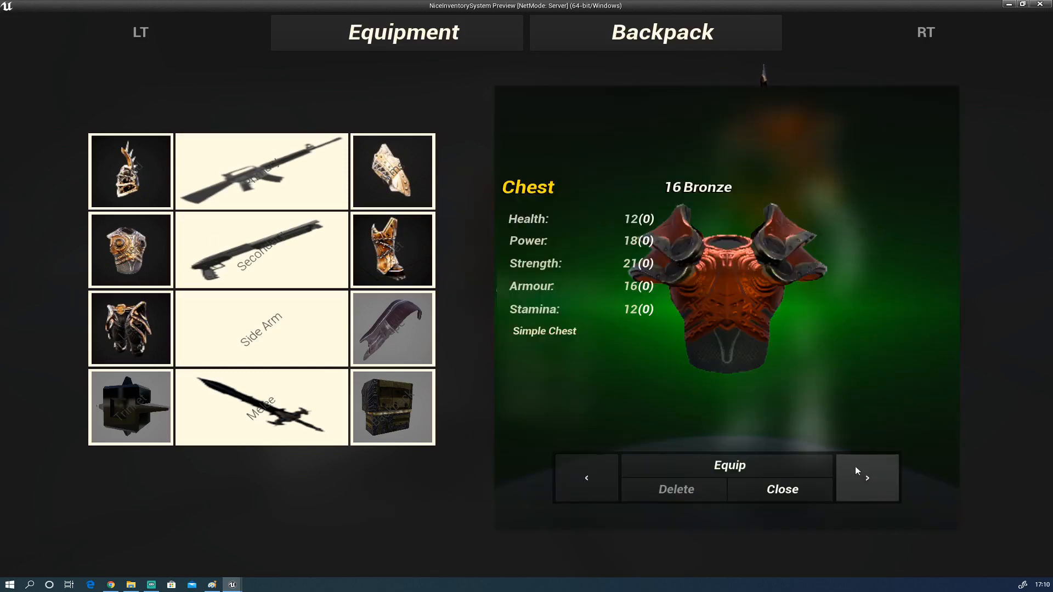
pyautogui.click(866, 478)
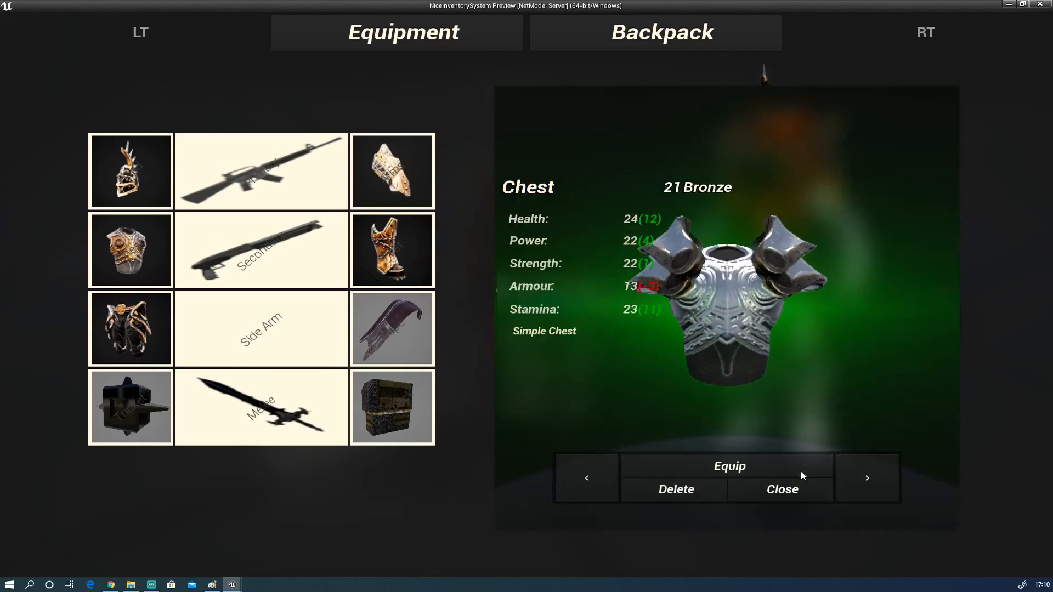
pyautogui.click(867, 477)
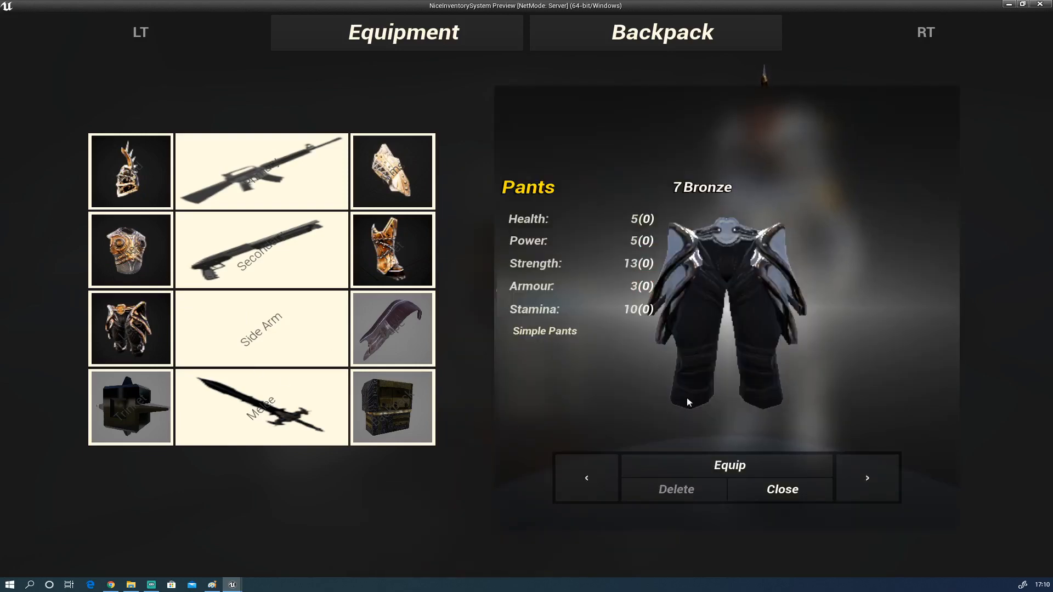
pyautogui.click(781, 489)
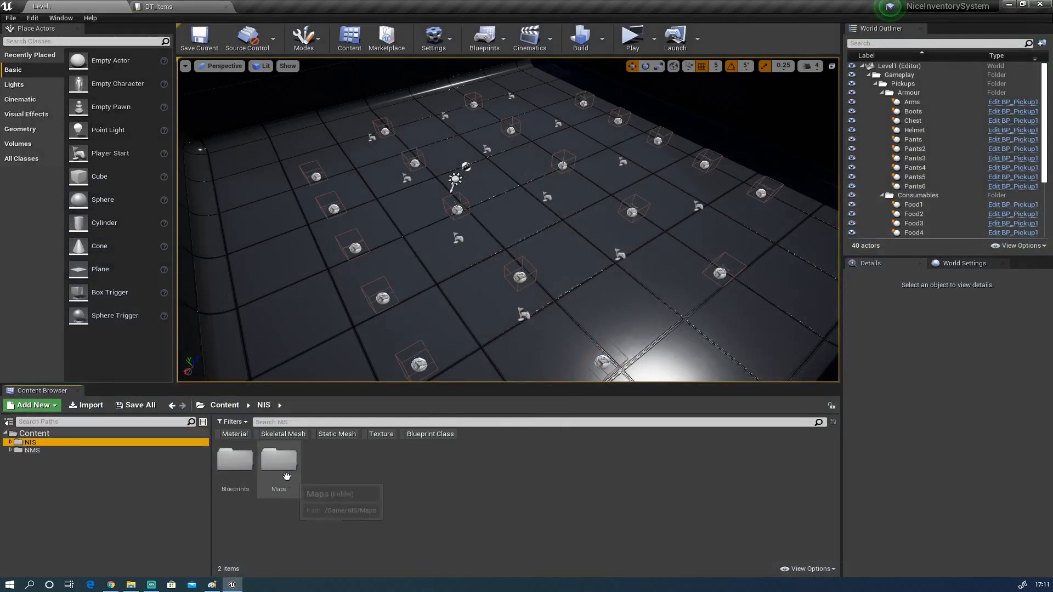
# Open DT_Items from the Blueprints/DataTables folder in the Data Table editor
pyautogui.doubleClick(279, 464)
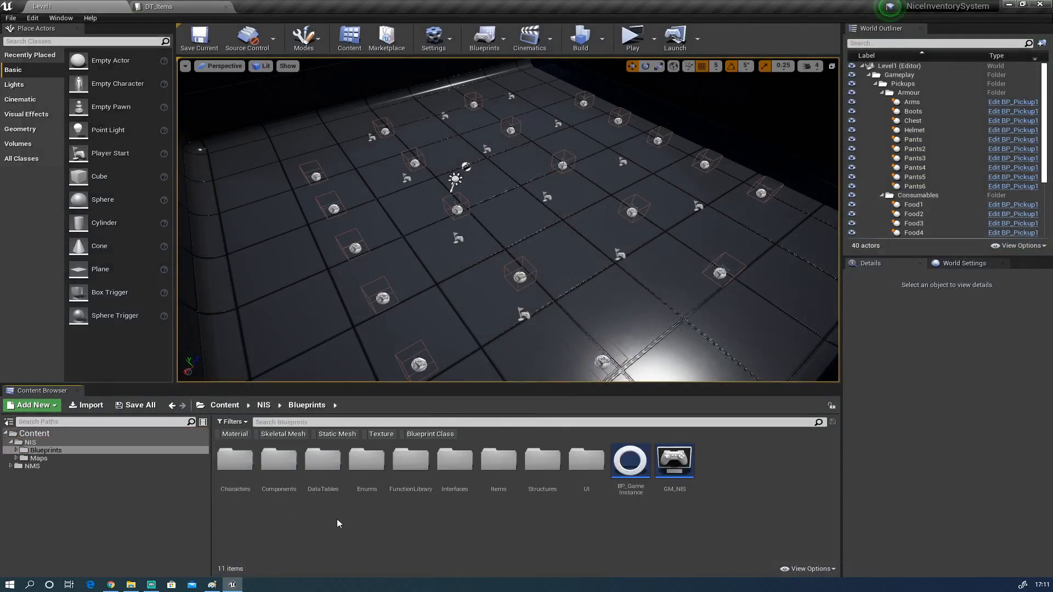
pyautogui.moveTo(332, 502)
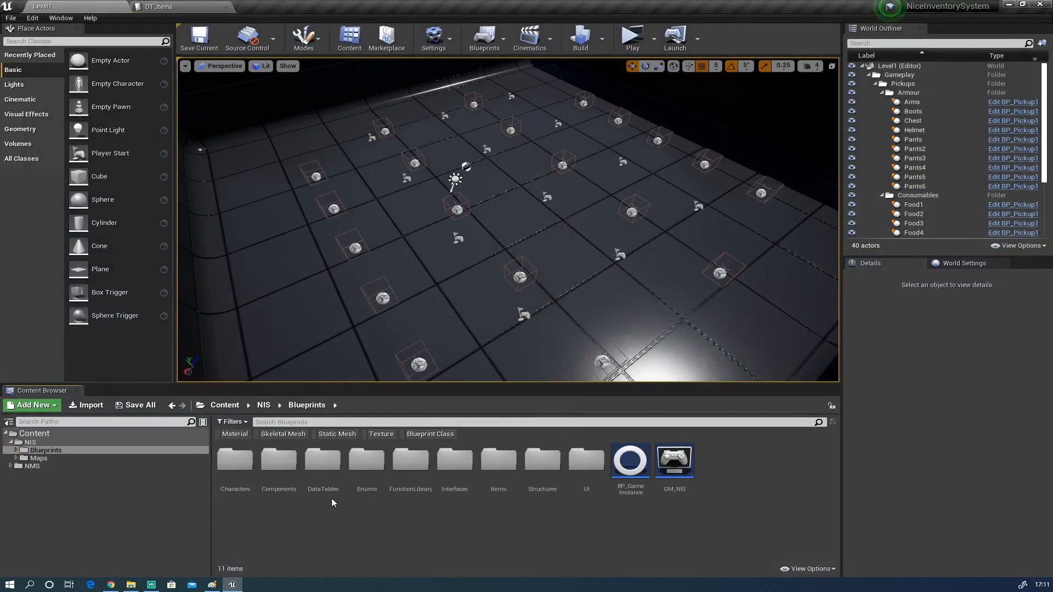
pyautogui.doubleClick(323, 460)
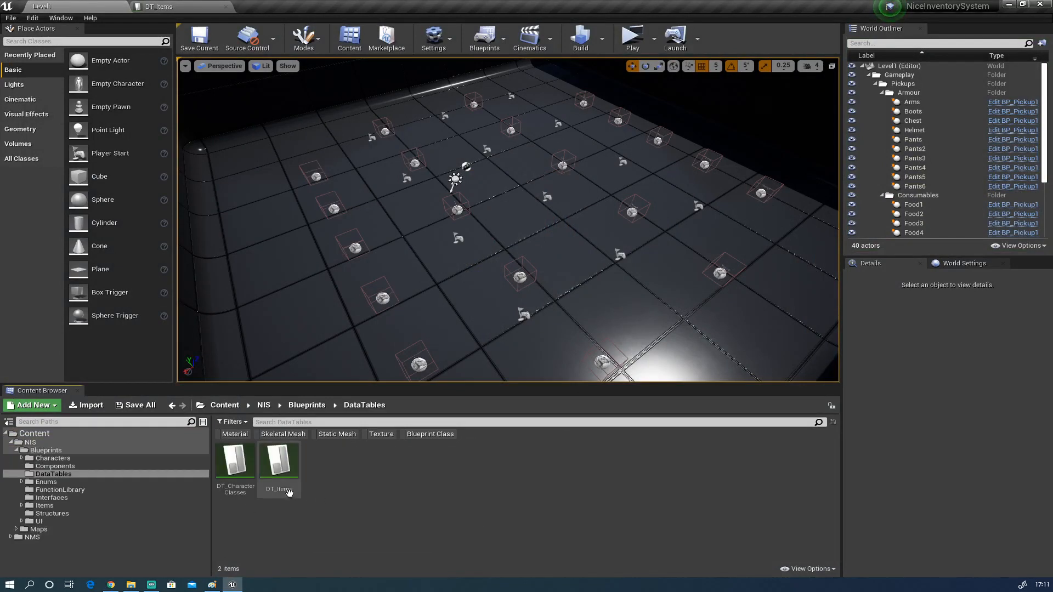
pyautogui.click(278, 462)
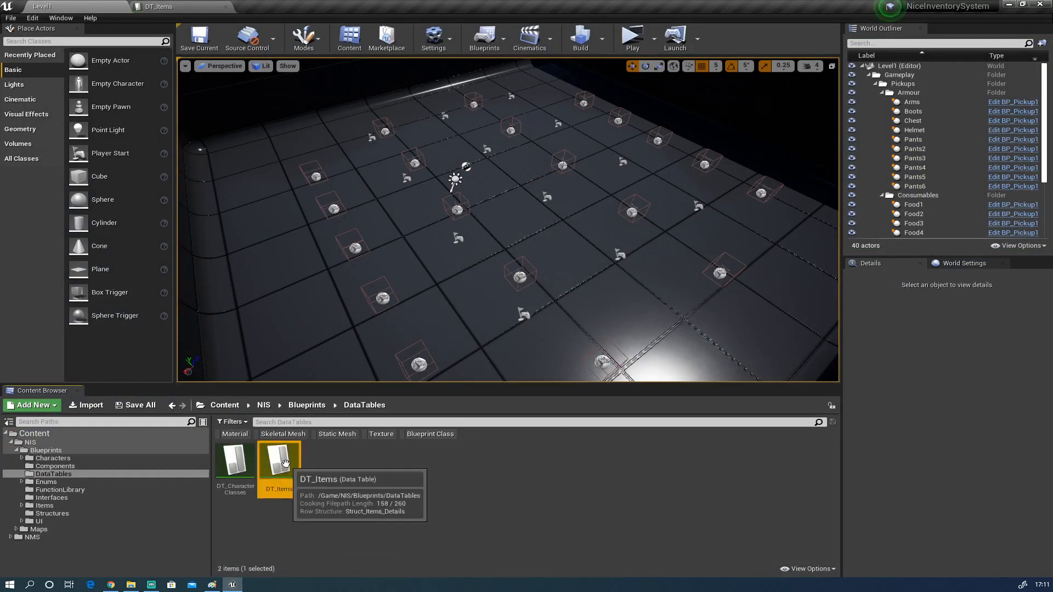
pyautogui.doubleClick(277, 462)
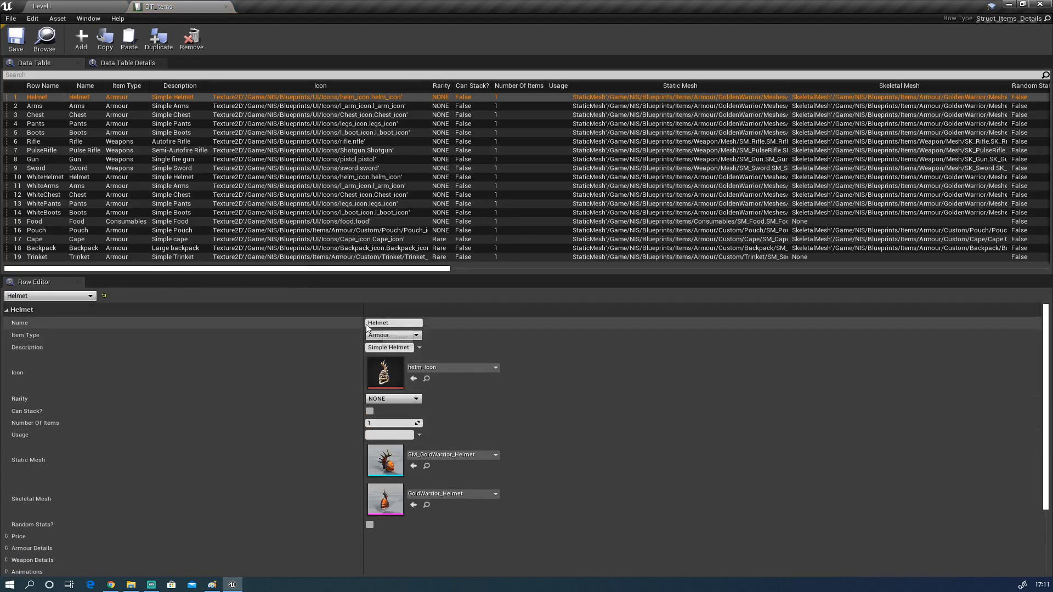
pyautogui.moveTo(385, 529)
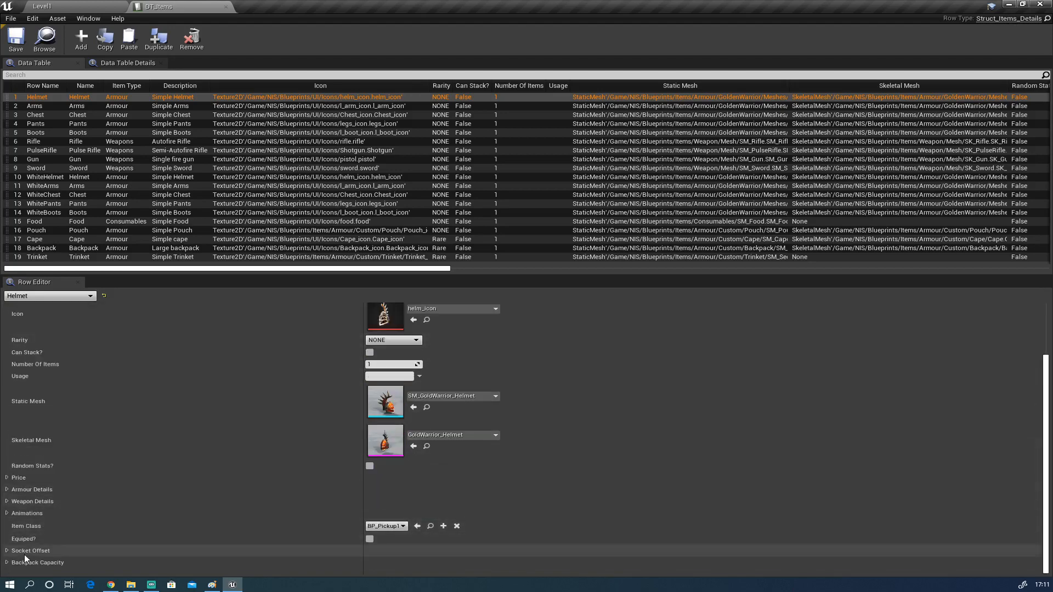
pyautogui.moveTo(31, 488)
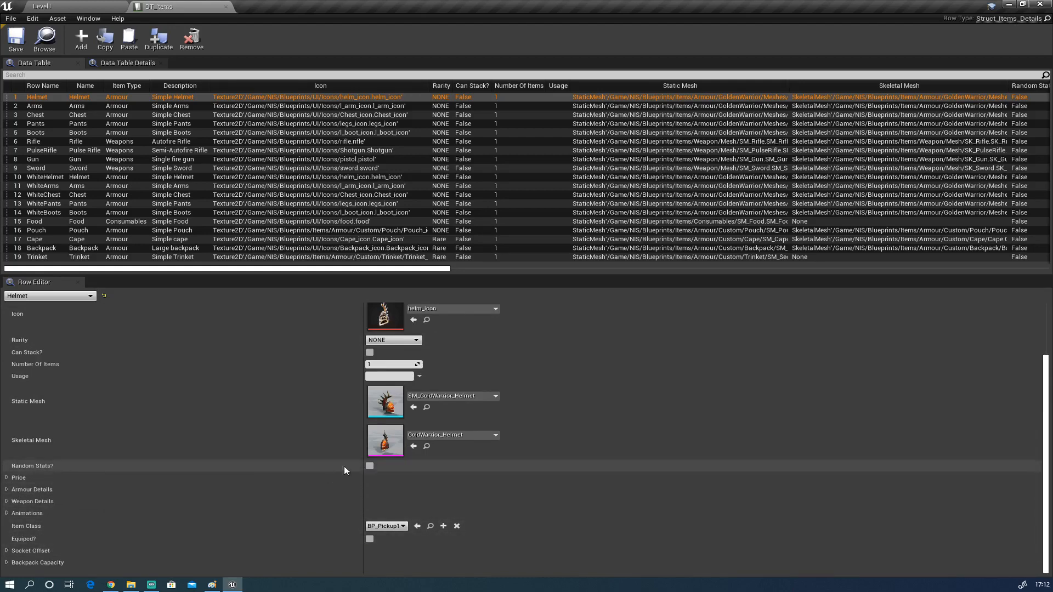
pyautogui.moveTo(370, 466)
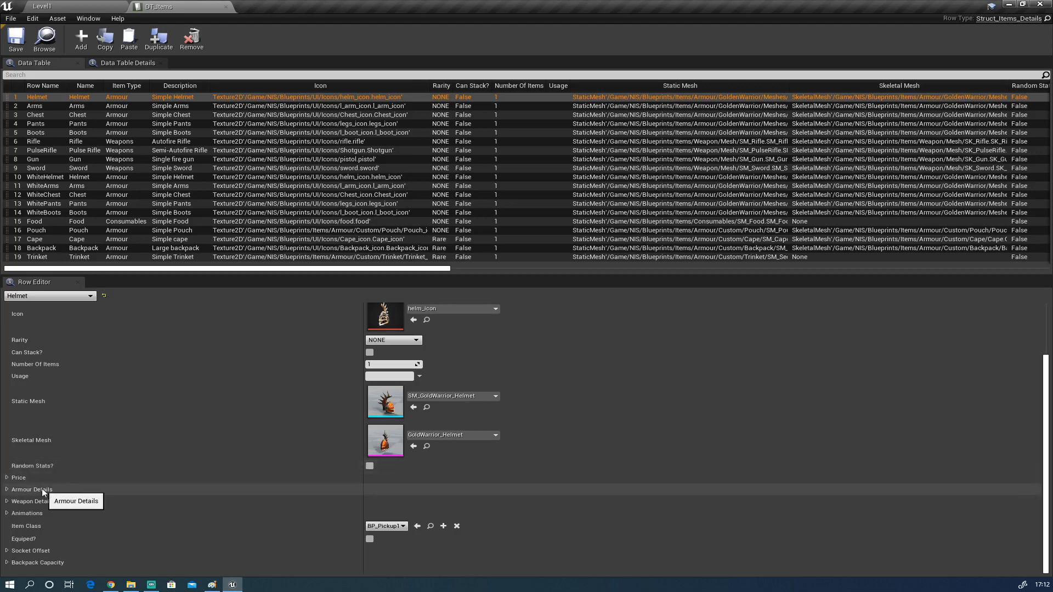
pyautogui.moveTo(52, 491)
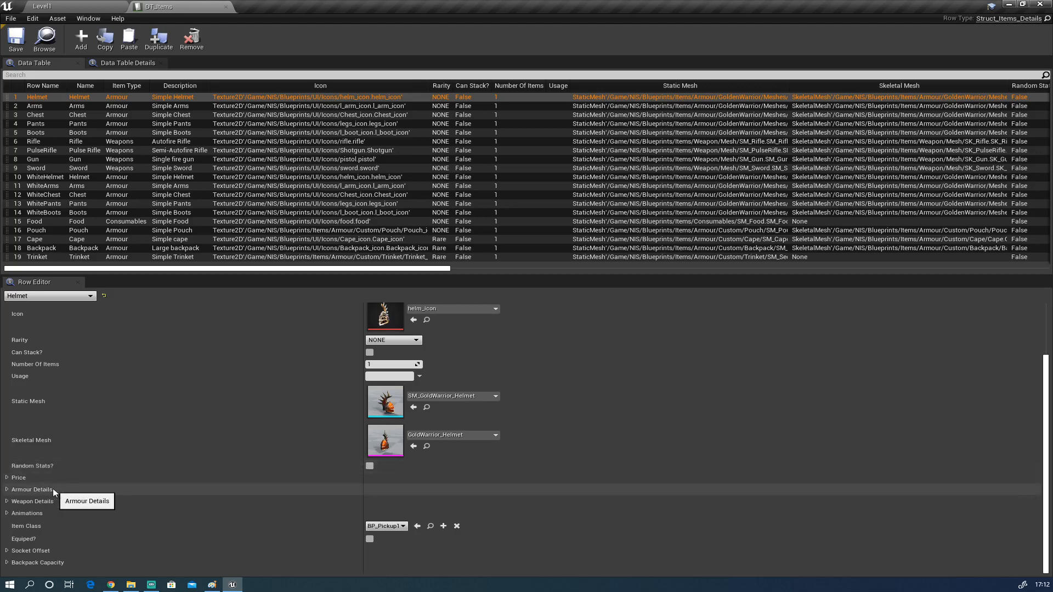
pyautogui.moveTo(39, 515)
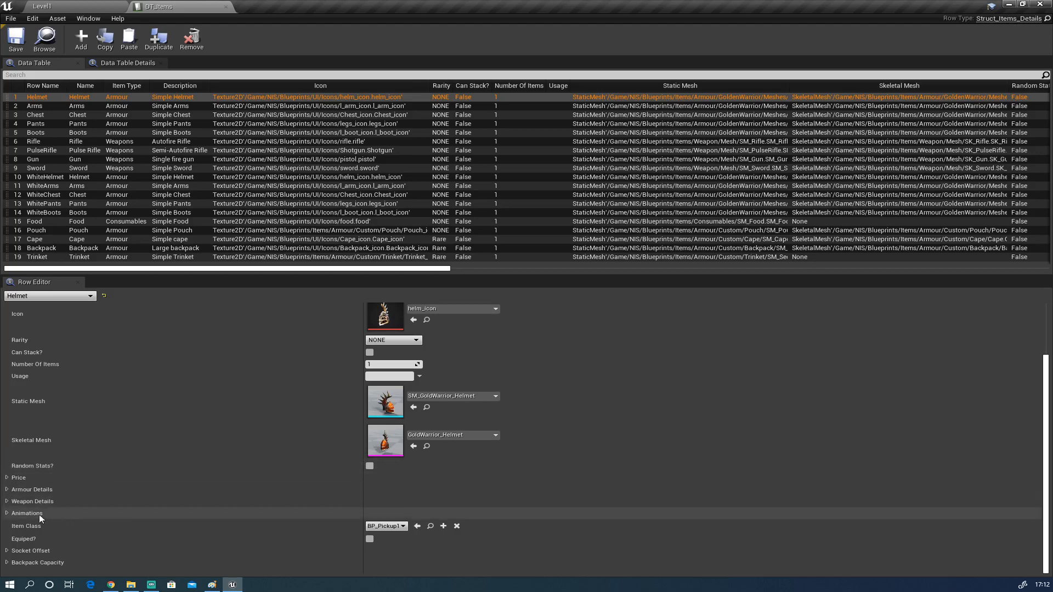
# Expand the Helmet row's Animations category to show its empty blendspace and animation slots
pyautogui.click(27, 513)
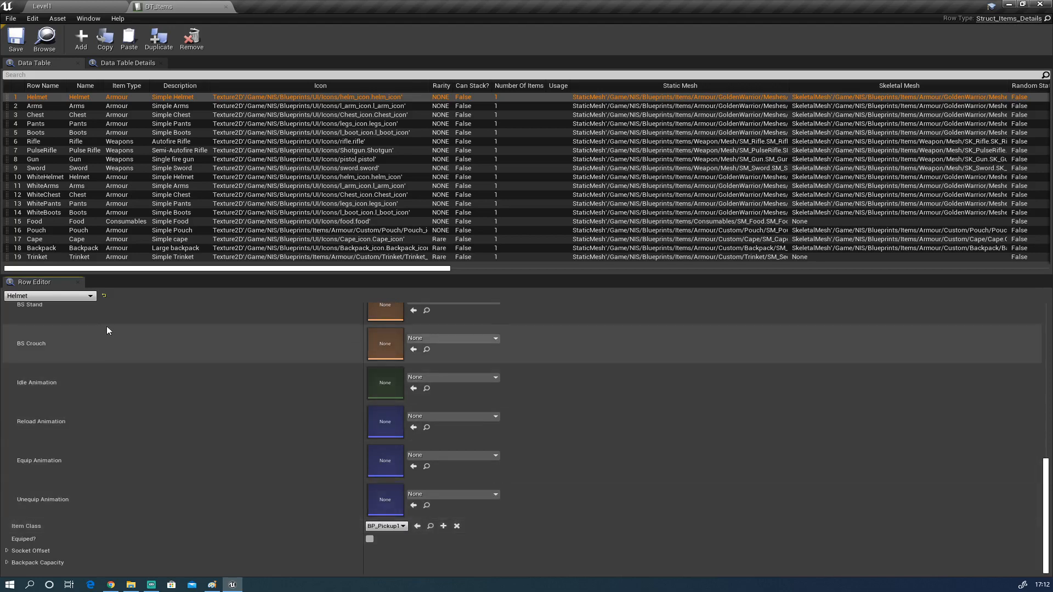
pyautogui.moveTo(72, 497)
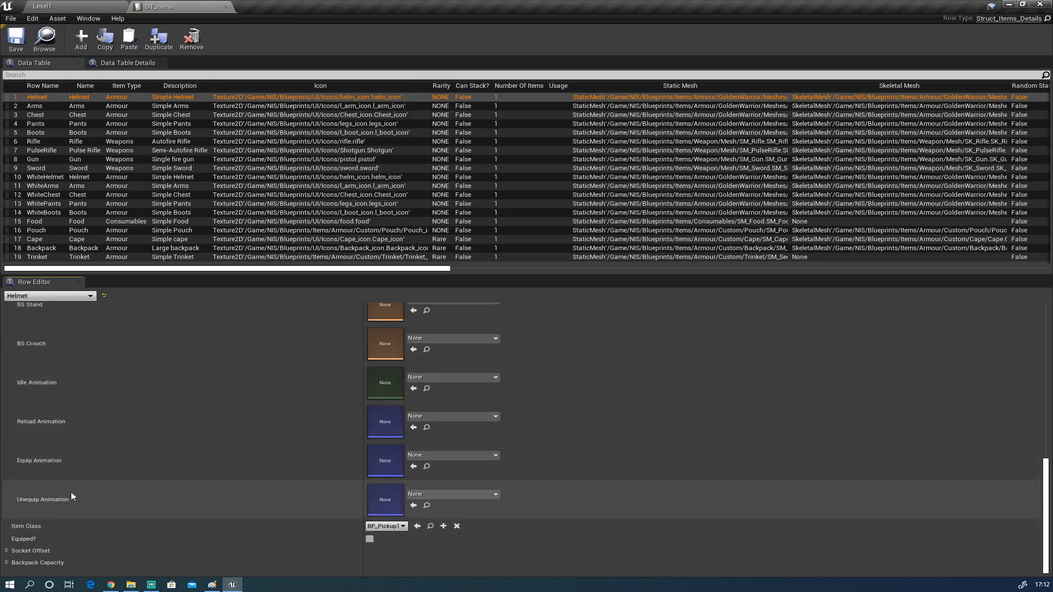
pyautogui.moveTo(93, 497)
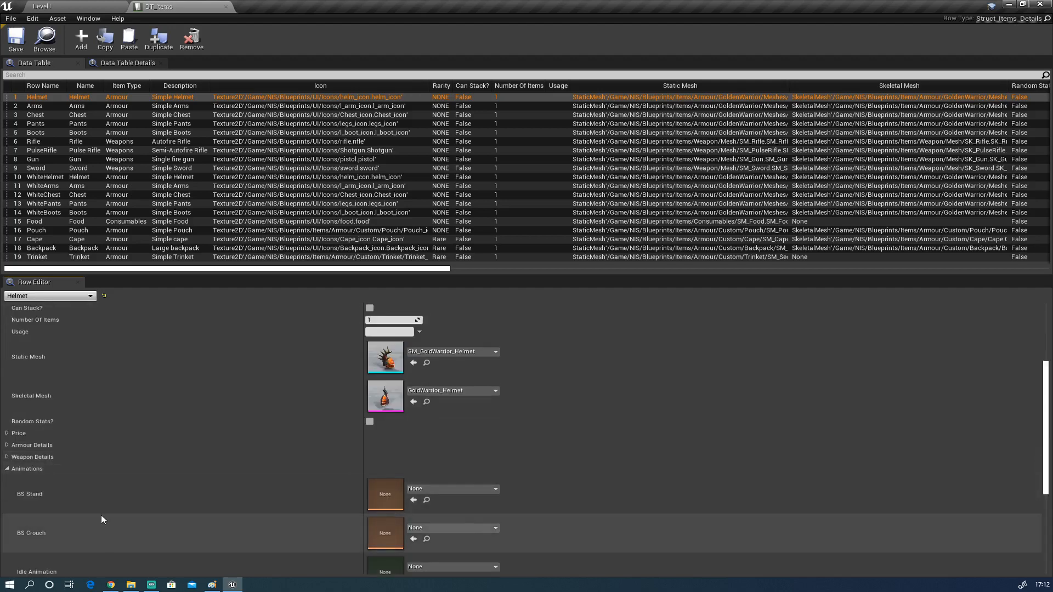
# Expand Socket Offset (Location 0, 2.5, 3.5; Scale 1.03) and Backpack Capacity for the Helmet row
pyautogui.scroll(-3)
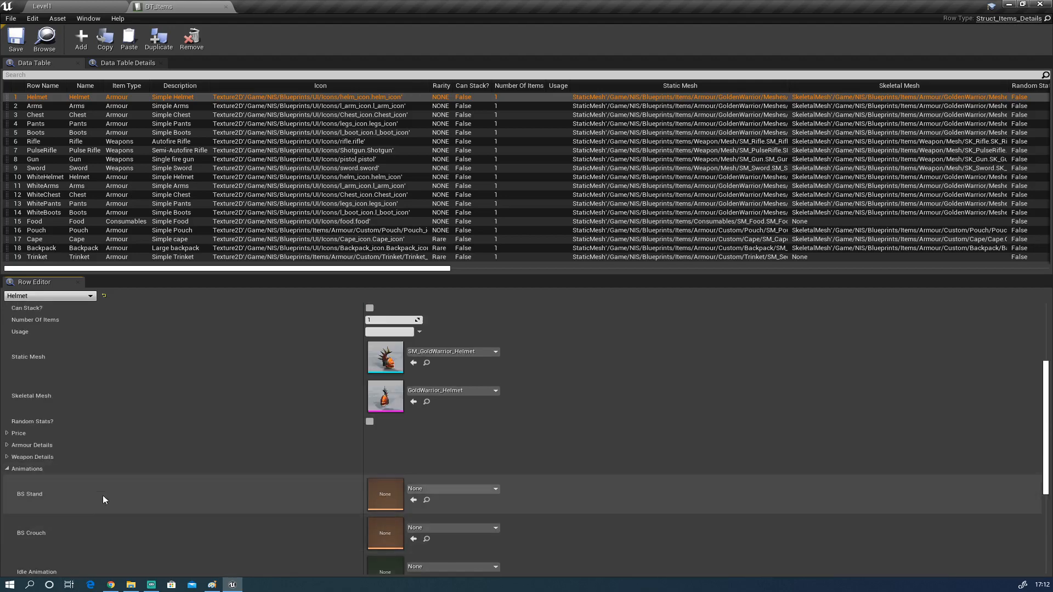
pyautogui.scroll(-3)
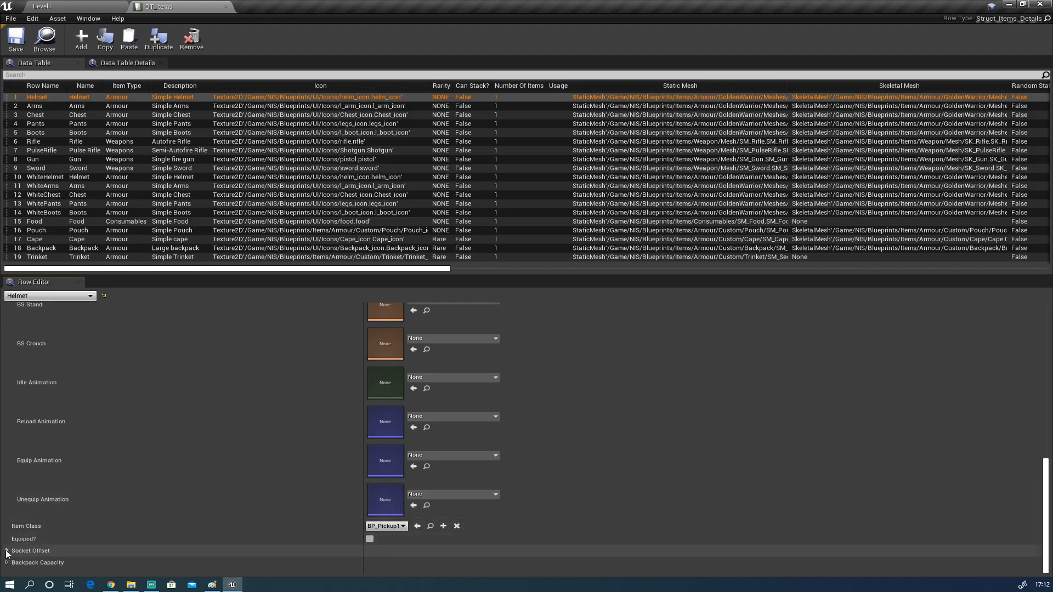
pyautogui.click(6, 551)
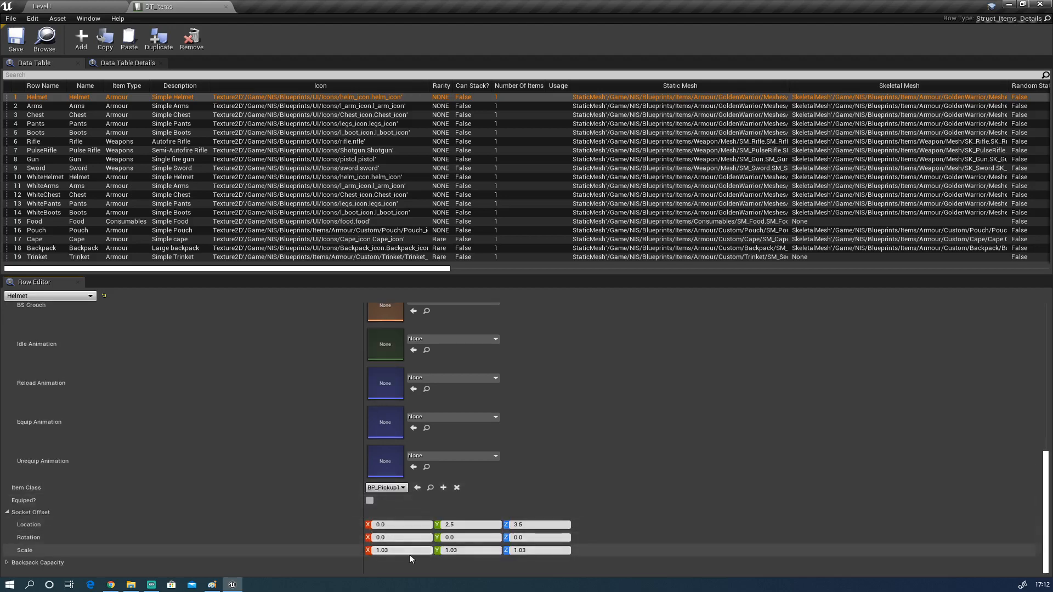
pyautogui.moveTo(147, 539)
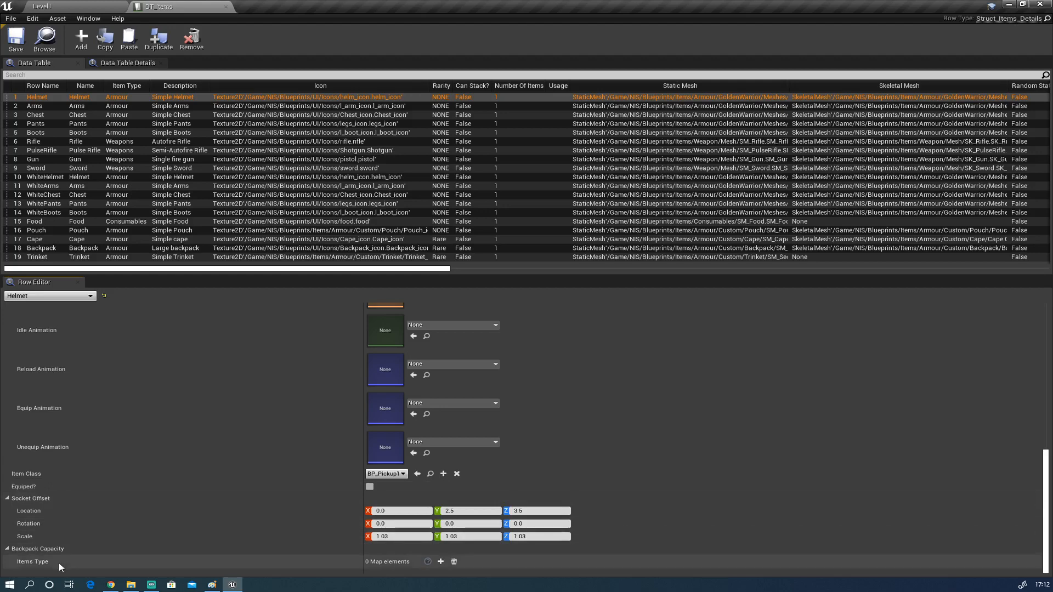
pyautogui.moveTo(32, 561)
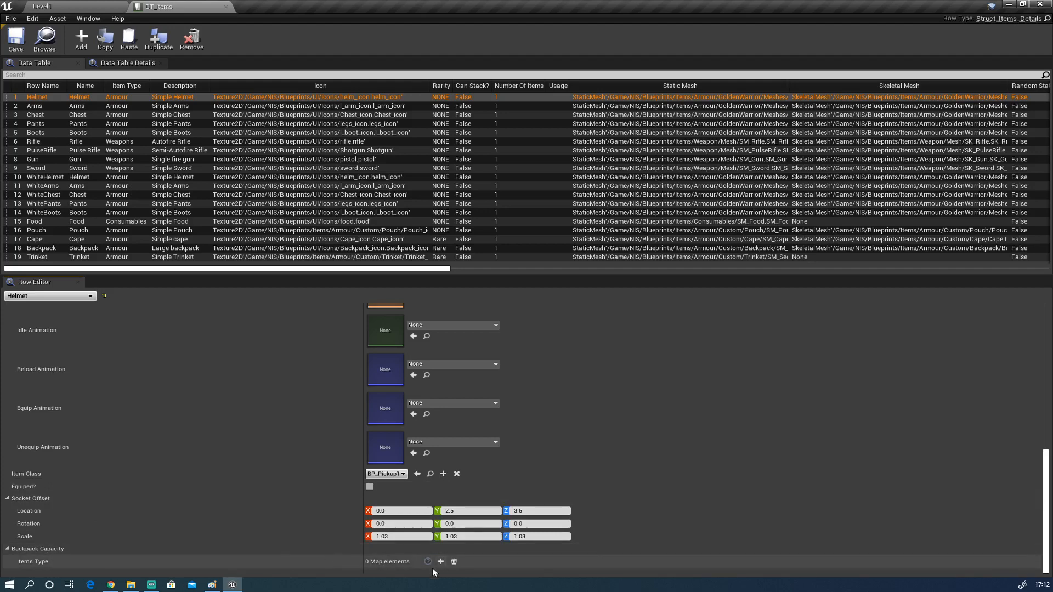
pyautogui.scroll(-3)
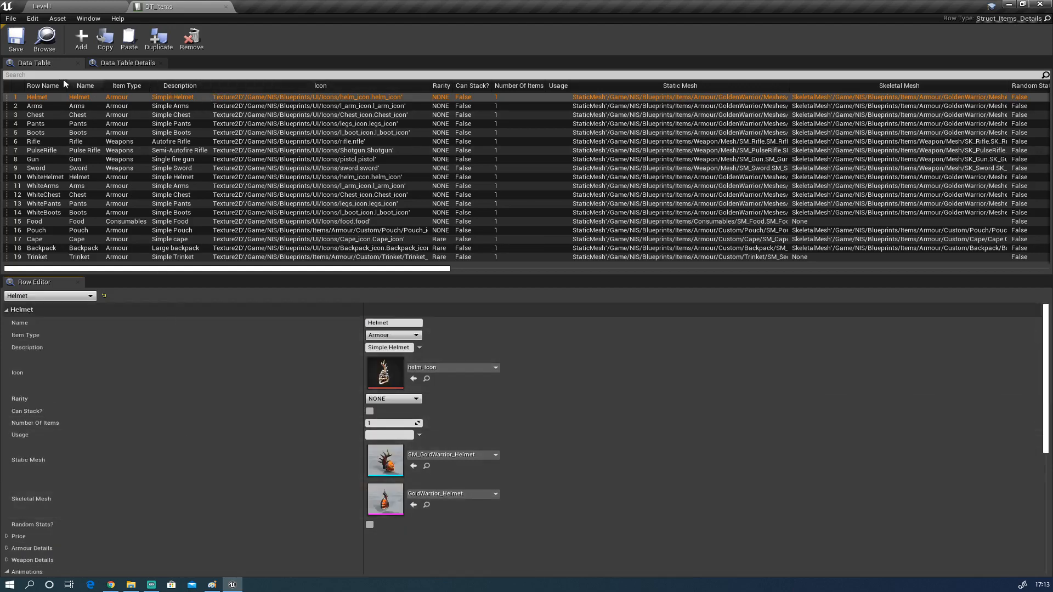
pyautogui.moveTo(228, 10)
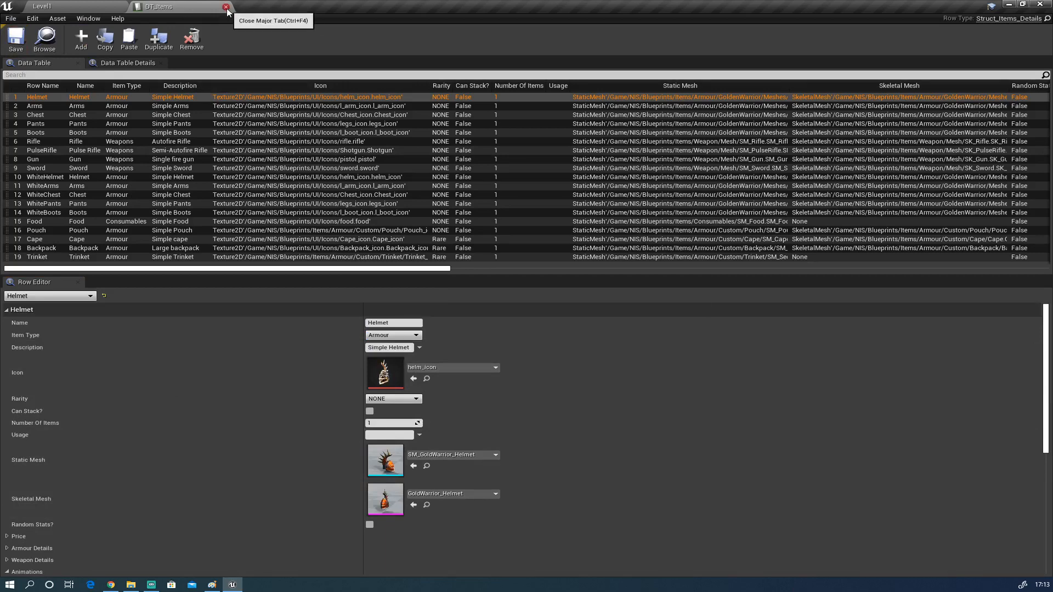
# Close the DT_Items editor, collapse the outliner's Gameplay folder, and save all assets
pyautogui.click(226, 6)
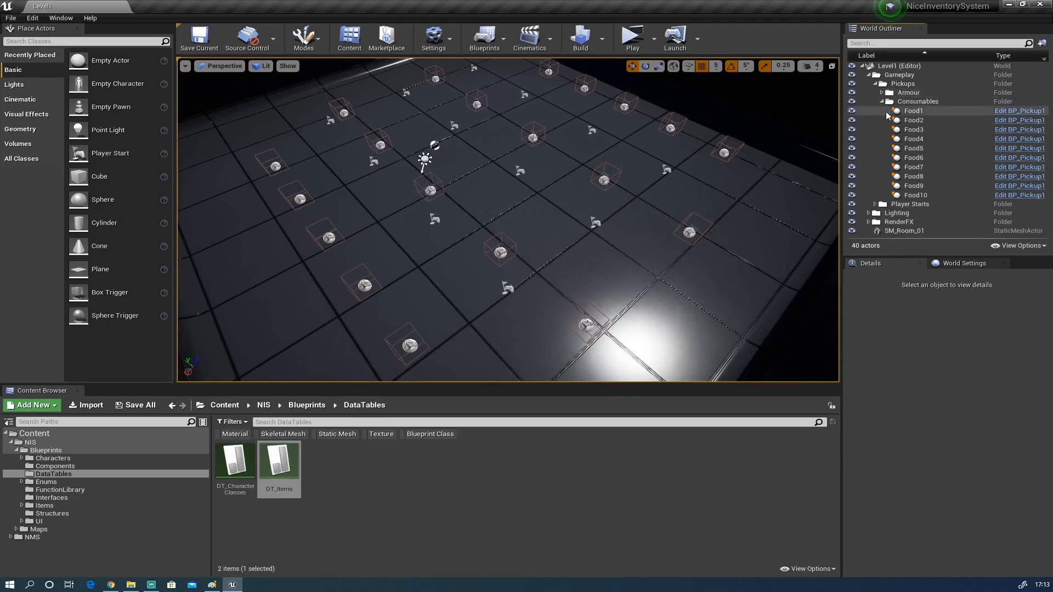
pyautogui.click(868, 75)
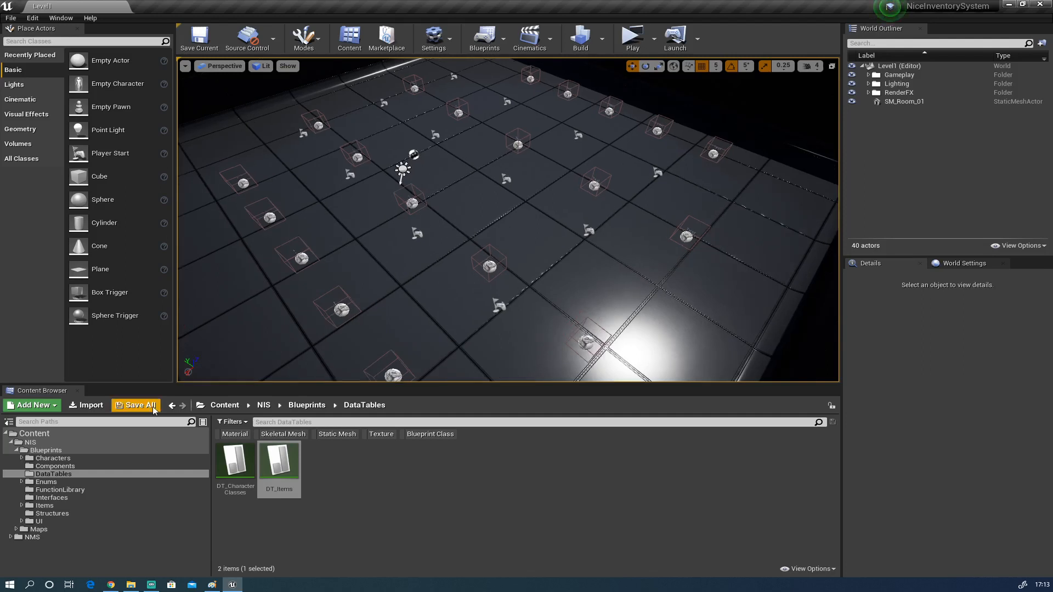
pyautogui.click(140, 405)
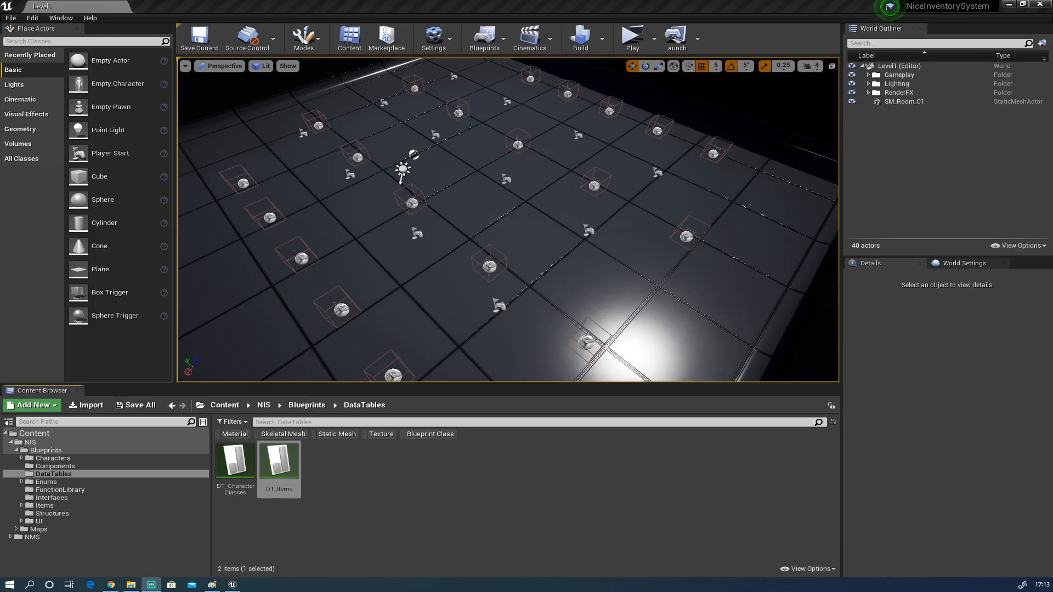
pyautogui.click(630, 39)
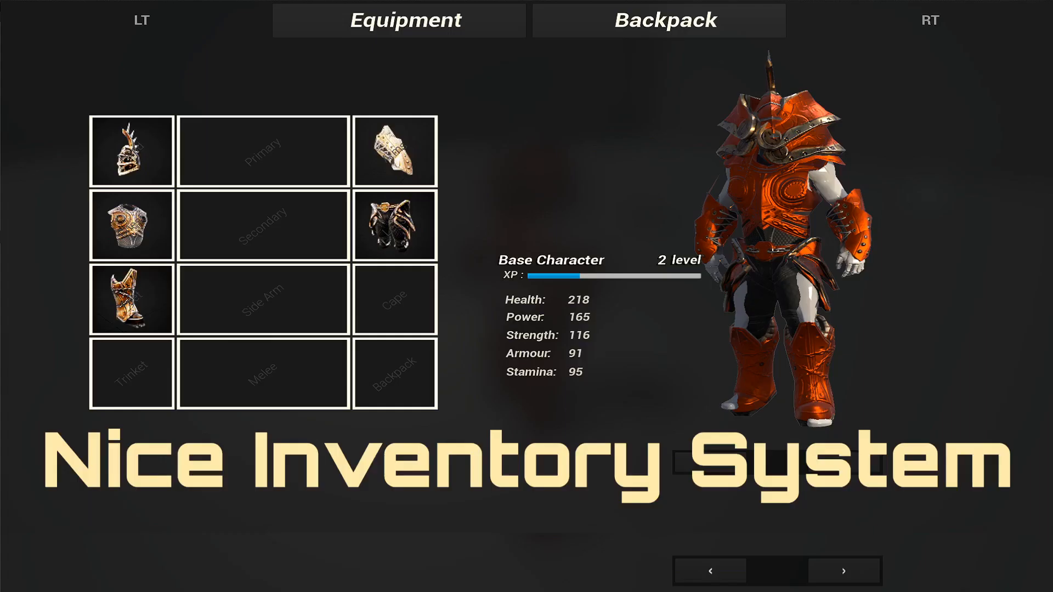